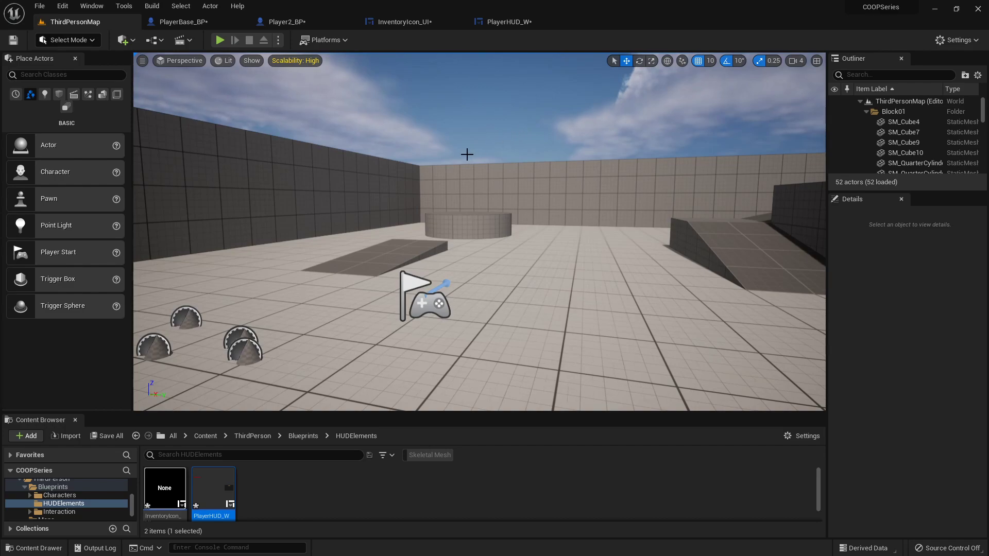
pyautogui.moveTo(454, 119)
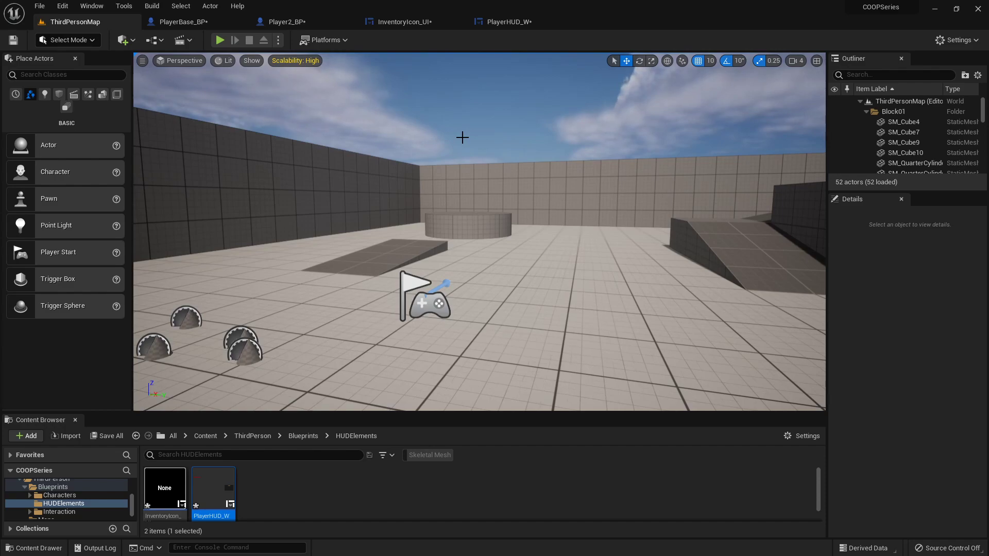
pyautogui.moveTo(411, 28)
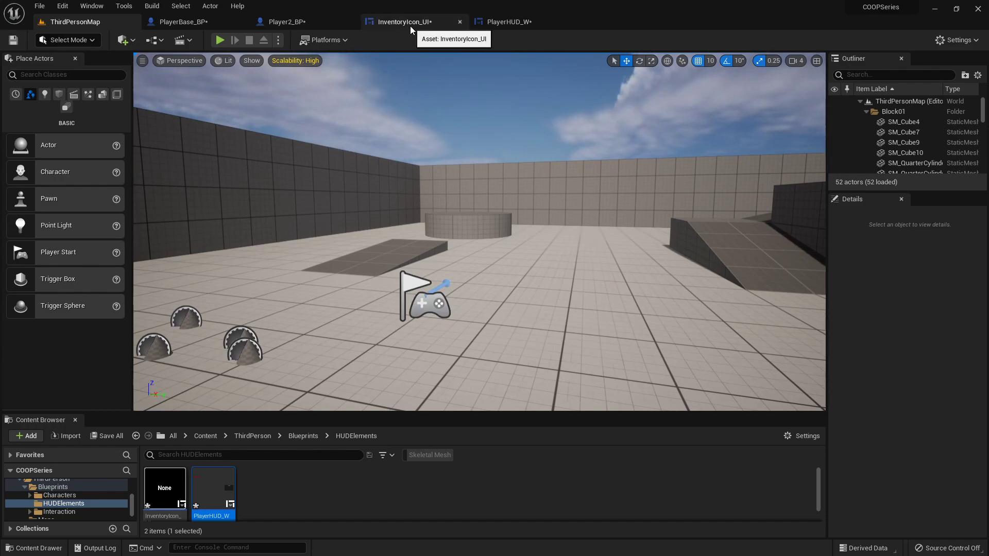
# Create an ItemIndex variable in InventoryIcon_UI's graph and make it an integer
pyautogui.click(409, 22)
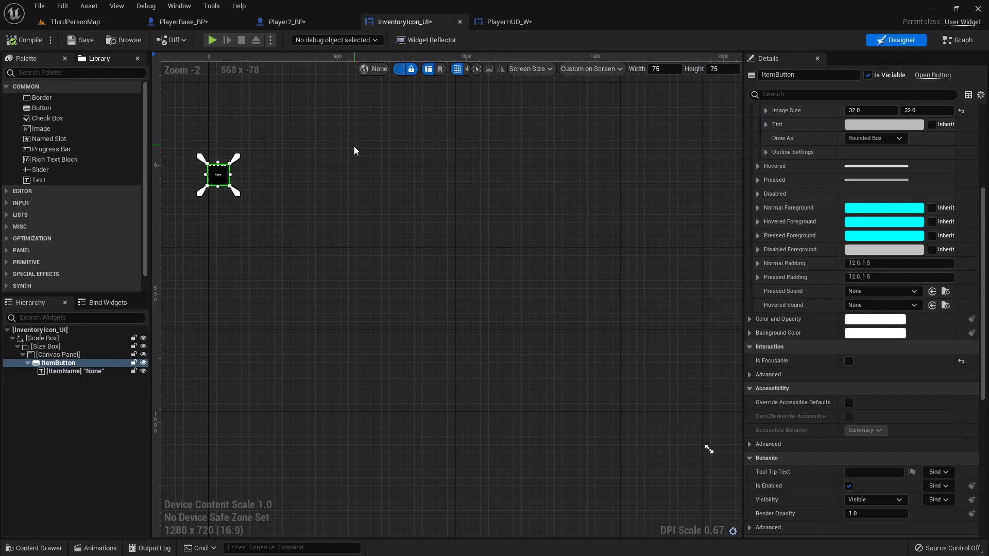
pyautogui.click(957, 40)
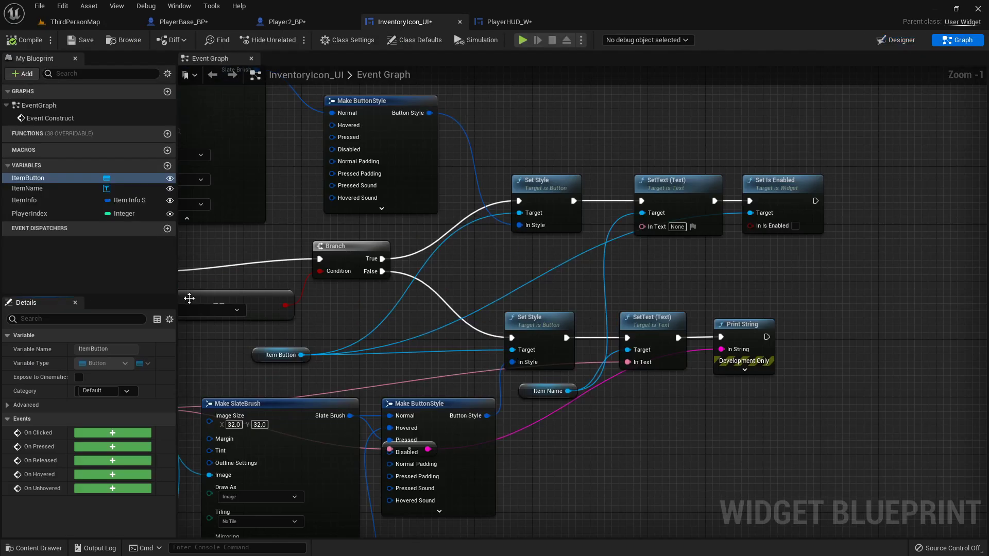
pyautogui.click(167, 165)
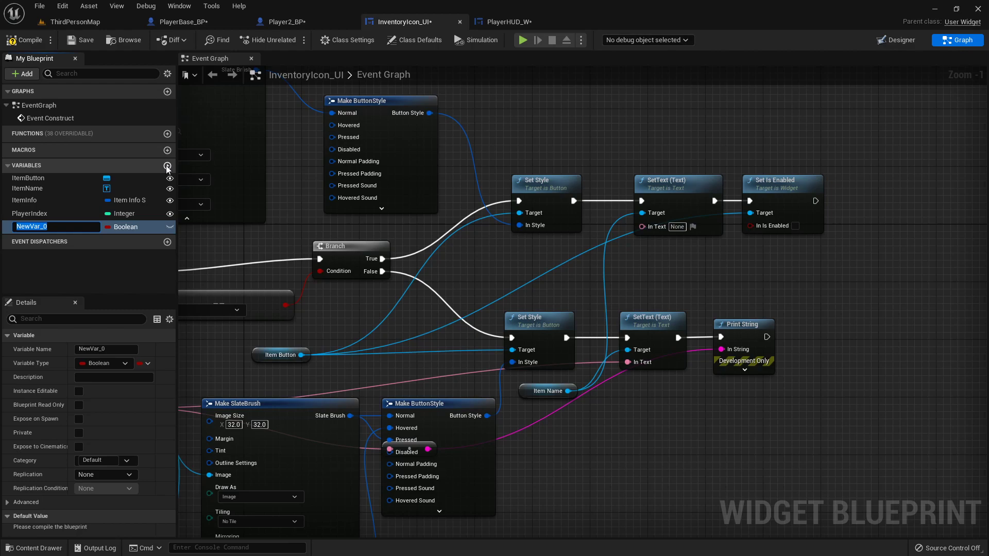
pyautogui.write('ItemIndex')
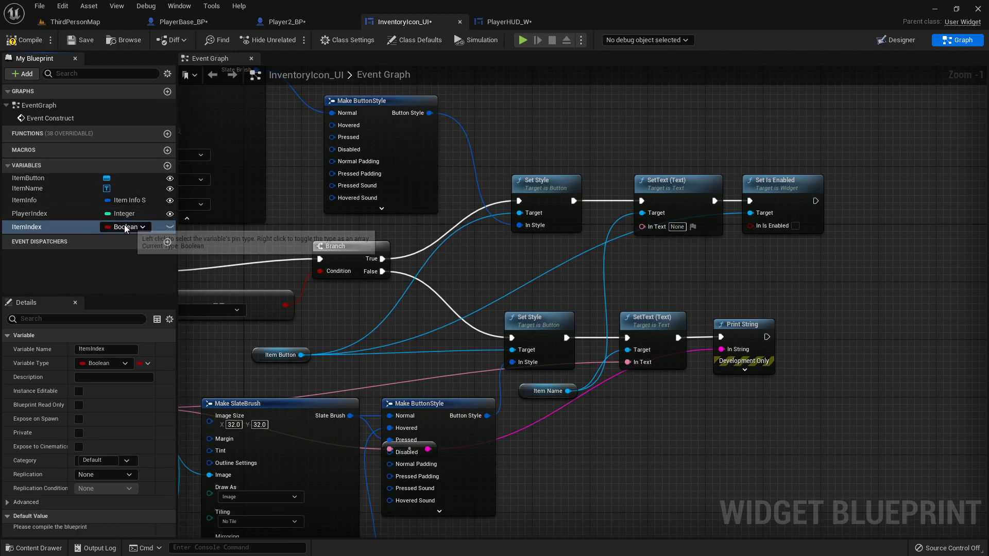
pyautogui.click(125, 227)
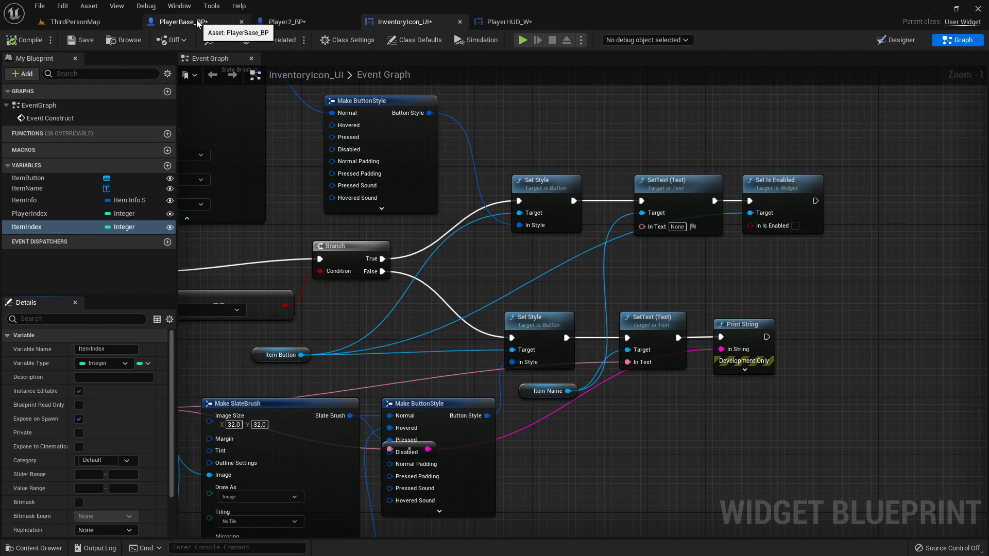
# Refresh PlayerHUD_W's Create Inventory Icon UI Widget node to reveal the Item Index pin
pyautogui.click(516, 22)
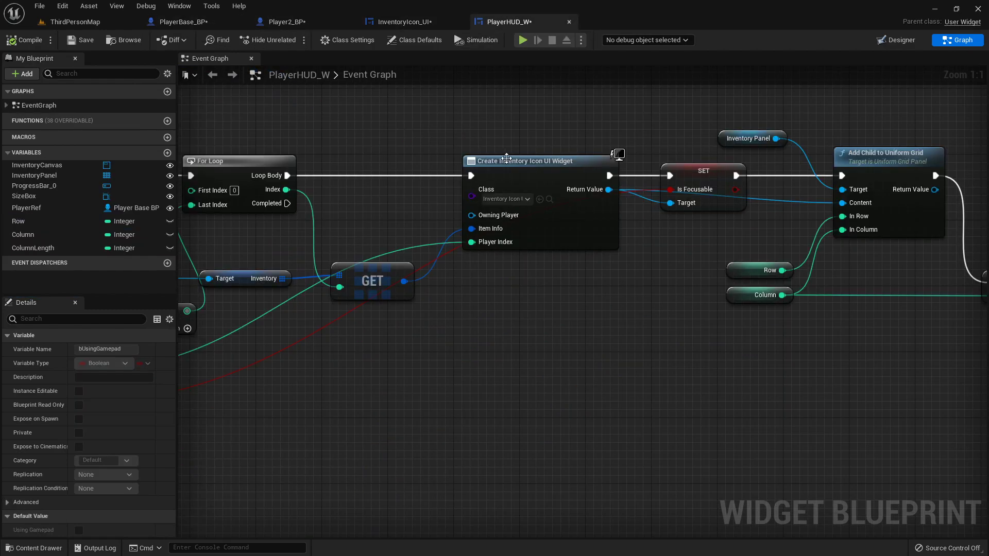
pyautogui.rightClick(534, 160)
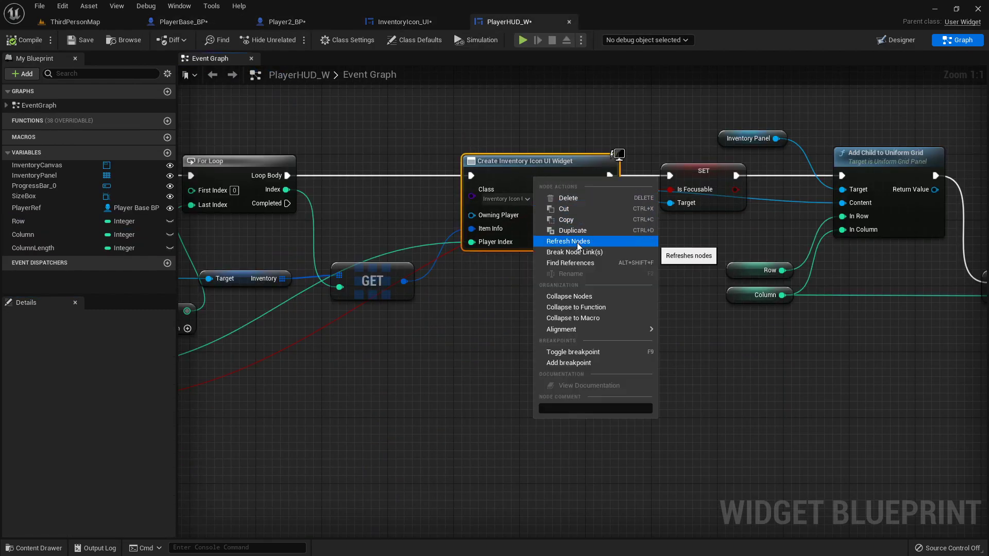
pyautogui.click(569, 241)
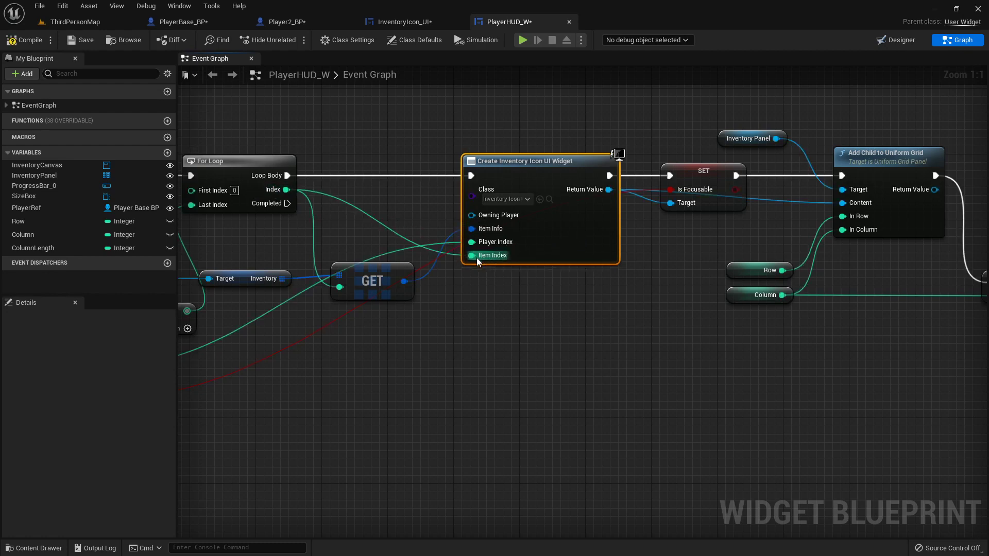
# Check the InventoryIcon_UI and PlayerBase_BP blueprints, then return to PlayerHUD_W's graph
pyautogui.click(410, 21)
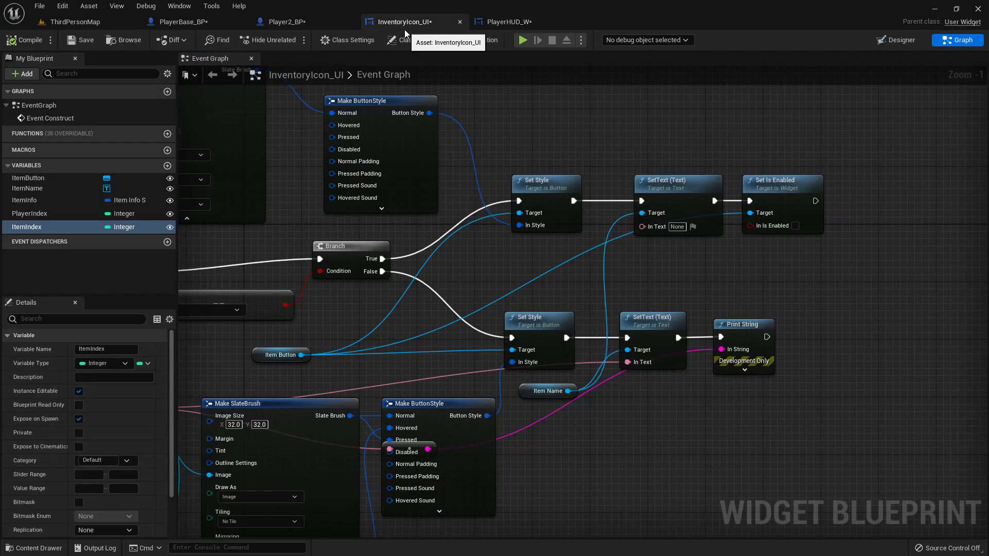
pyautogui.scroll(-3)
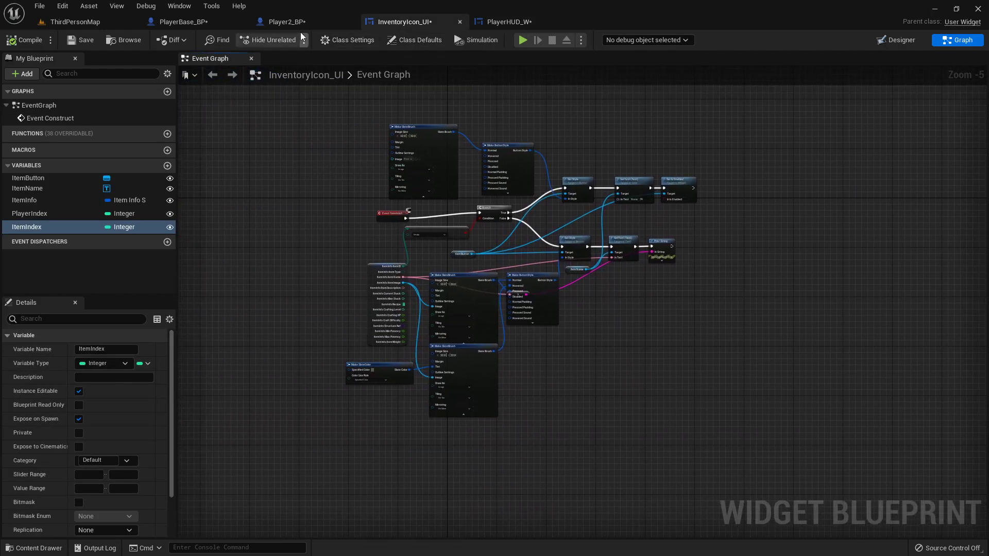
pyautogui.moveTo(387, 167)
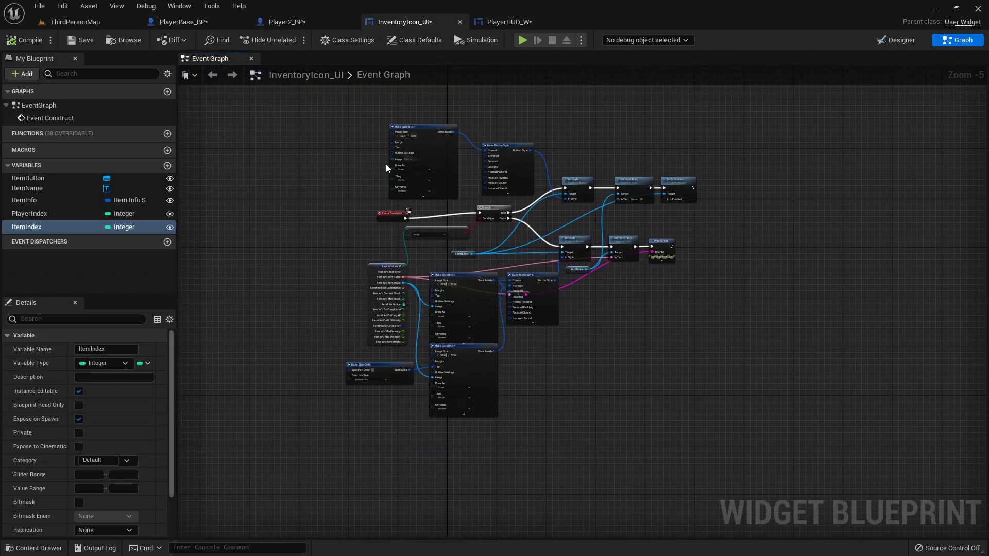
pyautogui.click(184, 21)
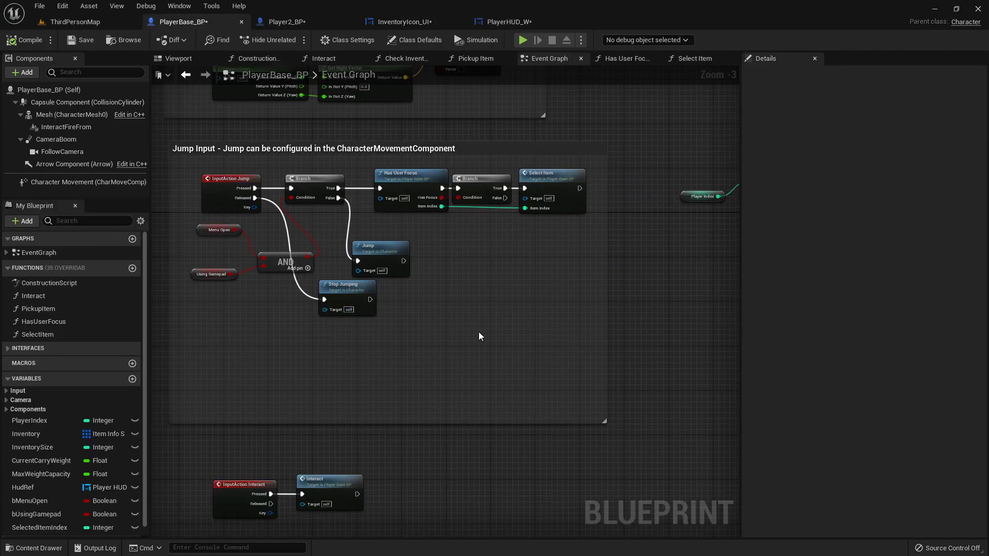
pyautogui.moveTo(444, 217)
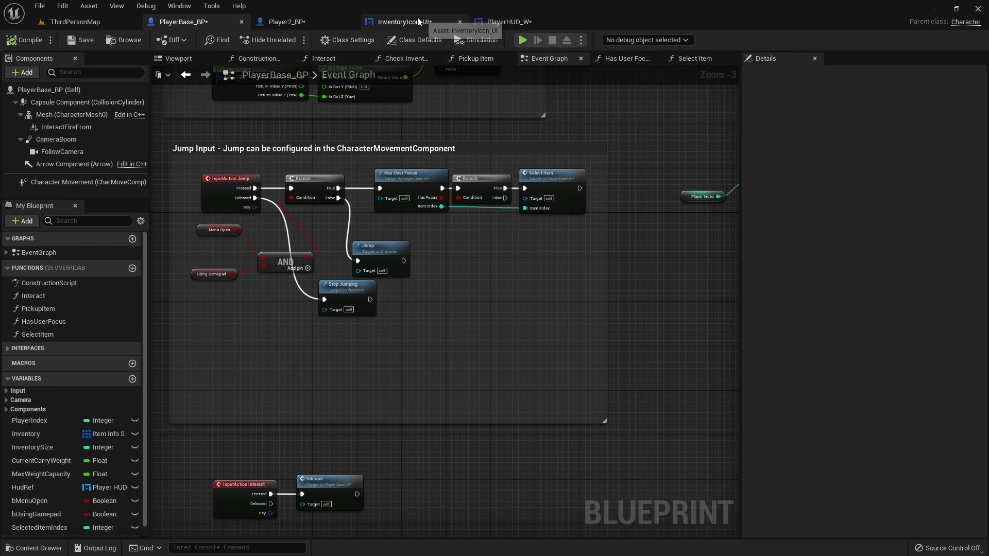
pyautogui.click(411, 22)
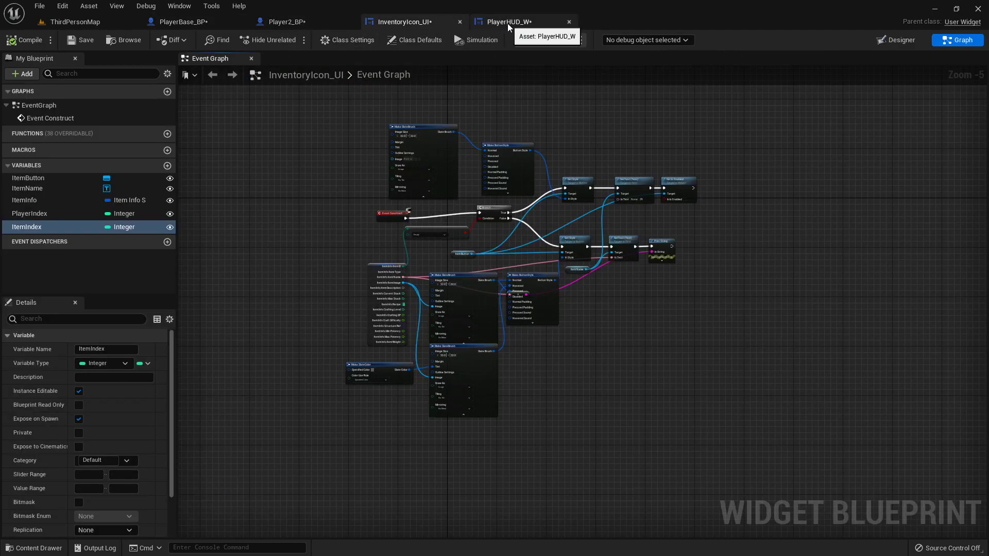
pyautogui.click(507, 22)
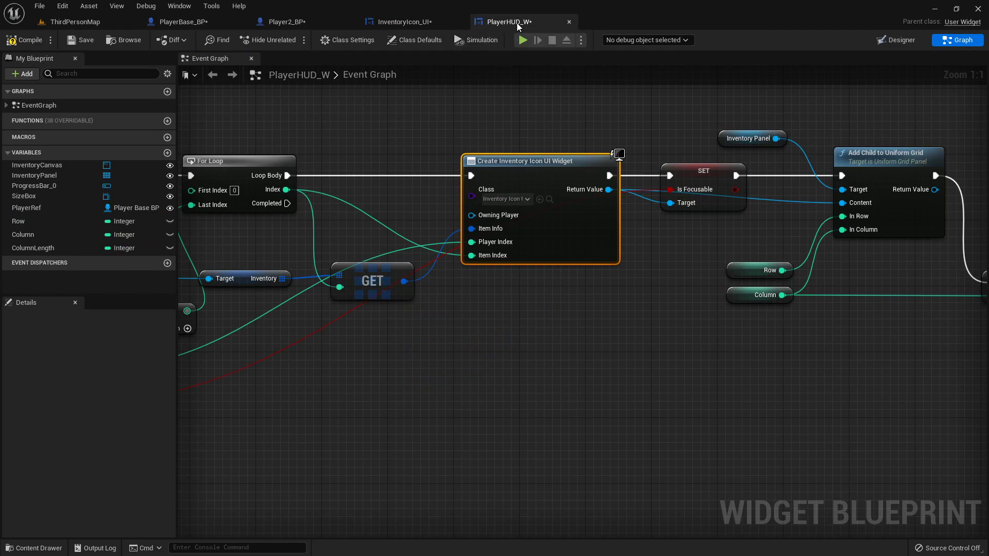
# In the Designer, add an Image to InventoryCanvas and position it left of the backpack panel
pyautogui.click(895, 40)
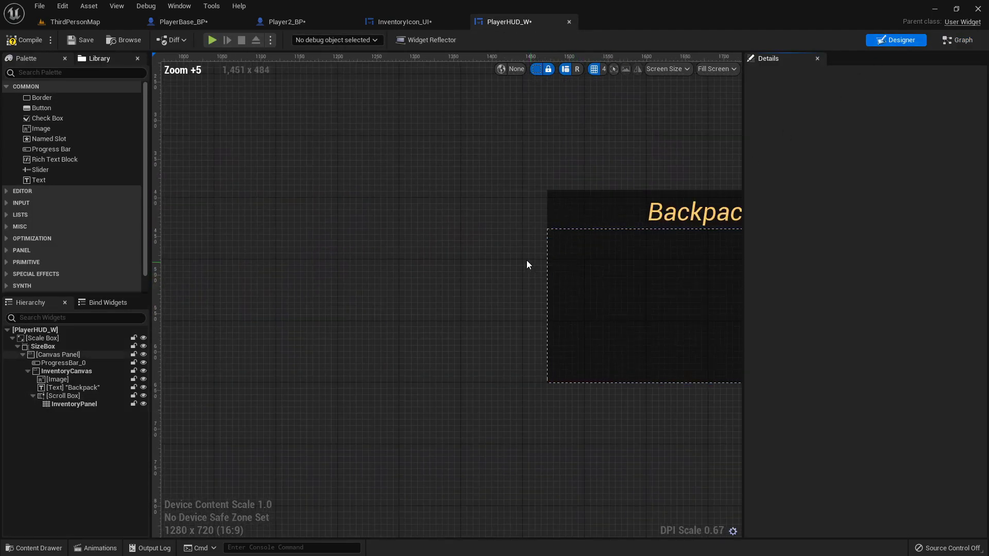
pyautogui.moveTo(41, 129)
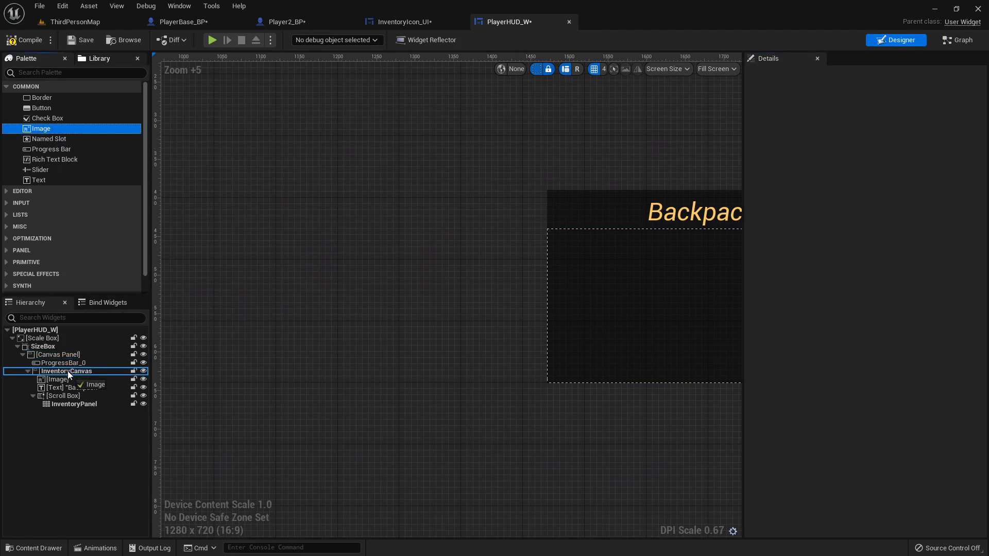
pyautogui.moveTo(40, 128); pyautogui.dragTo(585, 239)
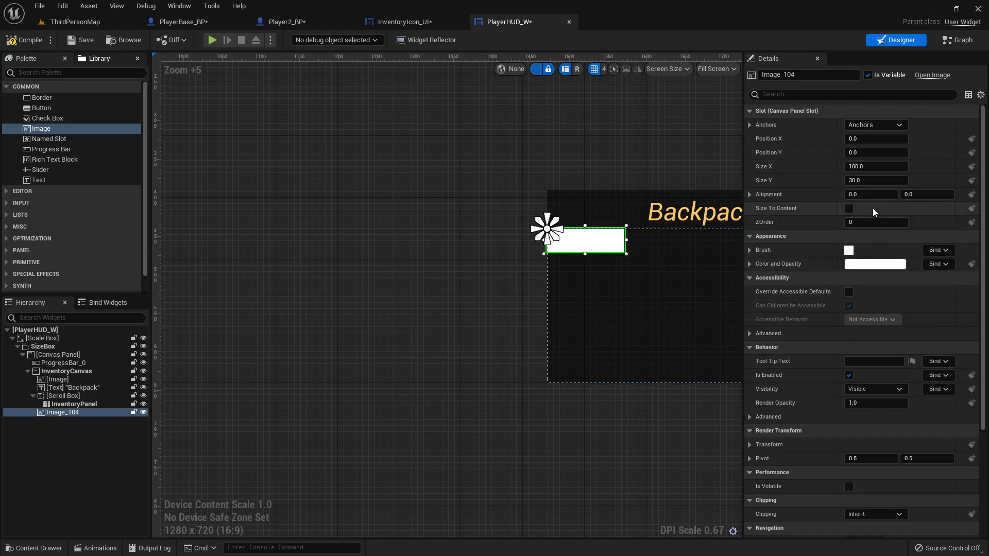
pyautogui.moveTo(63, 412); pyautogui.dragTo(62, 395)
pyautogui.write('-25')
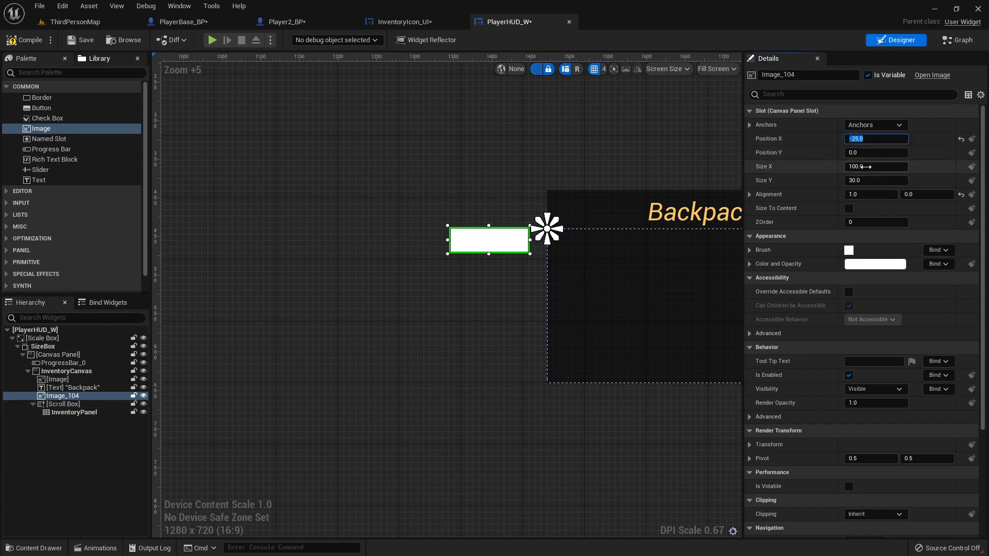
# Size the image 75×75 and rename it SelectedItemIcon
pyautogui.write('75')
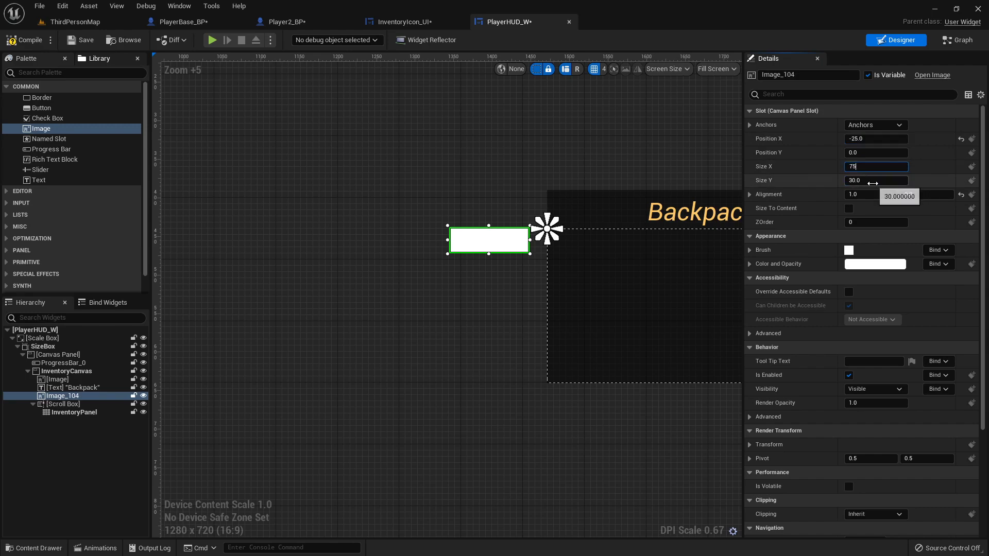
pyautogui.click(58, 354)
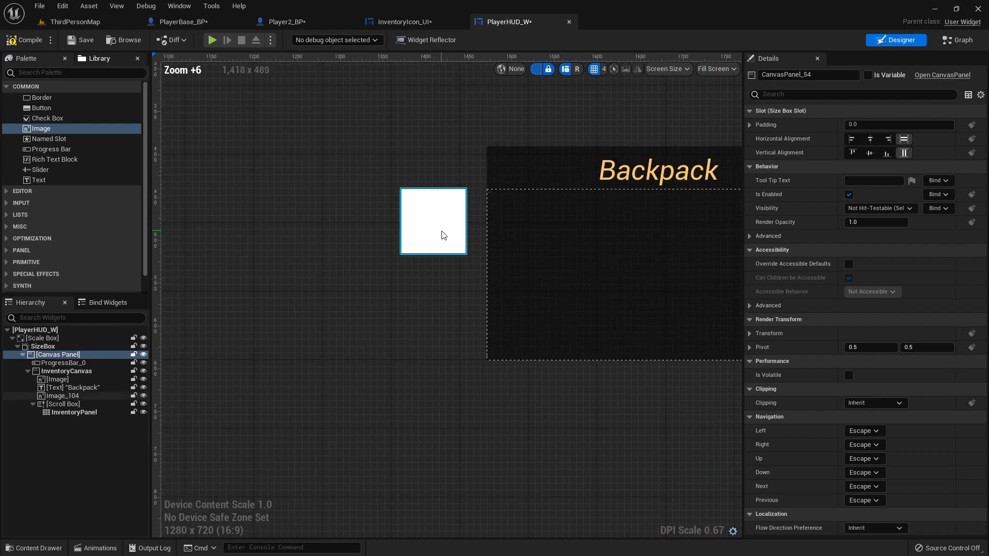
pyautogui.click(61, 396)
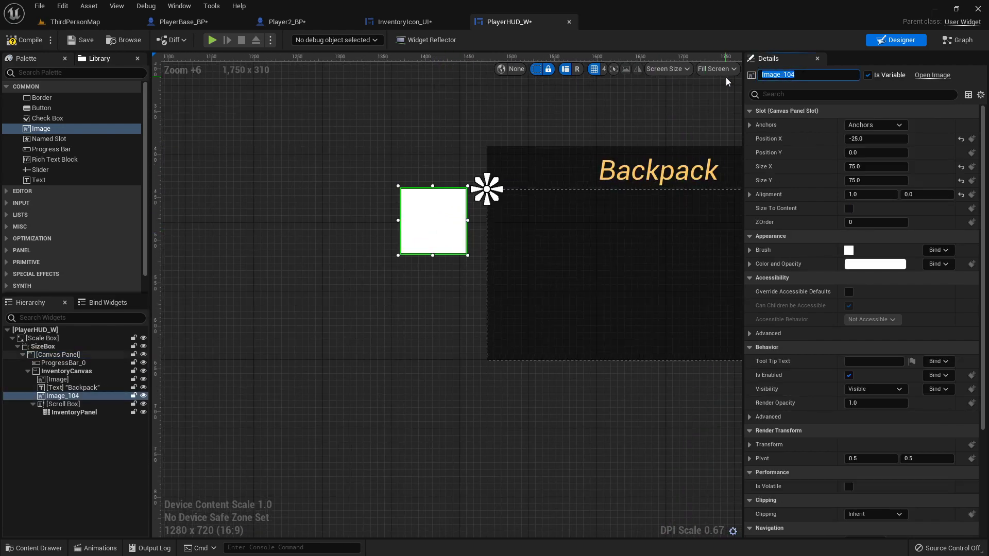
pyautogui.write('Selected')
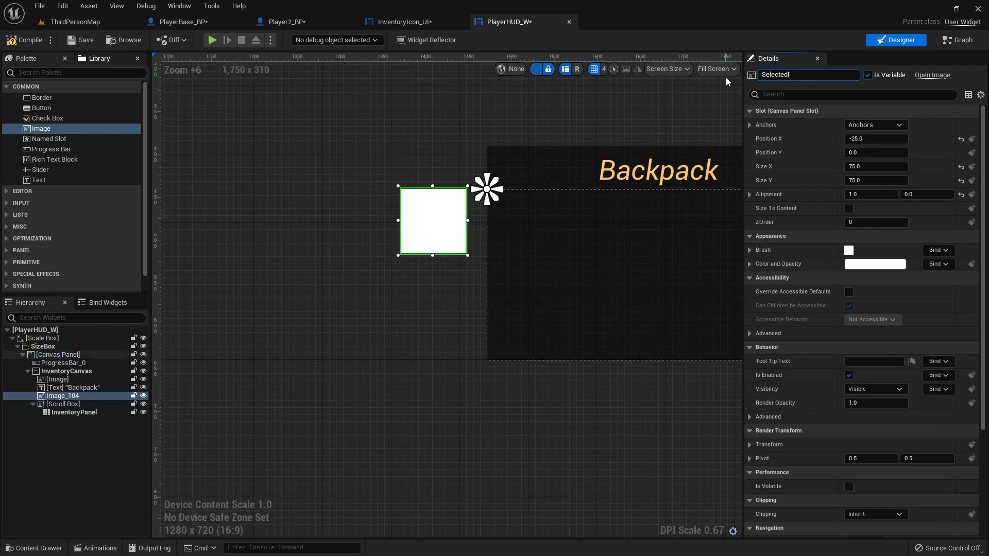
pyautogui.write('SelectedItemIcon')
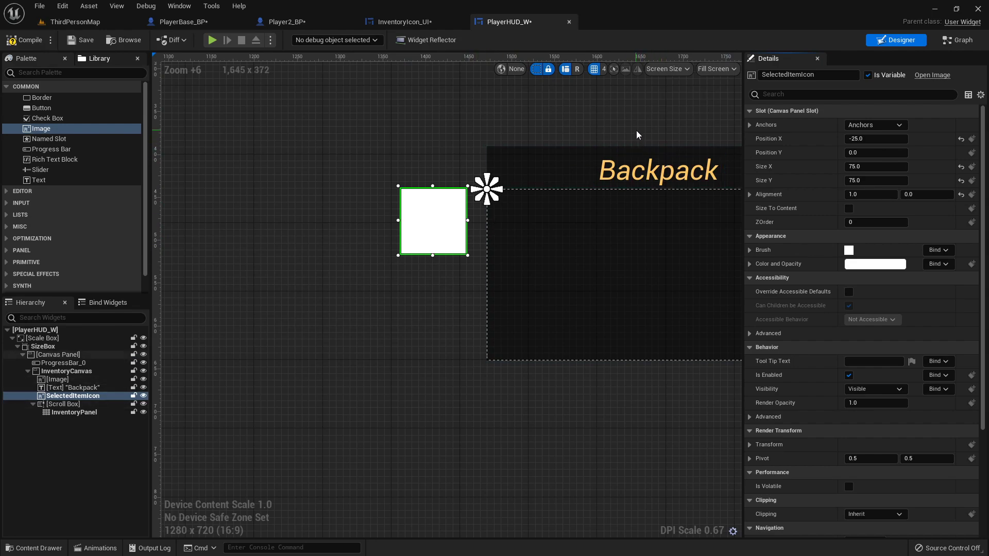
pyautogui.moveTo(960, 41)
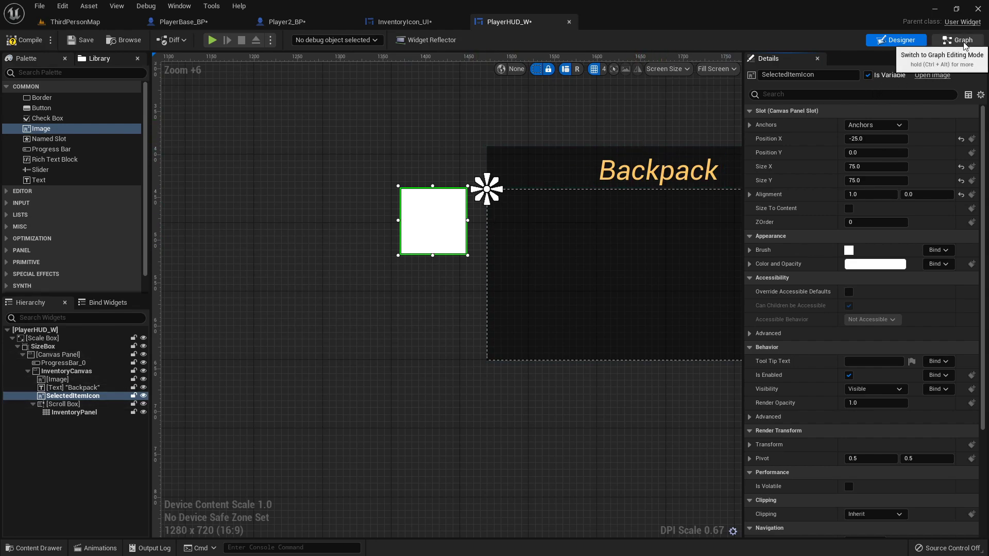
# Rename the HUD graph's custom event to UpdateSelectedItem
pyautogui.click(962, 41)
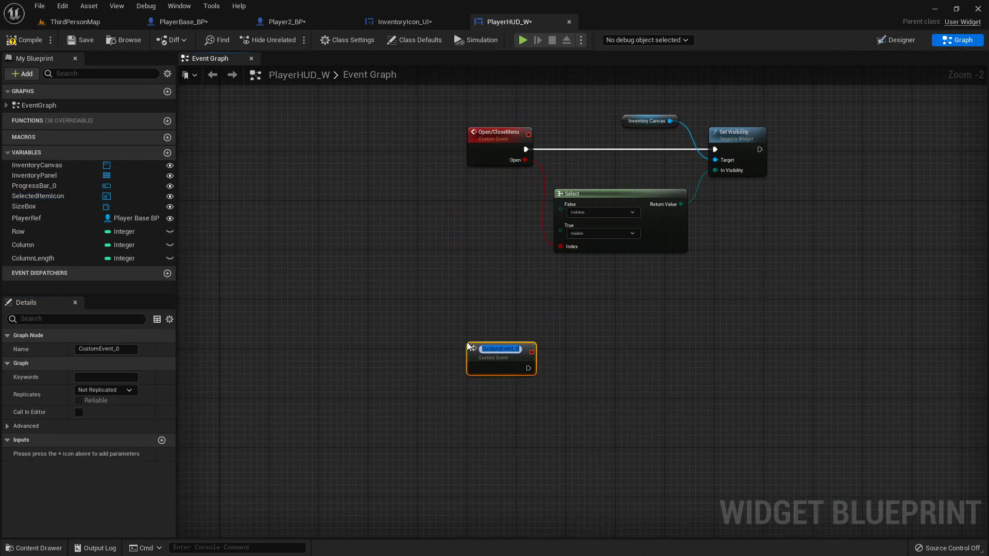
pyautogui.write('Updt')
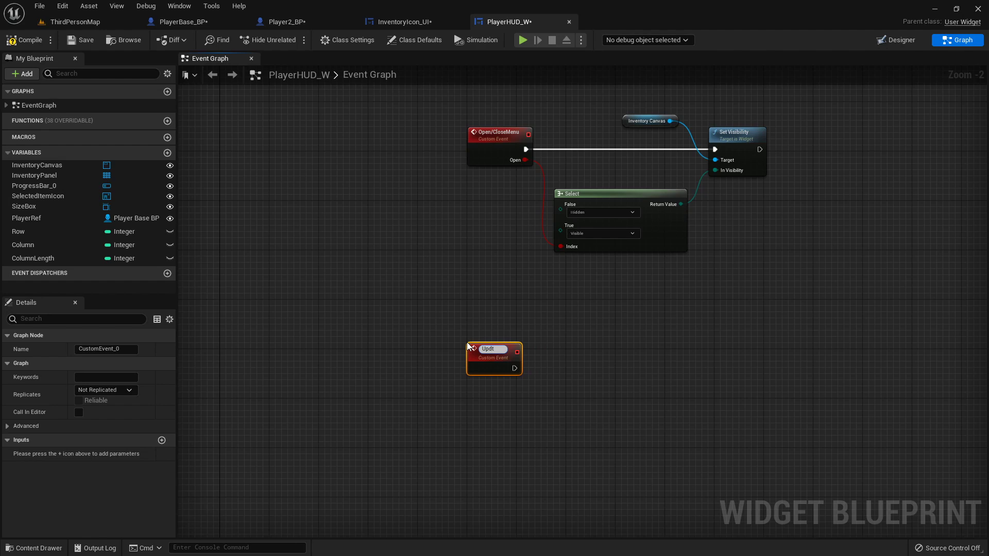
pyautogui.write('UpdateSelectedItem')
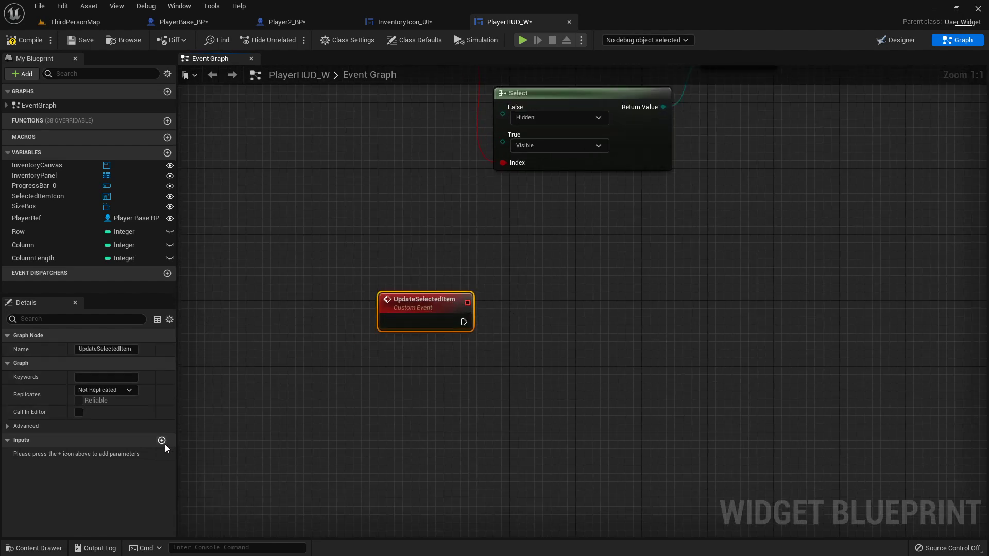
# Add an input parameter named ItemInfo of type Item Info S
pyautogui.click(162, 440)
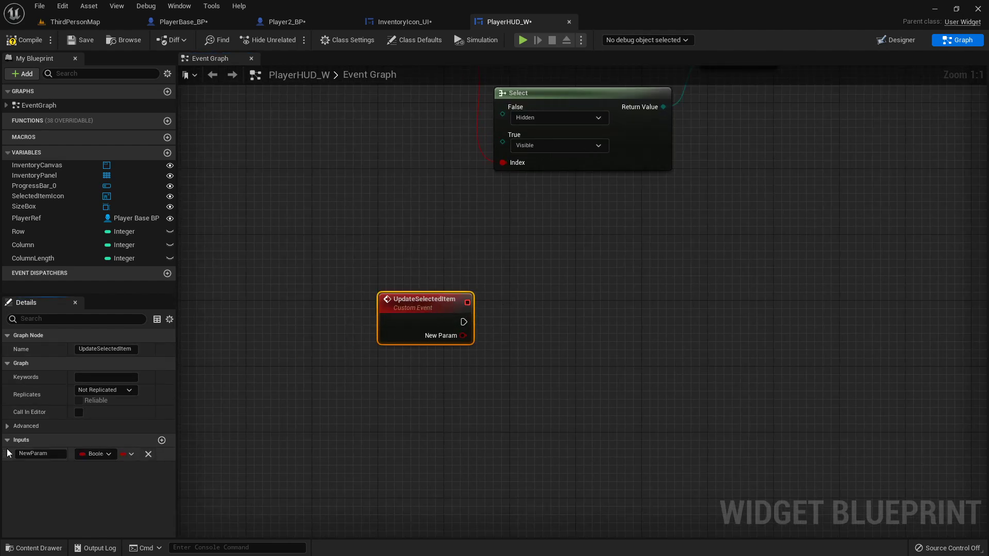
pyautogui.doubleClick(41, 454)
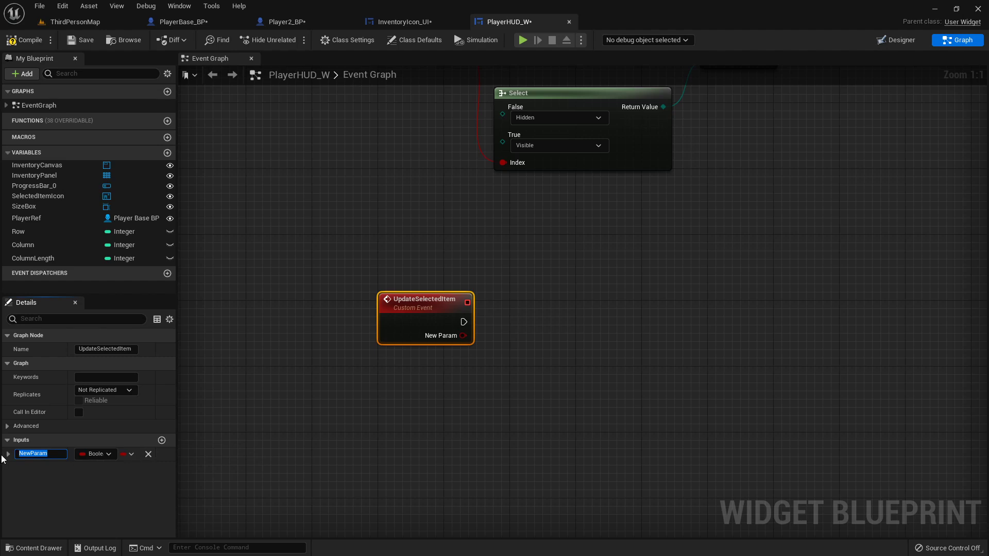
pyautogui.write('ItemInfo')
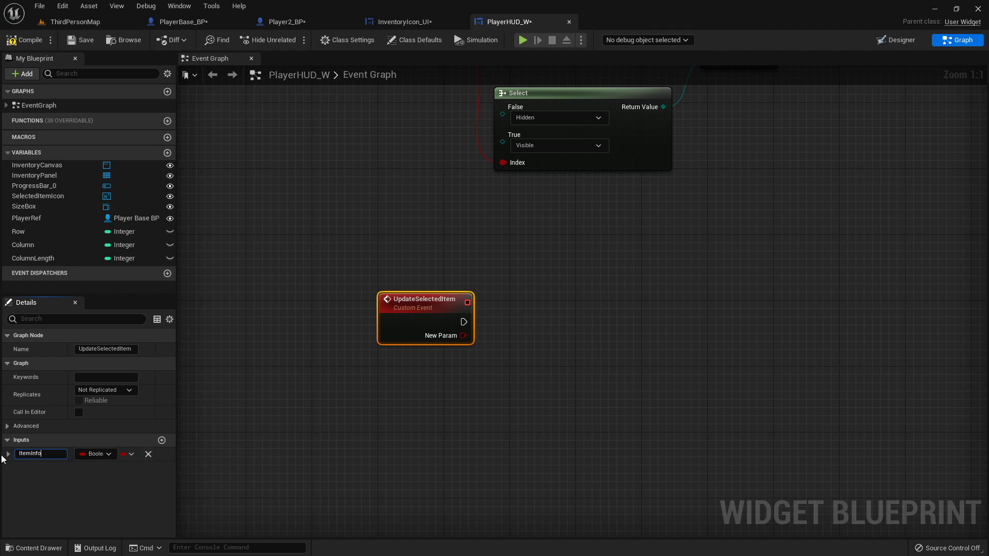
pyautogui.click(95, 453)
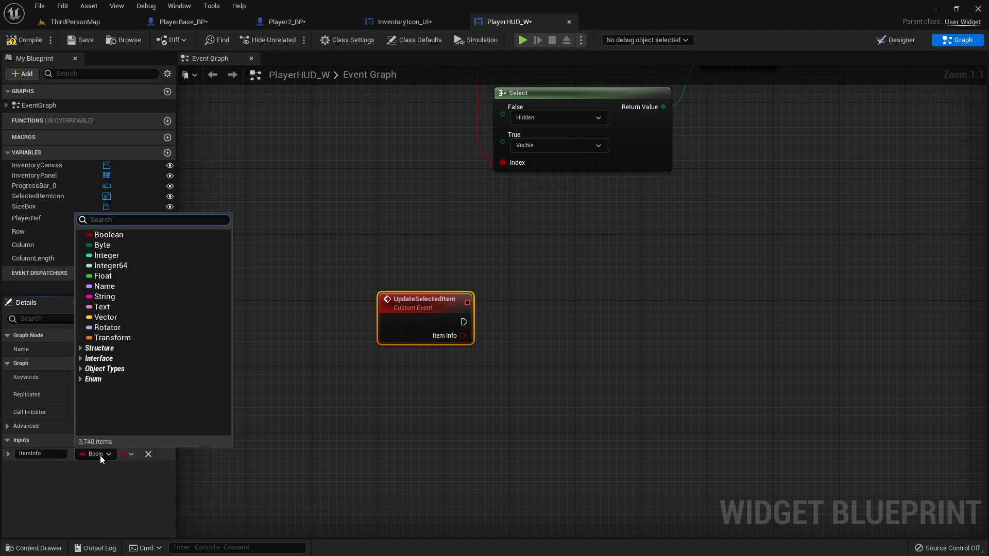
pyautogui.write('item info')
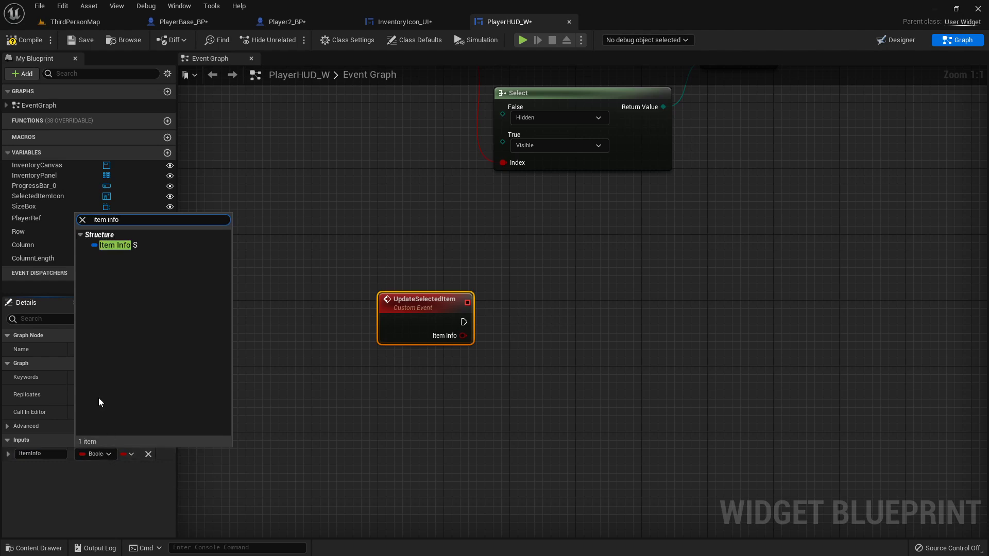
pyautogui.click(114, 244)
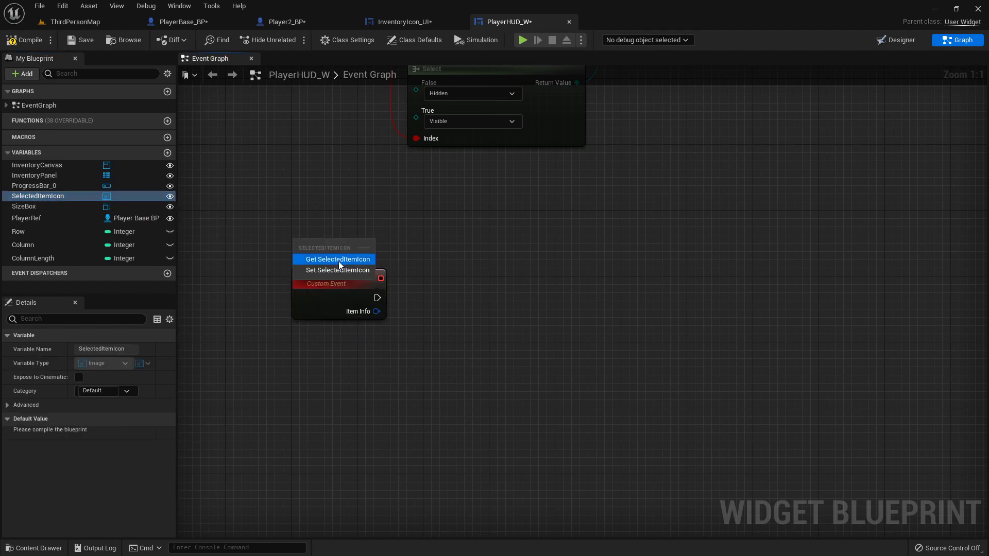
# Place a SelectedItemIcon getter, a Make SlateBrush node, and a Set Brush node targeting the icon
pyautogui.click(337, 259)
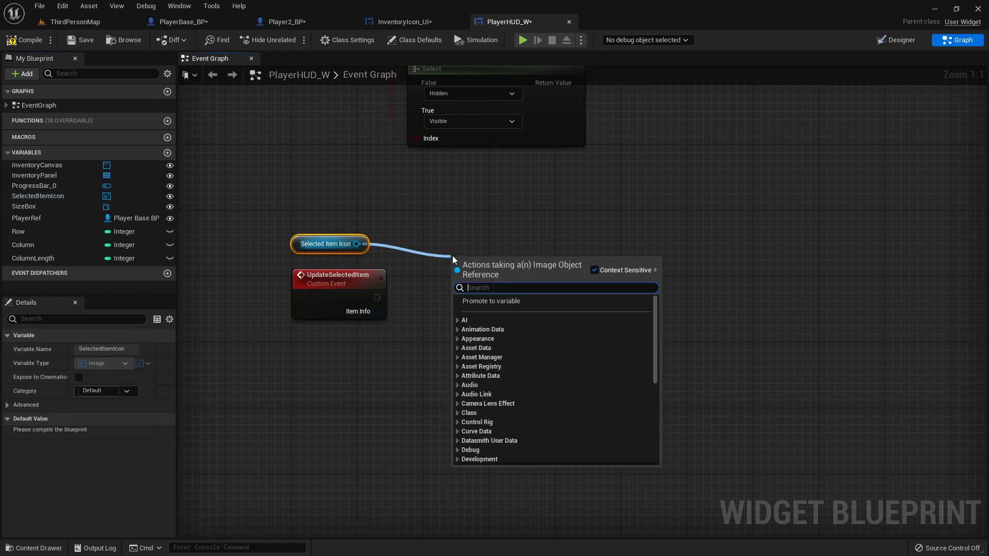
pyautogui.write('make c')
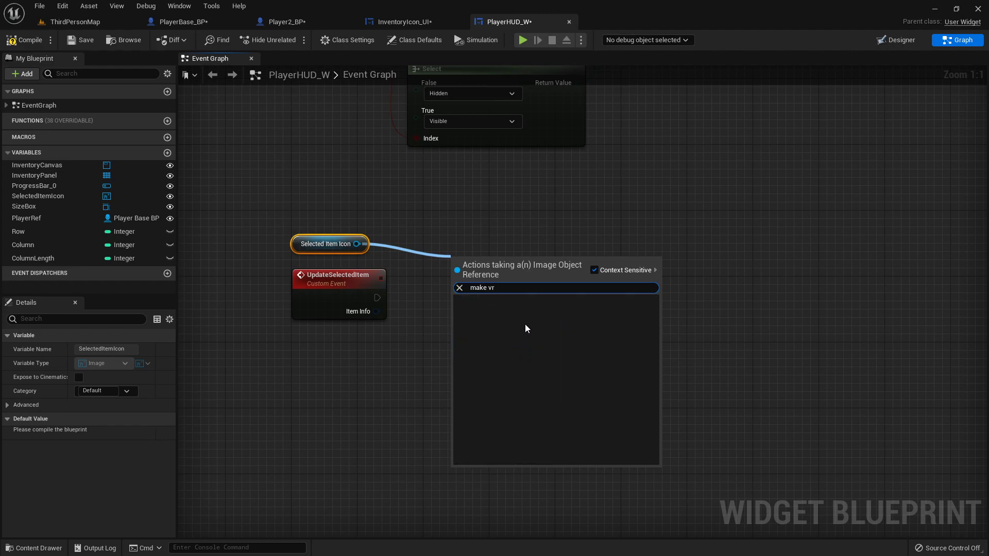
pyautogui.click(481, 288)
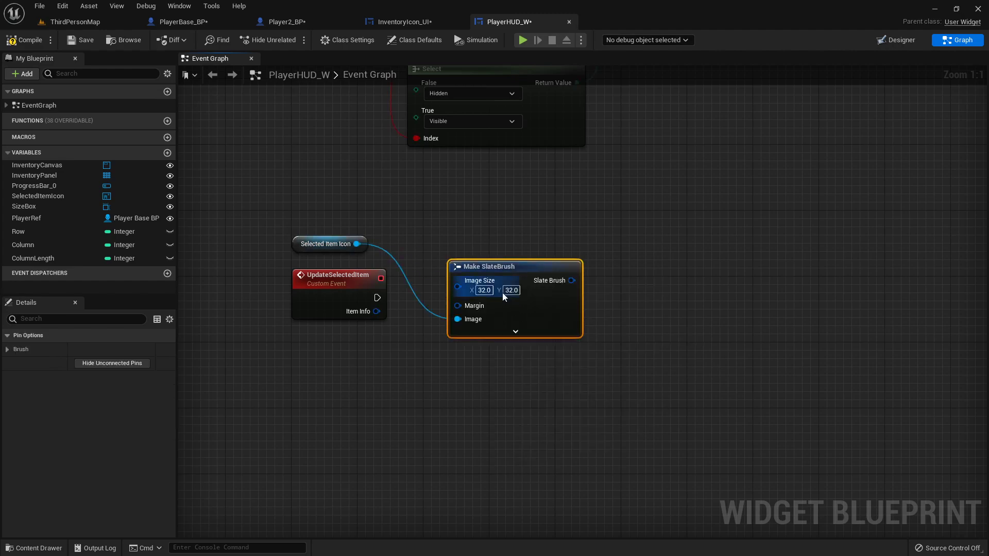
pyautogui.moveTo(514, 267); pyautogui.dragTo(696, 192)
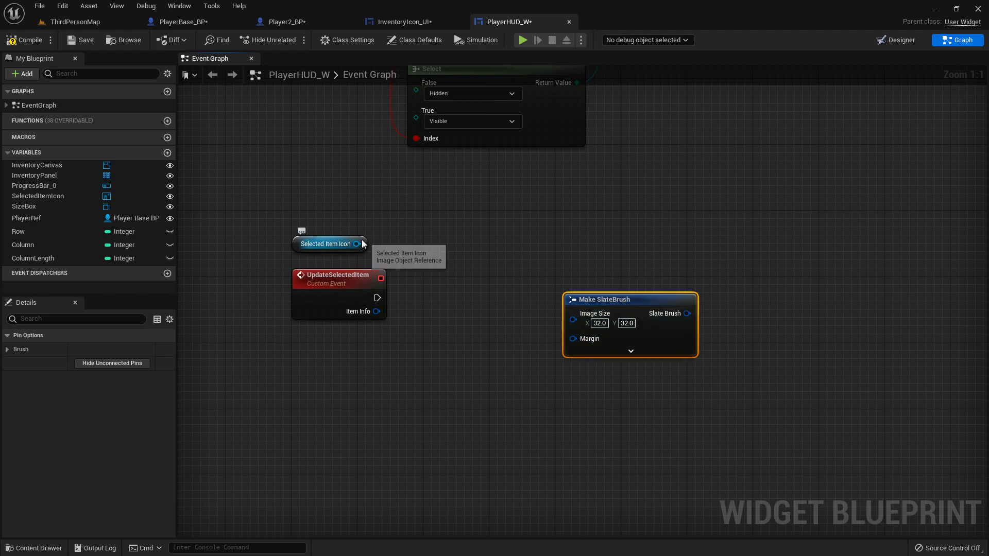
pyautogui.moveTo(365, 244); pyautogui.dragTo(511, 243)
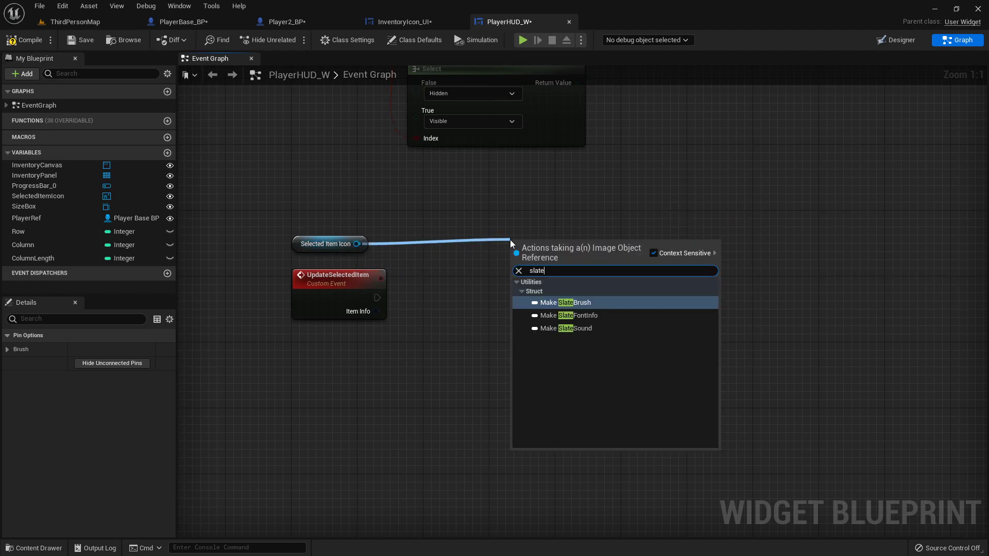
pyautogui.click(561, 303)
pyautogui.write('set brush')
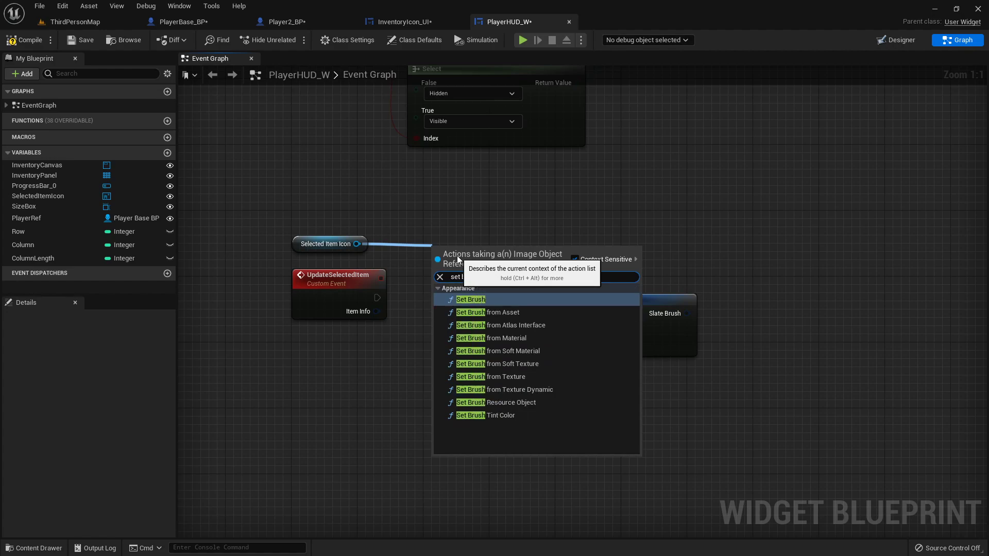
pyautogui.click(470, 300)
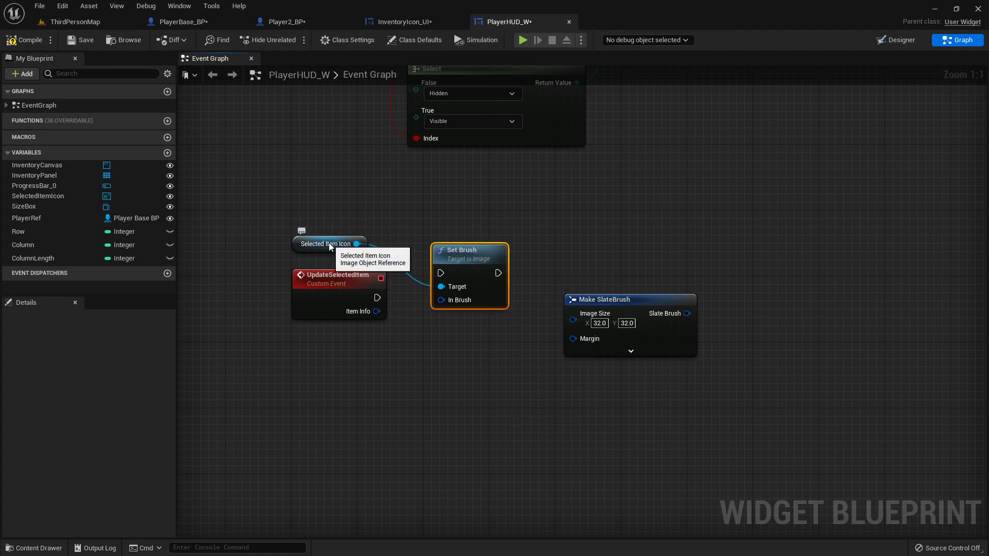
pyautogui.moveTo(470, 256); pyautogui.dragTo(726, 208)
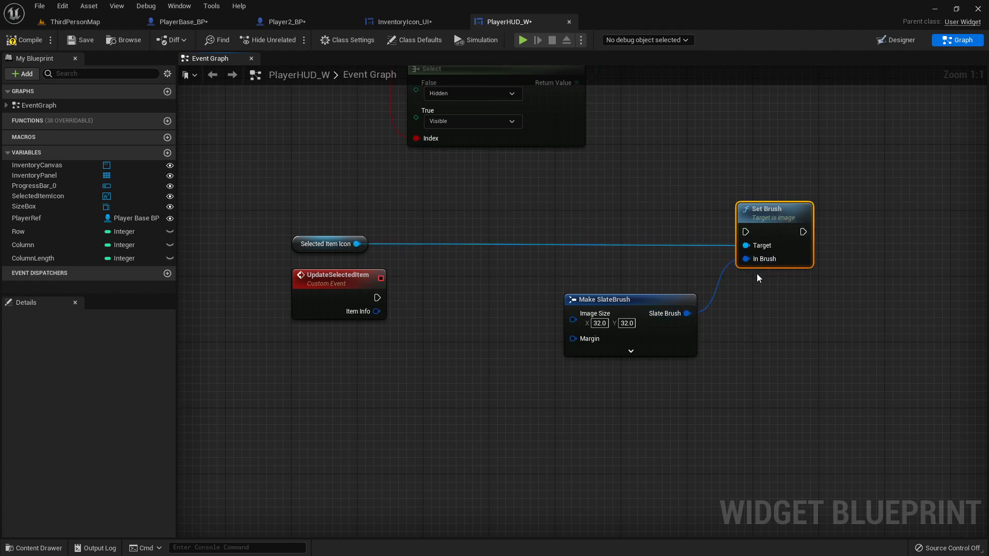
# Break ItemInfo into fields, wire the event into Set Brush, then go to PlayerBase_BP
pyautogui.click(631, 351)
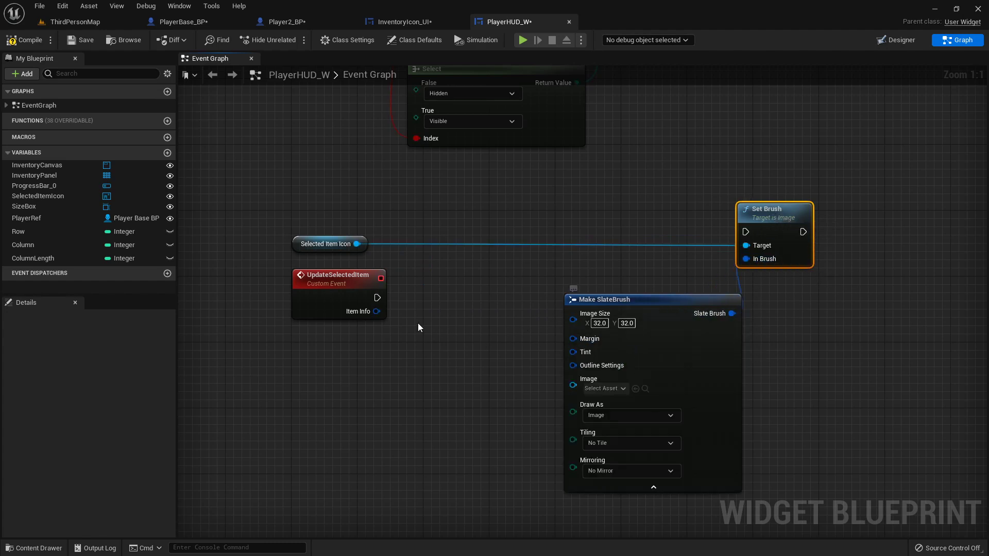
pyautogui.write('brea')
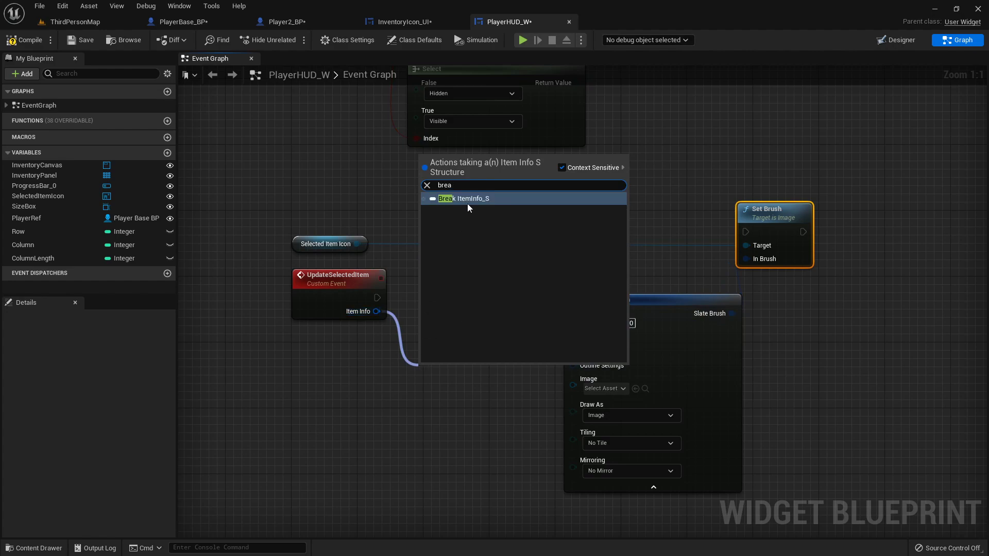
pyautogui.click(463, 198)
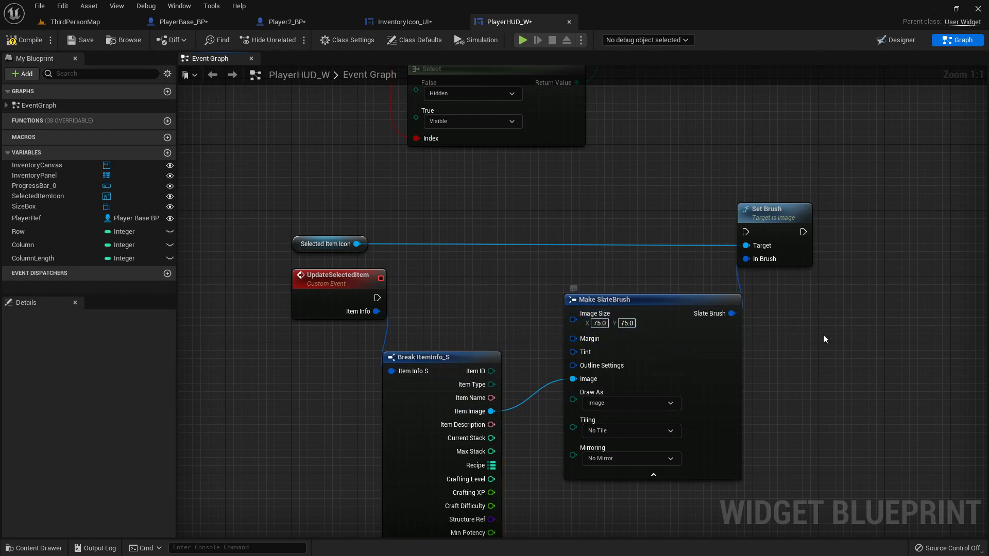
pyautogui.moveTo(377, 297); pyautogui.dragTo(716, 225)
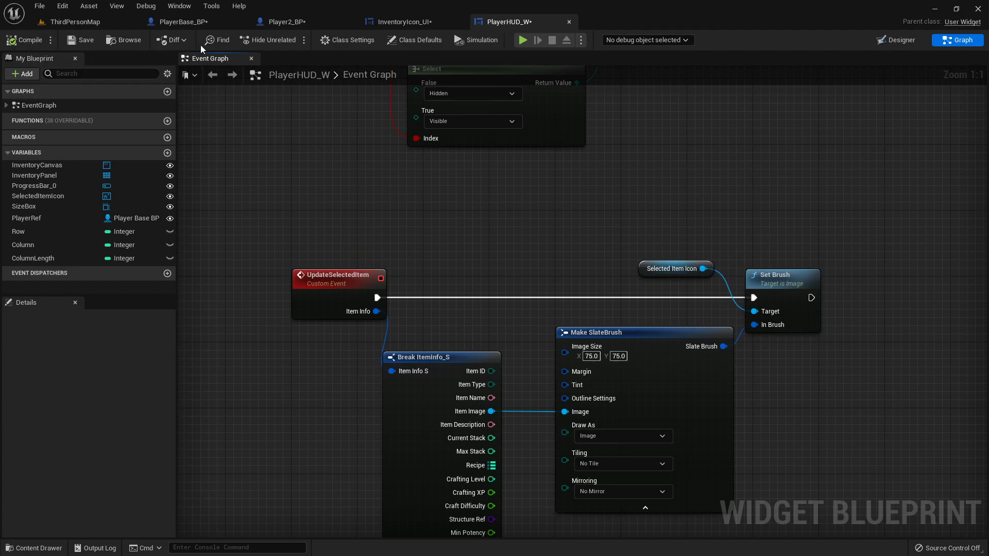
pyautogui.click(180, 21)
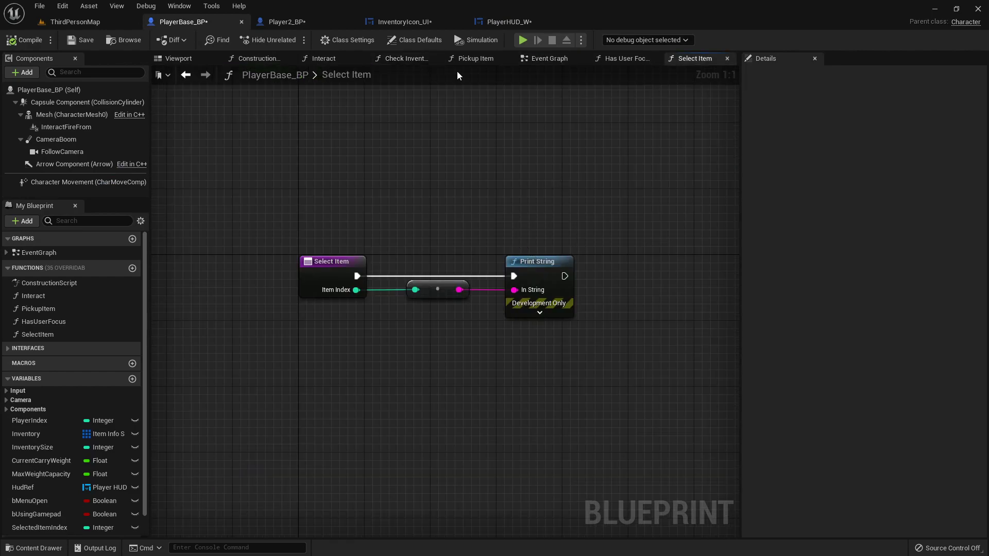
pyautogui.moveTo(372, 93)
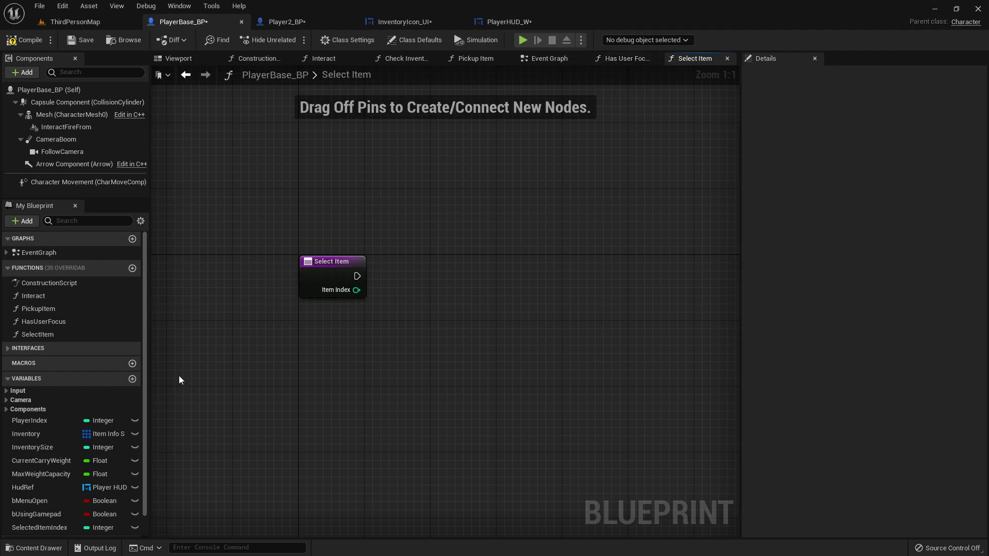
# Place the Inventory array in Select Item and get a copy of an entry
pyautogui.scroll(-3)
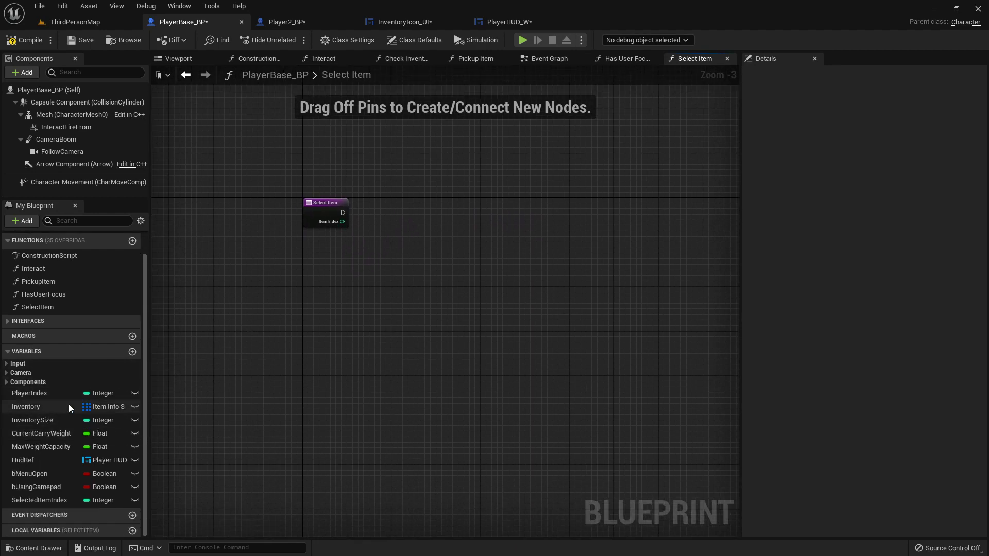
pyautogui.moveTo(26, 407); pyautogui.dragTo(310, 253)
pyautogui.write('get')
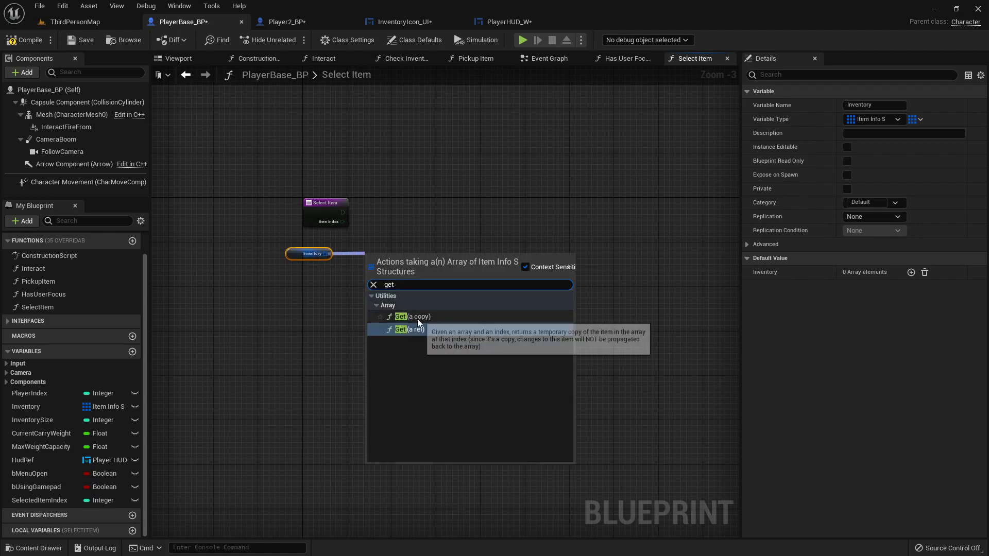
pyautogui.click(400, 316)
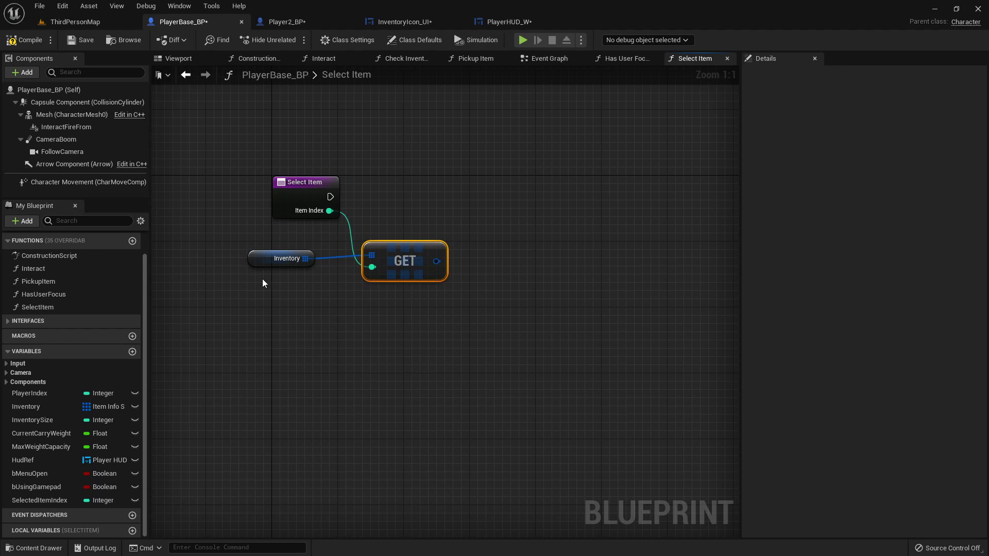
pyautogui.click(286, 258)
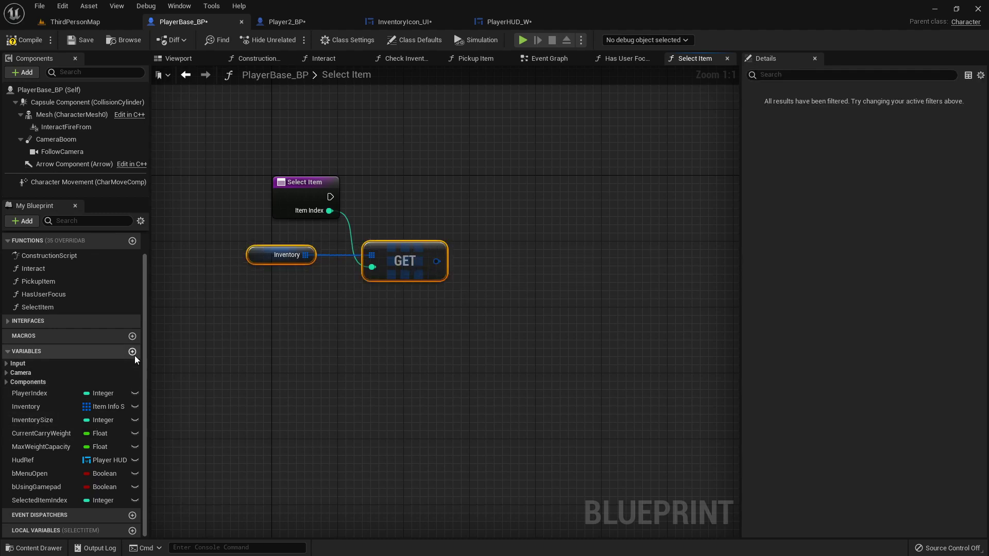
# Add a SelectedItem variable of type Item Info S to PlayerBase_BP
pyautogui.click(133, 352)
pyautogui.write('SelectedItem')
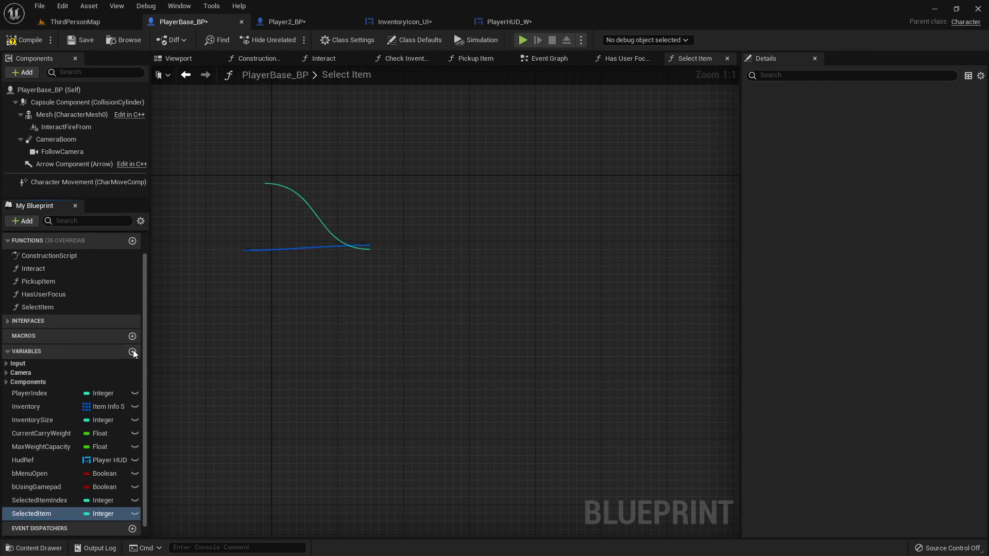
pyautogui.click(101, 514)
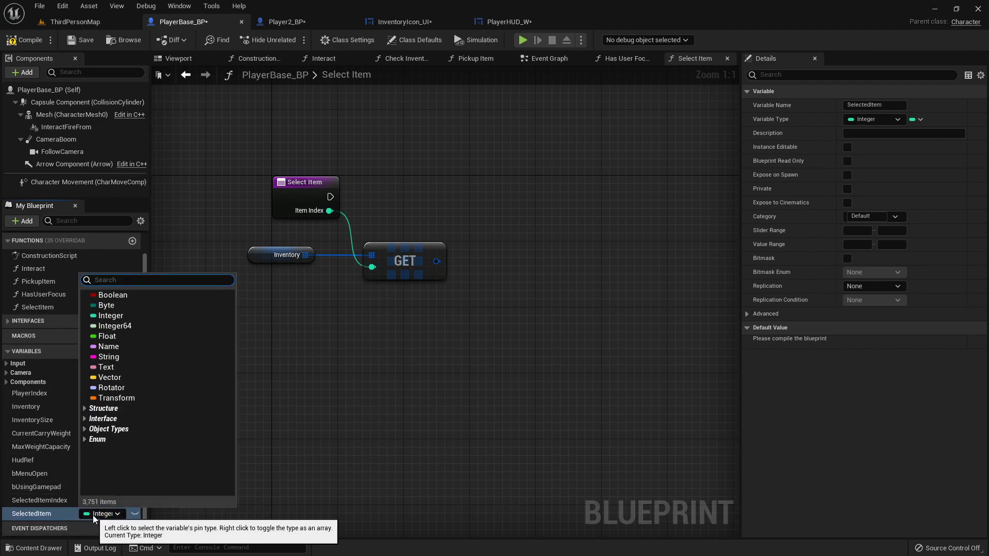
pyautogui.write('item info')
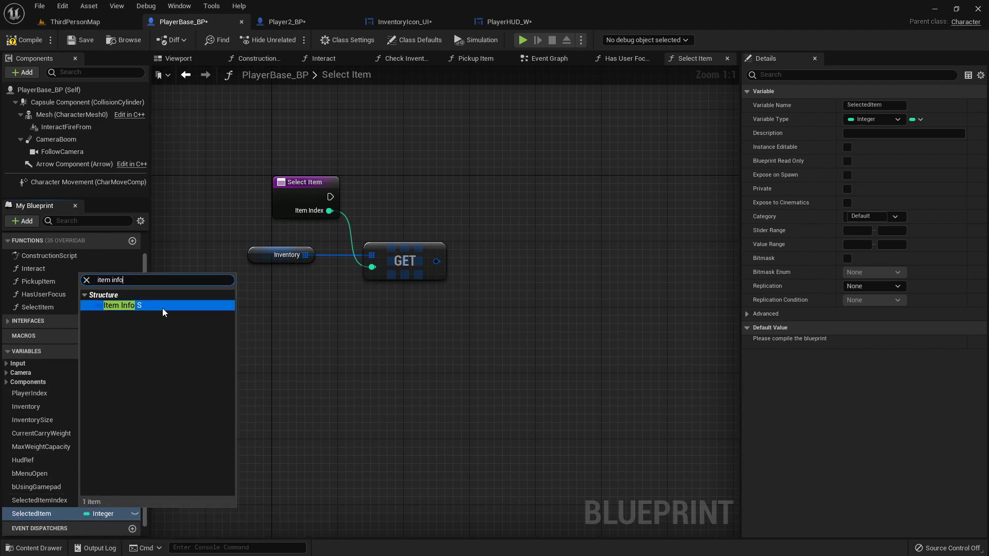
pyautogui.click(119, 306)
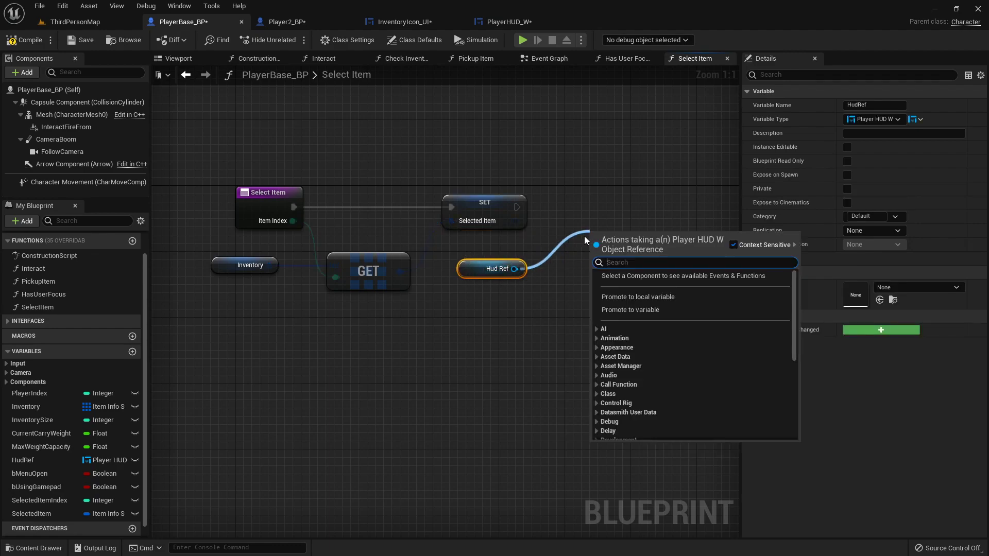
# Call Update Selected Item on the HUD reference
pyautogui.scroll(-3)
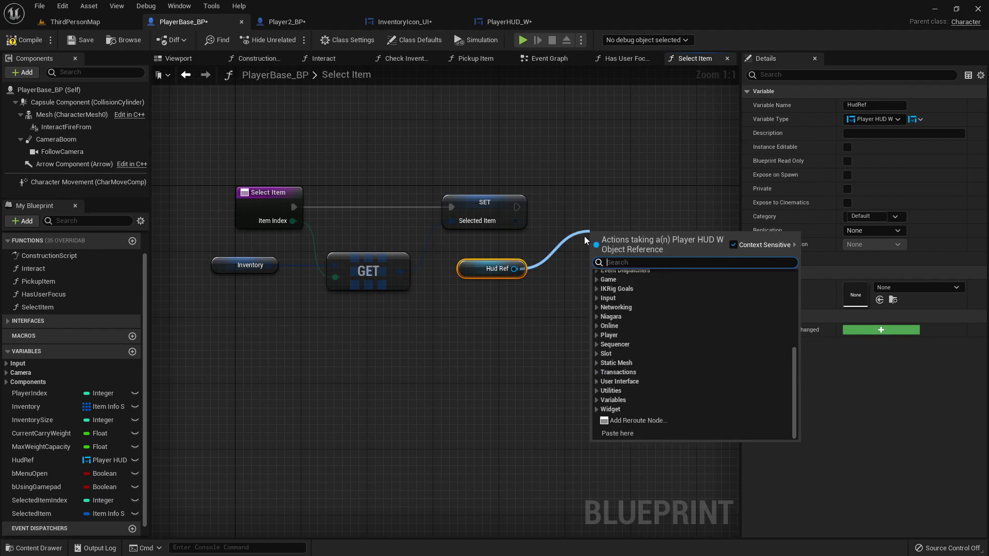
pyautogui.write('update')
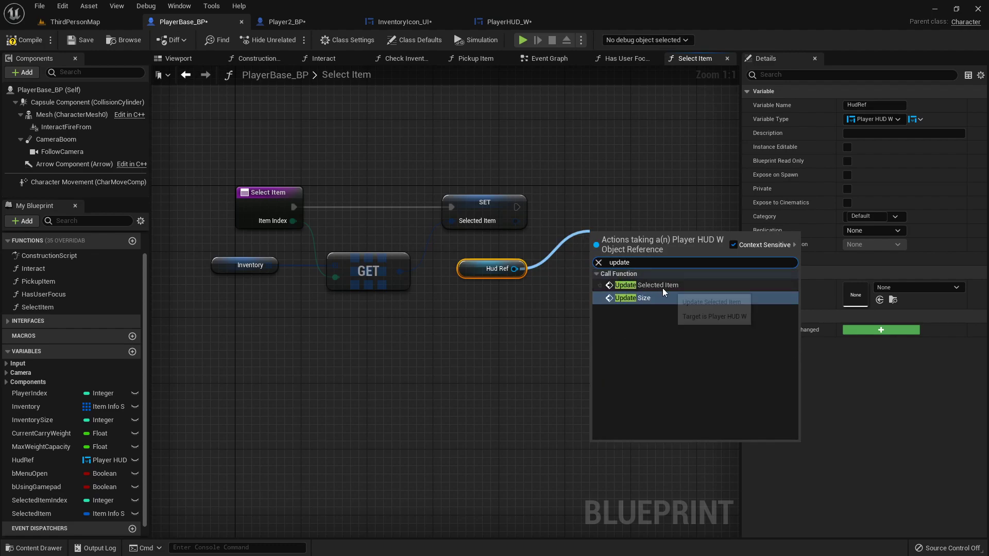
pyautogui.click(645, 285)
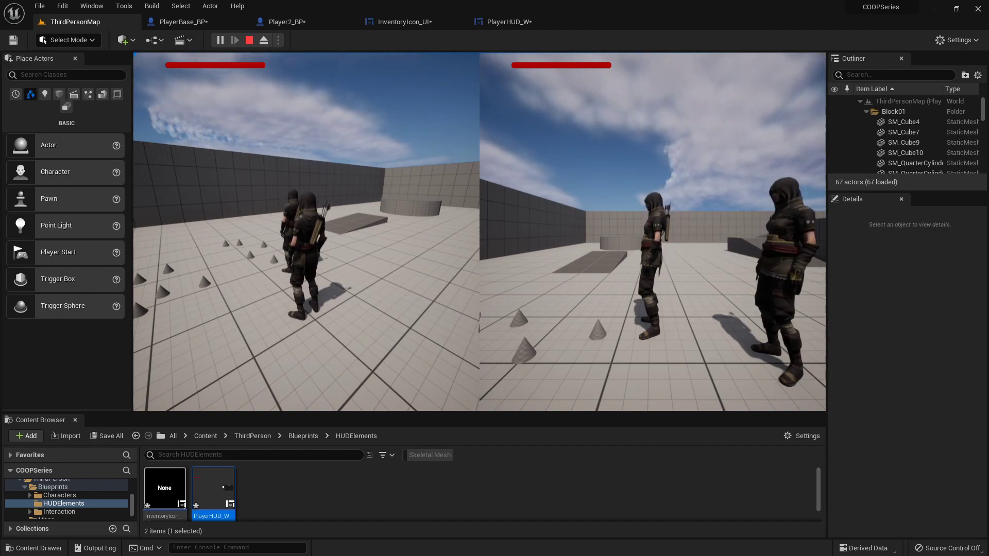
# Open PlayerHUD_W, view its Designer layout, then return to the Graph
pyautogui.click(249, 40)
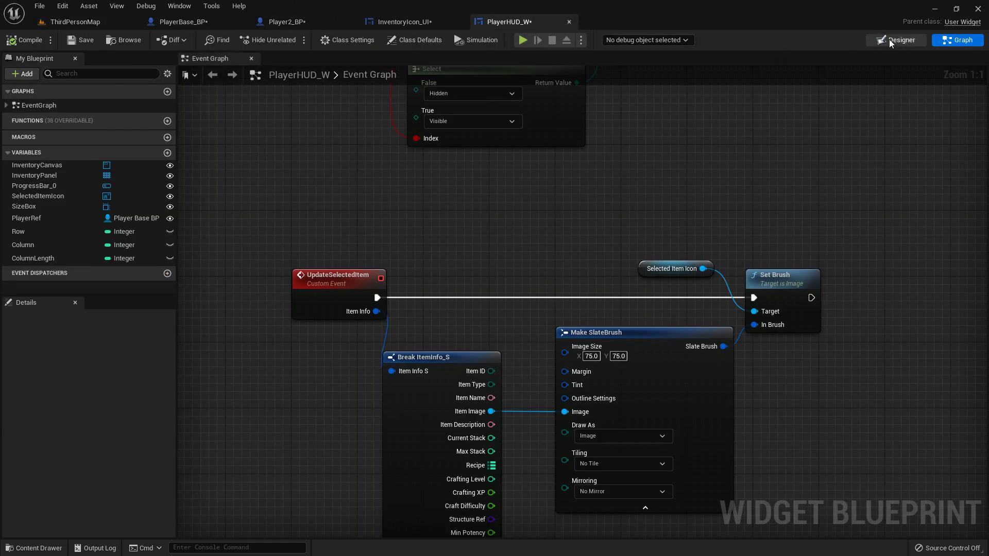
pyautogui.click(896, 40)
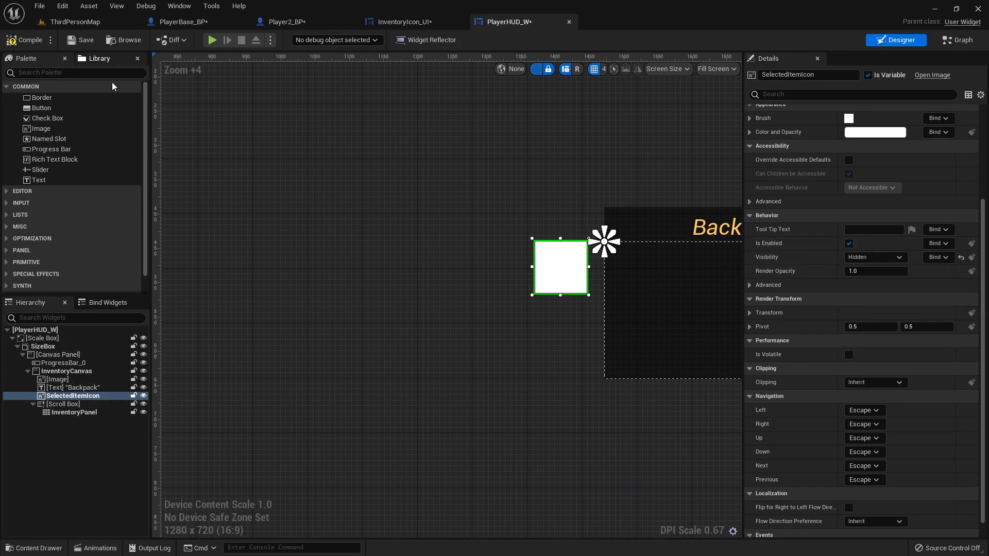
pyautogui.click(963, 41)
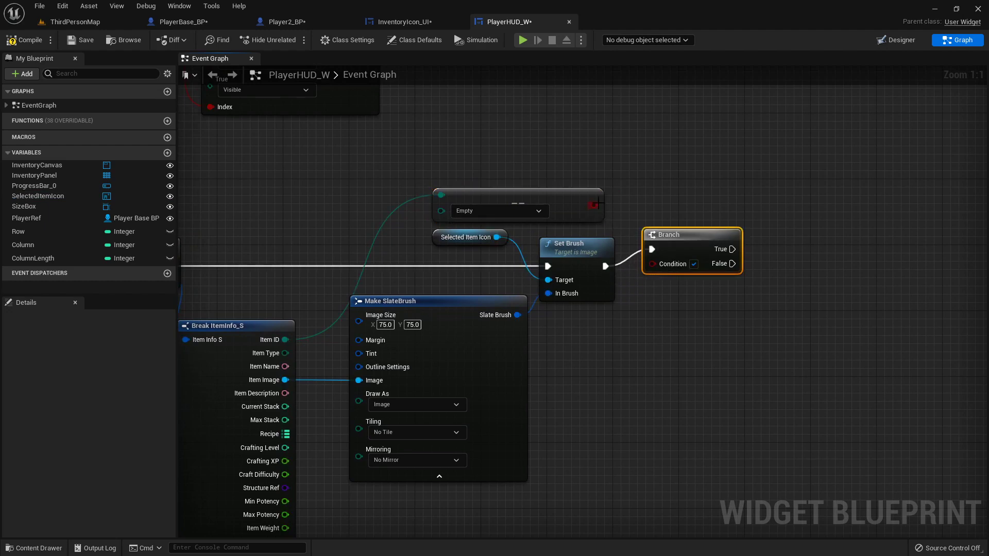
pyautogui.moveTo(701, 243)
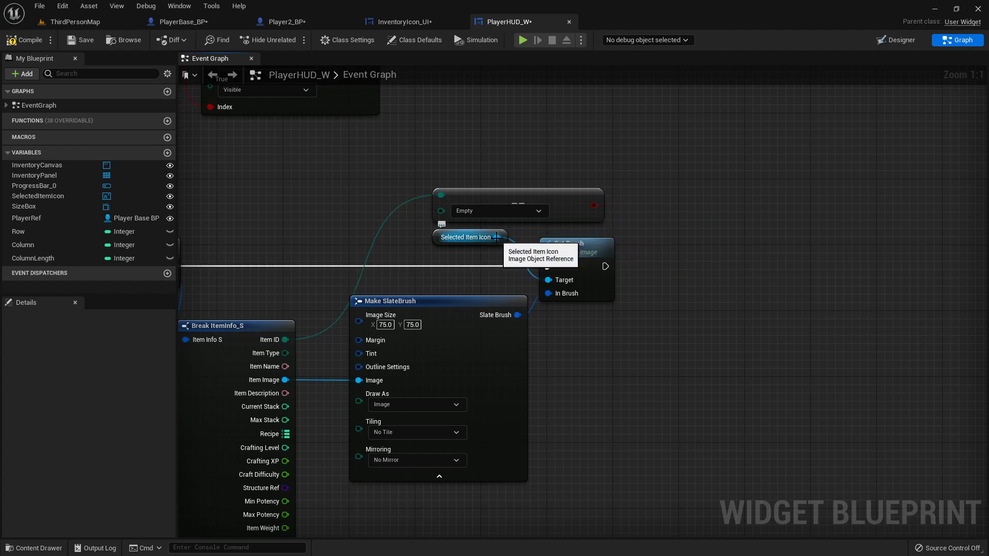
# Add Set Visibility on SelectedItemIcon via a Select node: Visible when False, Hidden when True
pyautogui.moveTo(487, 237); pyautogui.dragTo(673, 231)
pyautogui.write('se')
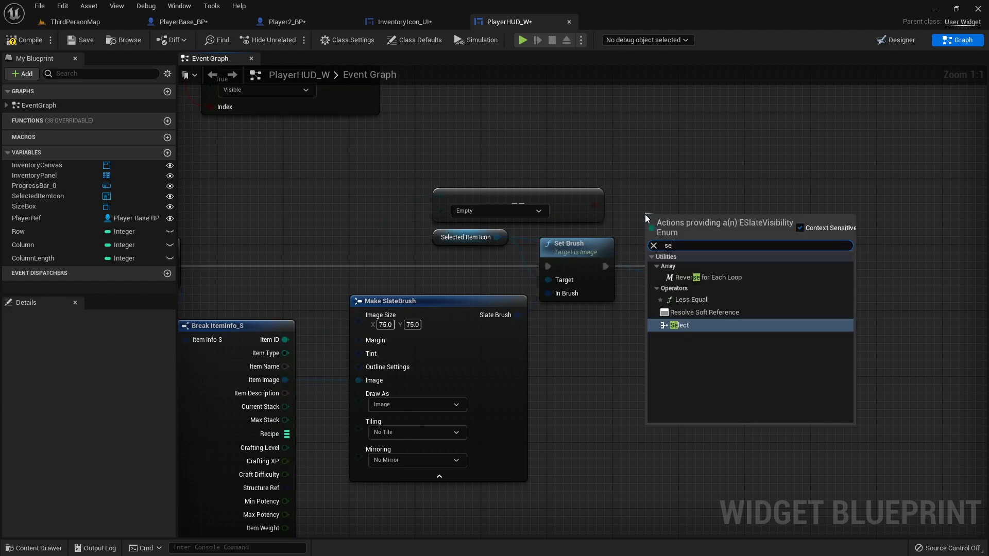
pyautogui.click(679, 326)
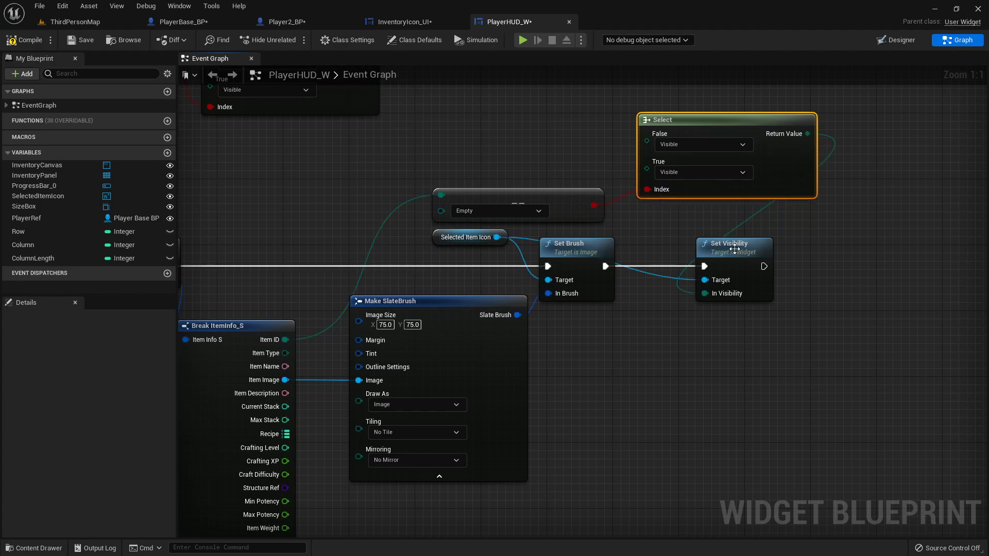
pyautogui.moveTo(734, 244); pyautogui.dragTo(924, 244)
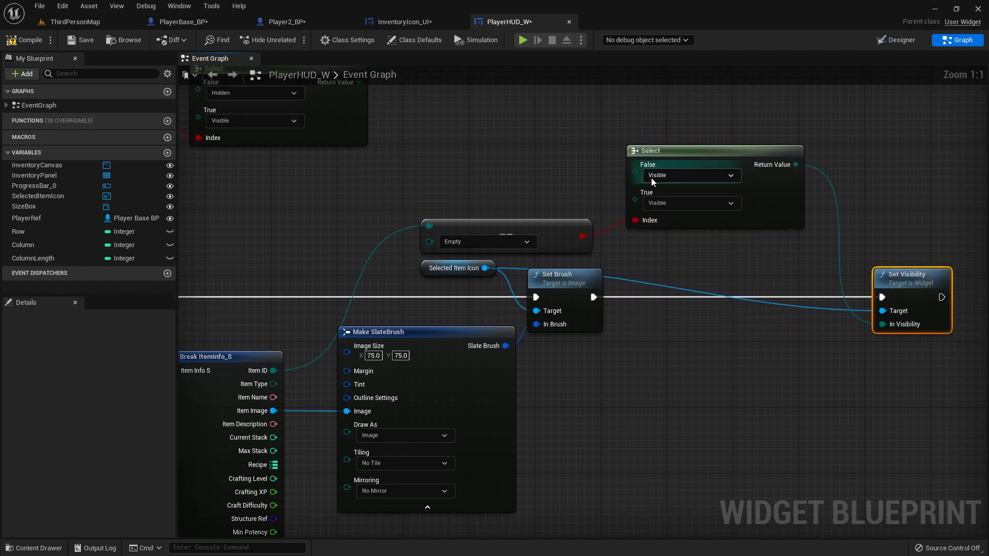
pyautogui.click(692, 175)
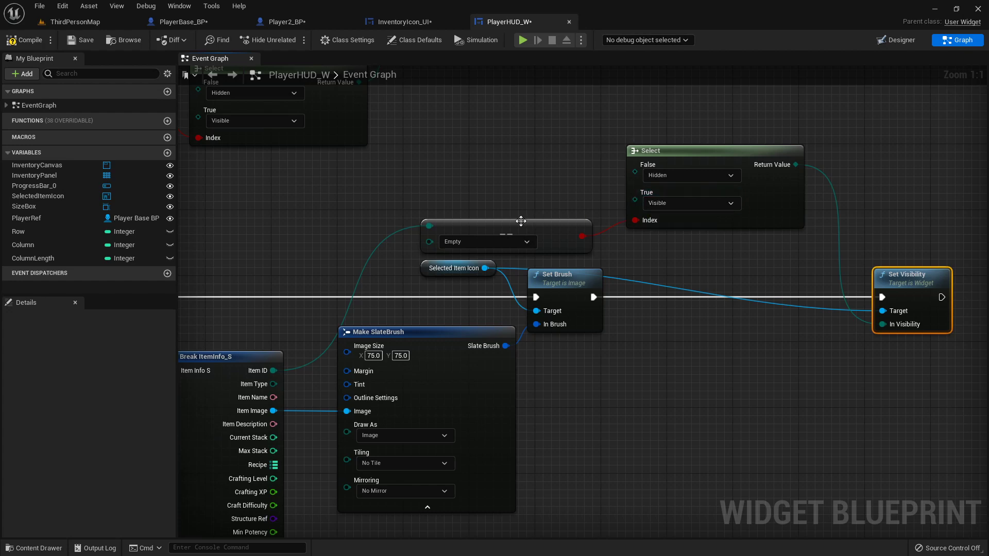
pyautogui.moveTo(700, 181)
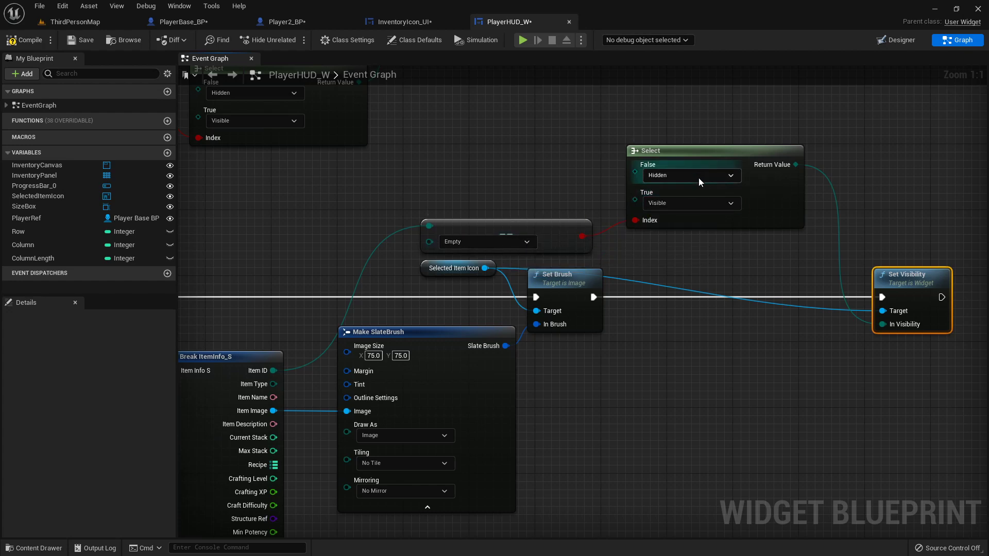
pyautogui.click(692, 175)
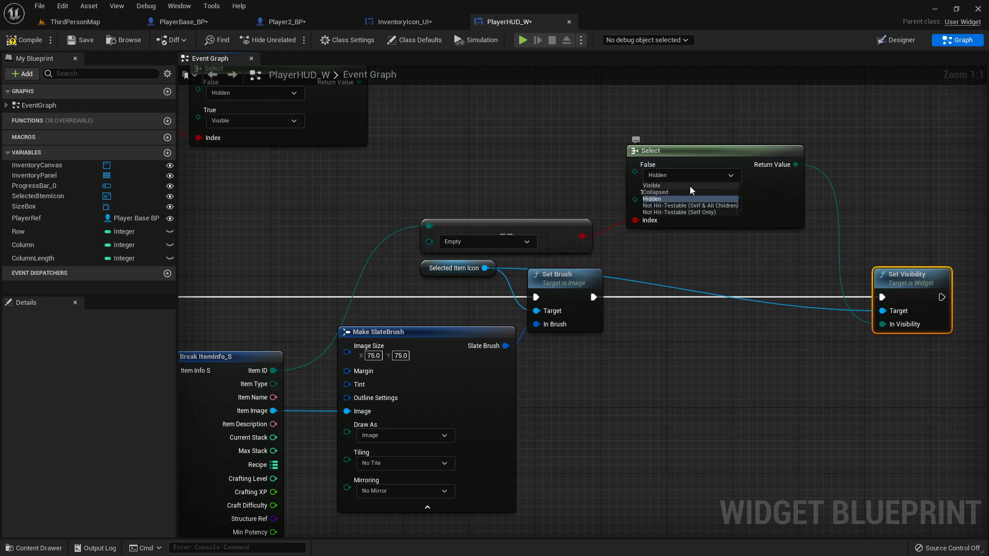
pyautogui.click(651, 185)
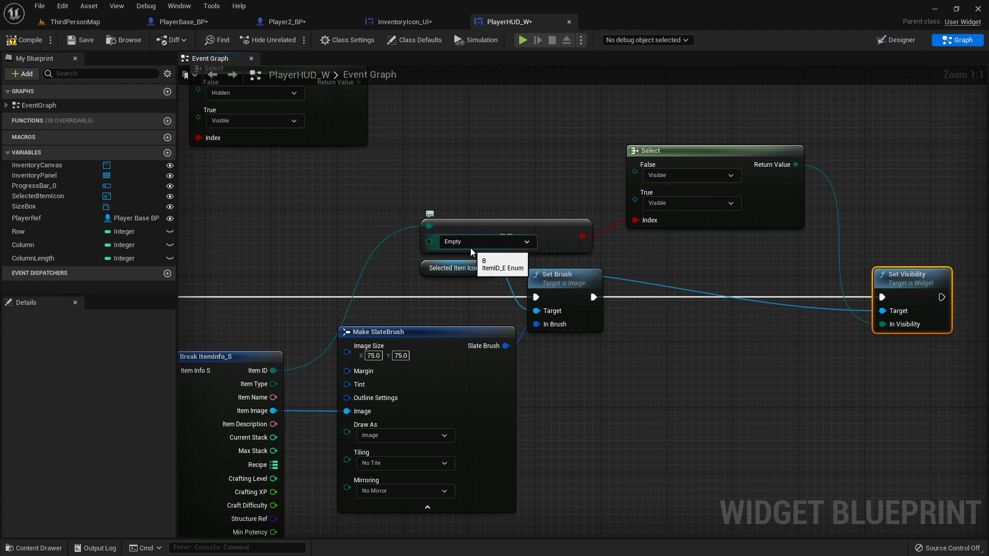
pyautogui.click(691, 203)
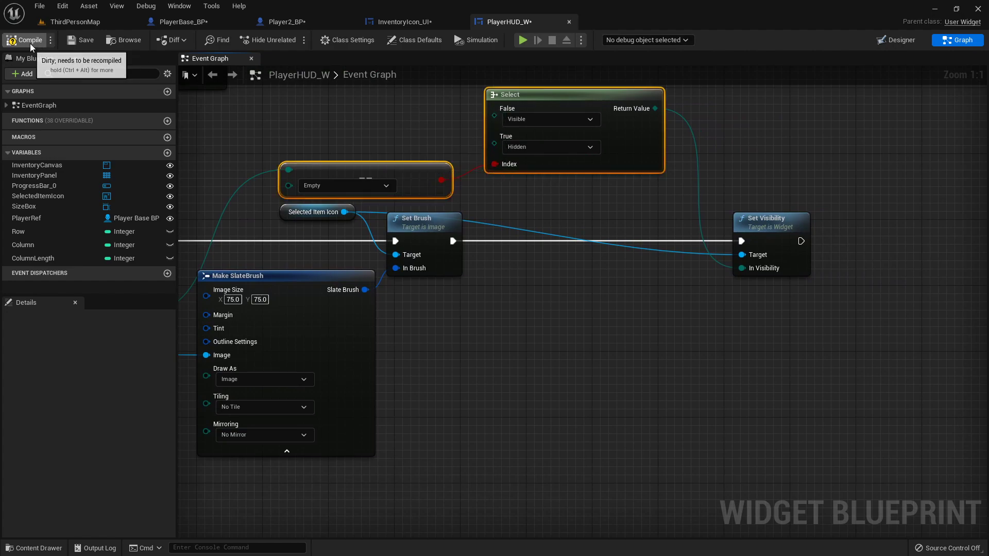
# Compile PlayerHUD_W, run a Play test of the backpack HUD, and stop it
pyautogui.click(64, 22)
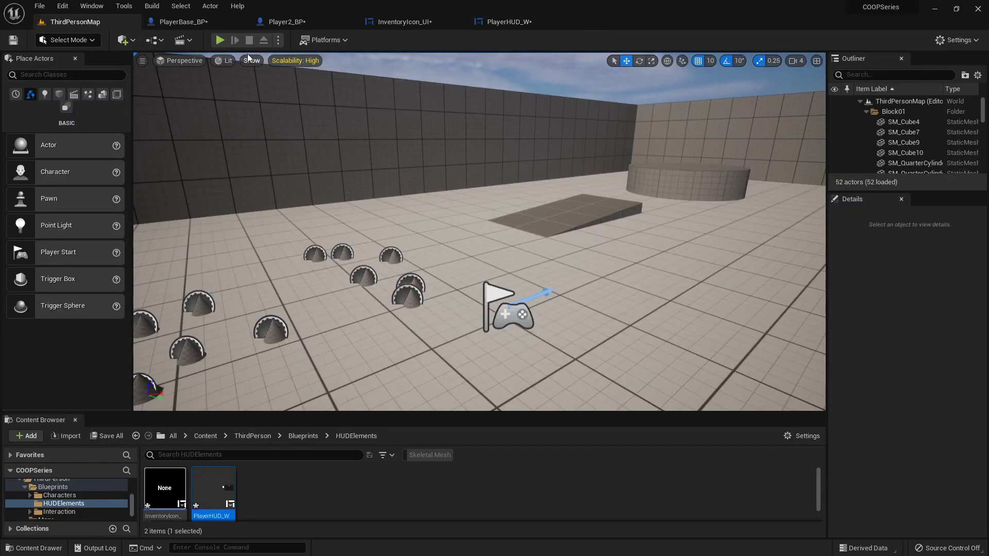
pyautogui.click(220, 40)
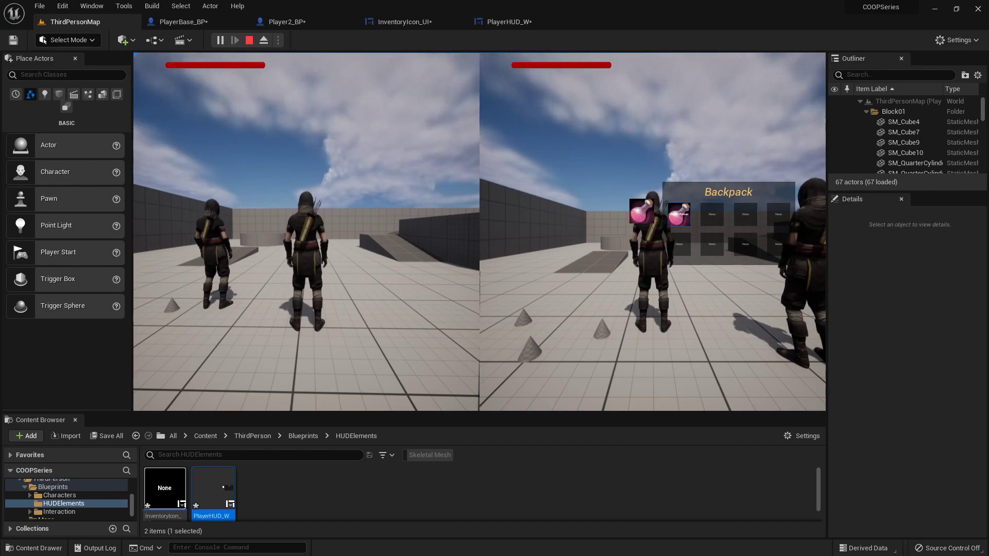
pyautogui.click(250, 40)
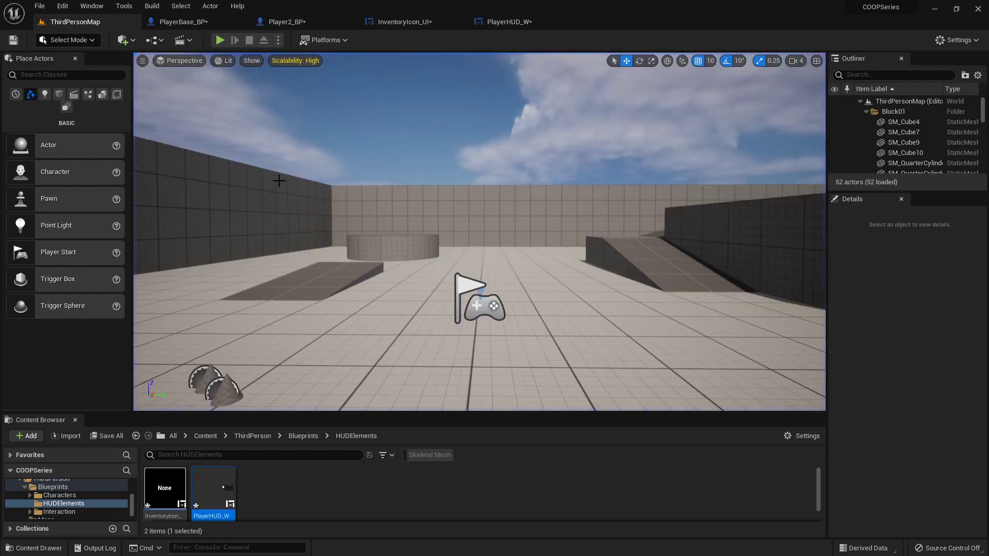
pyautogui.click(405, 21)
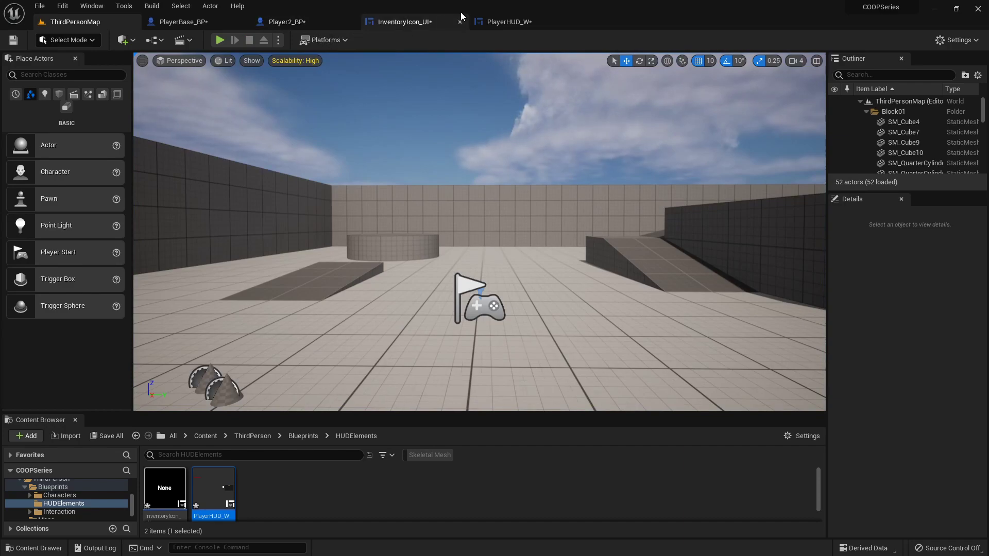
# Zoom out over PlayerHUD_W's event graph, then return to PlayerBase_BP's Select Item function
pyautogui.click(511, 21)
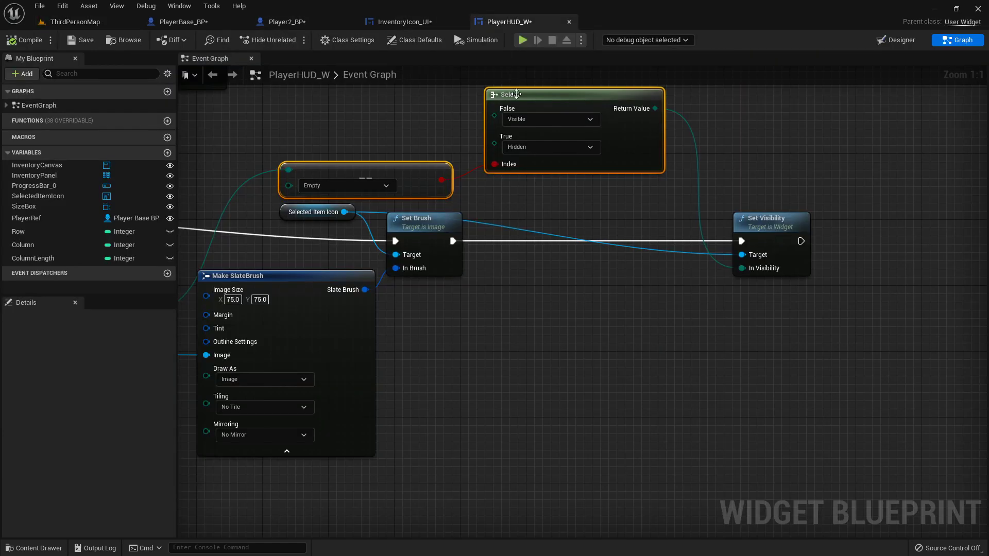
pyautogui.scroll(-3)
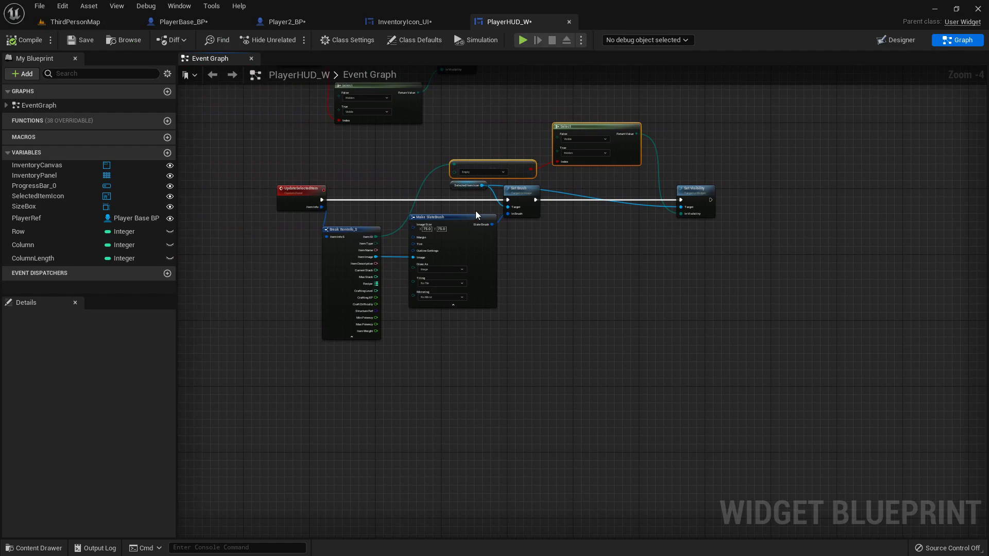
pyautogui.click(181, 22)
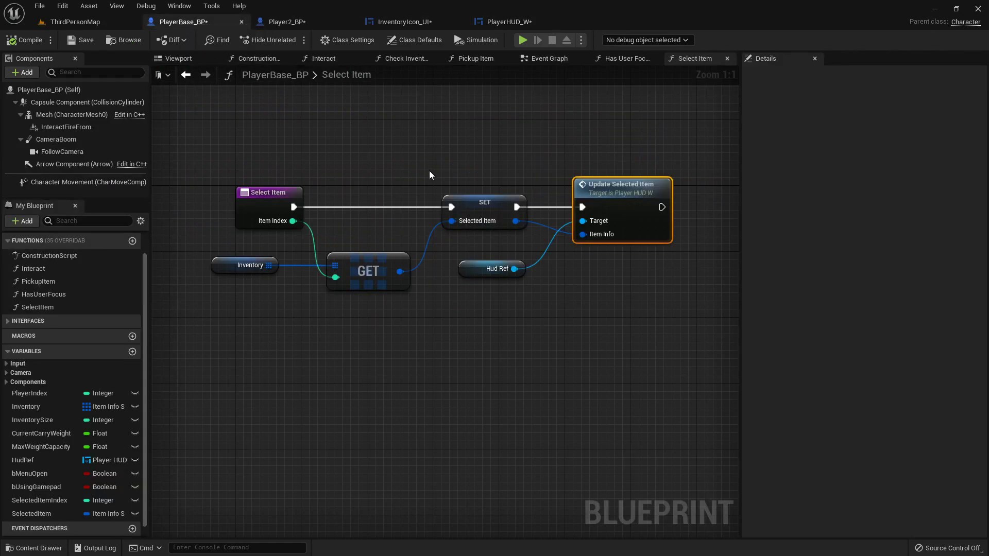
pyautogui.click(132, 268)
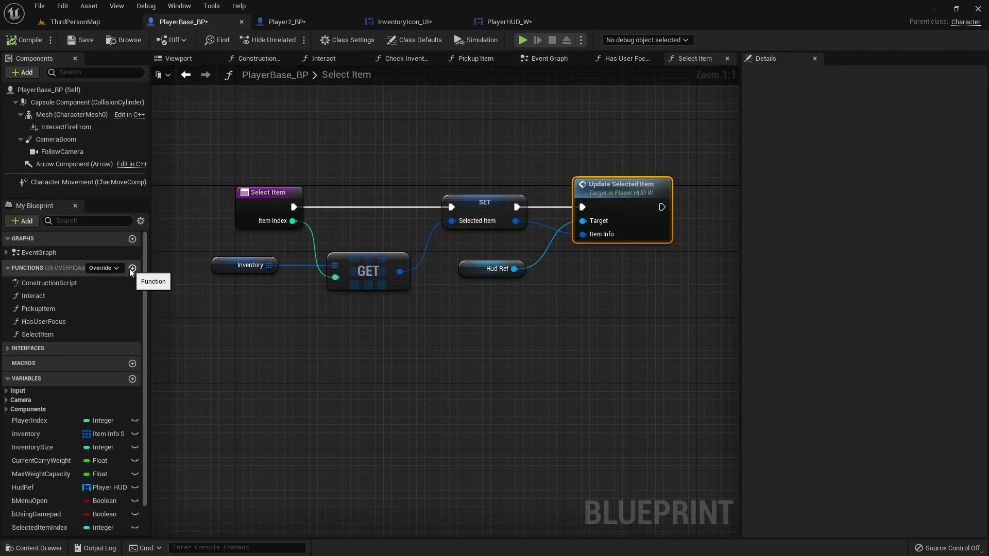
# Create a Use Item function with an ItemInfo input of type Item Info S
pyautogui.click(132, 268)
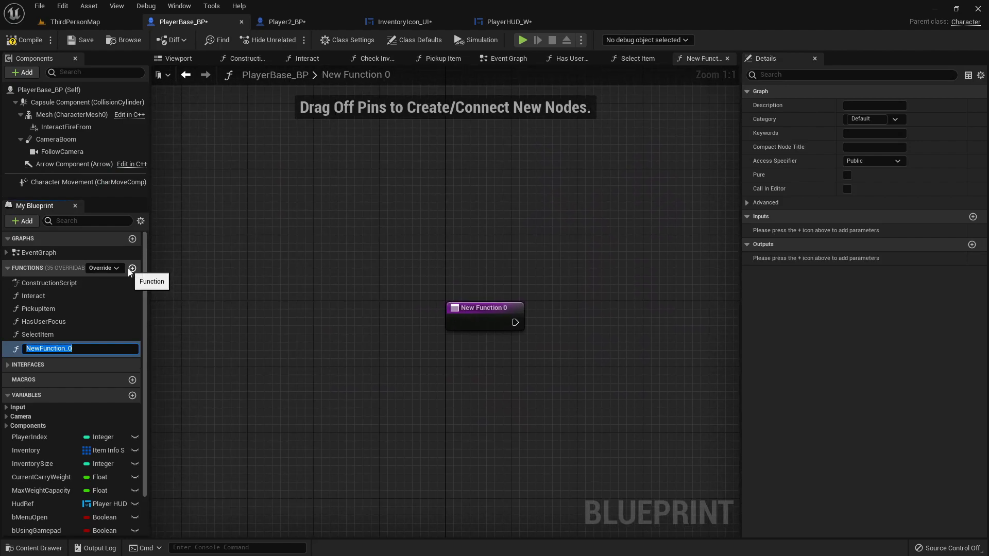
pyautogui.write('UseItem')
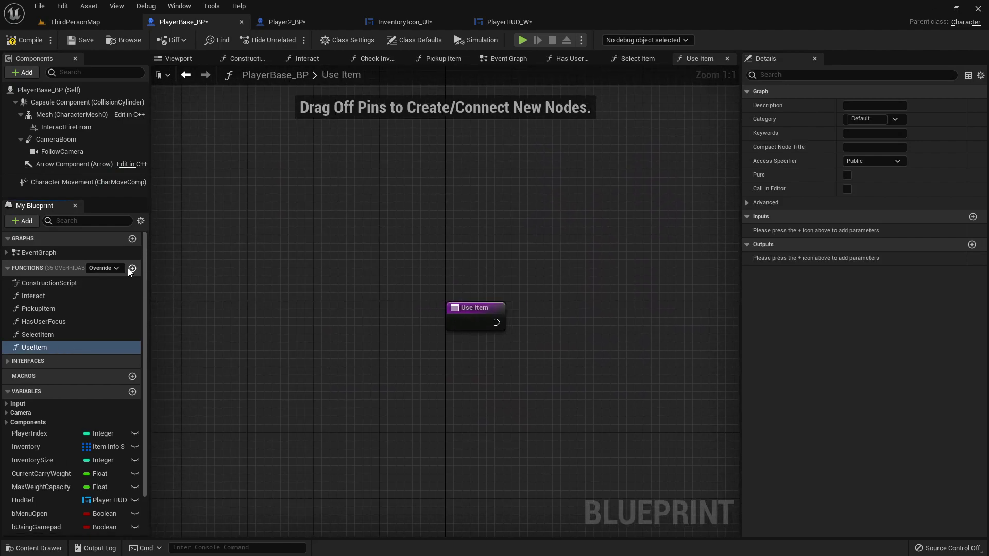
pyautogui.click(973, 217)
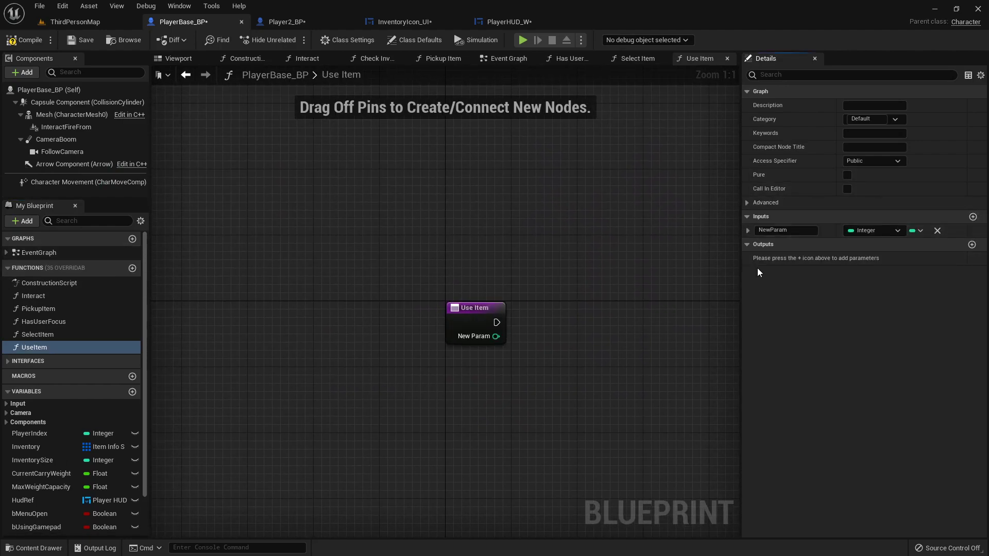
pyautogui.doubleClick(785, 230)
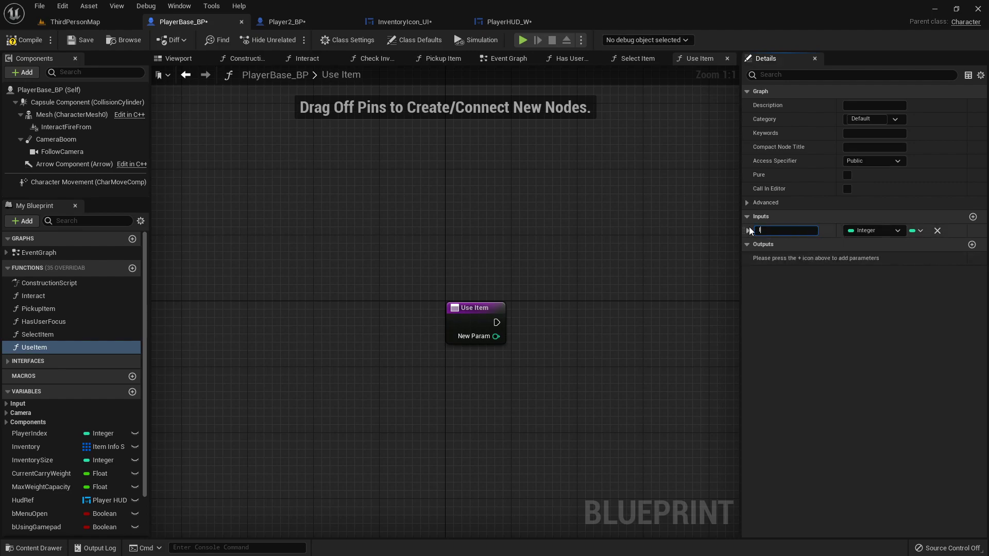
pyautogui.write('ItemInfo')
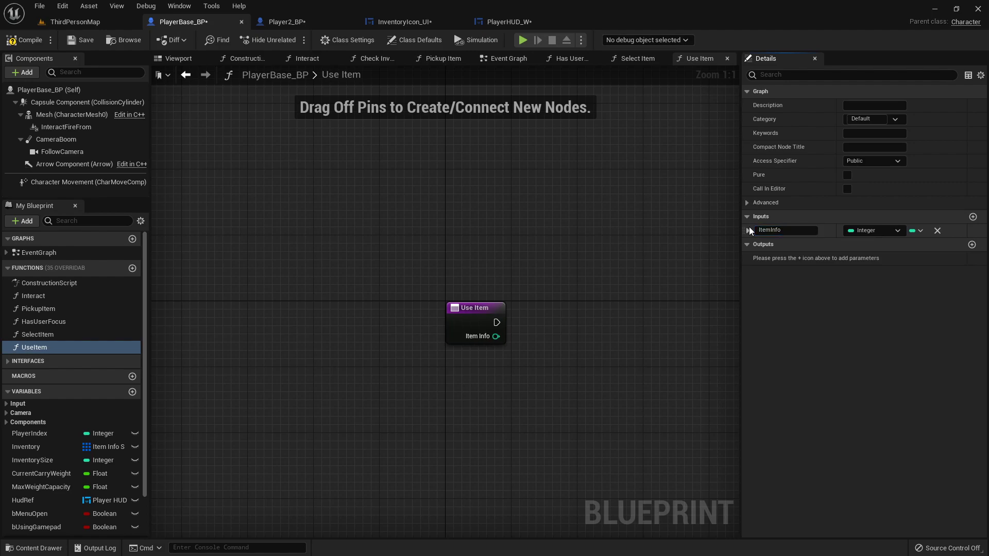
pyautogui.click(875, 231)
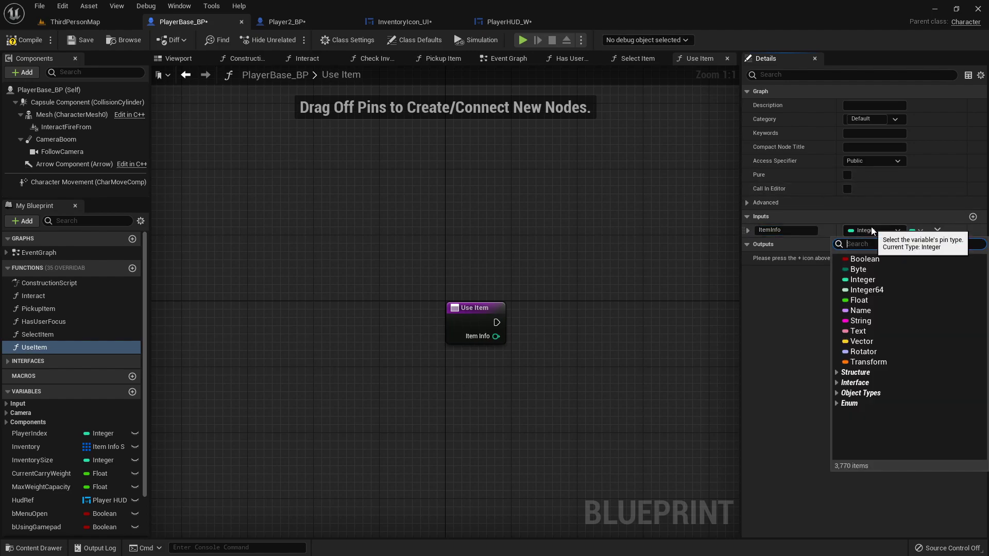
pyautogui.write('item info')
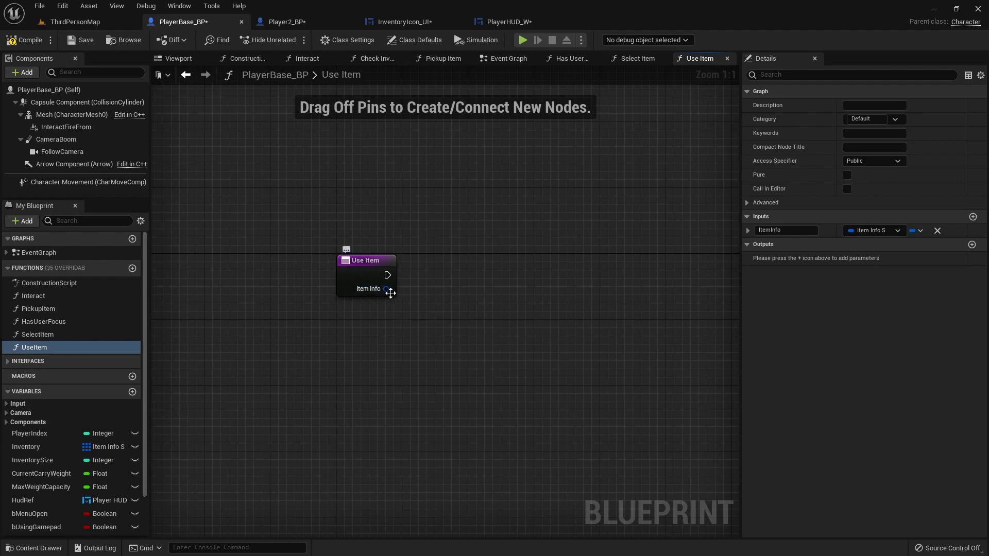
pyautogui.click(637, 59)
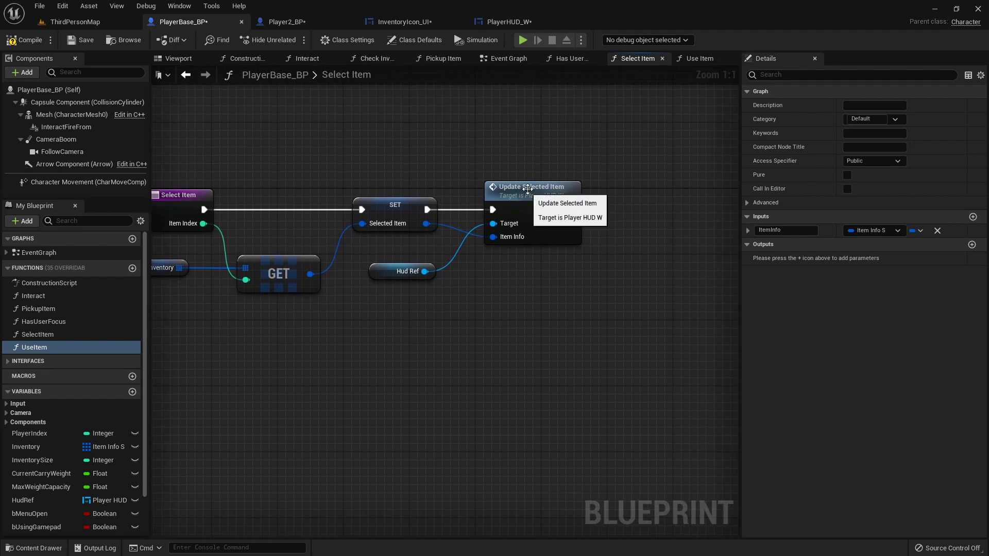
pyautogui.moveTo(363, 209)
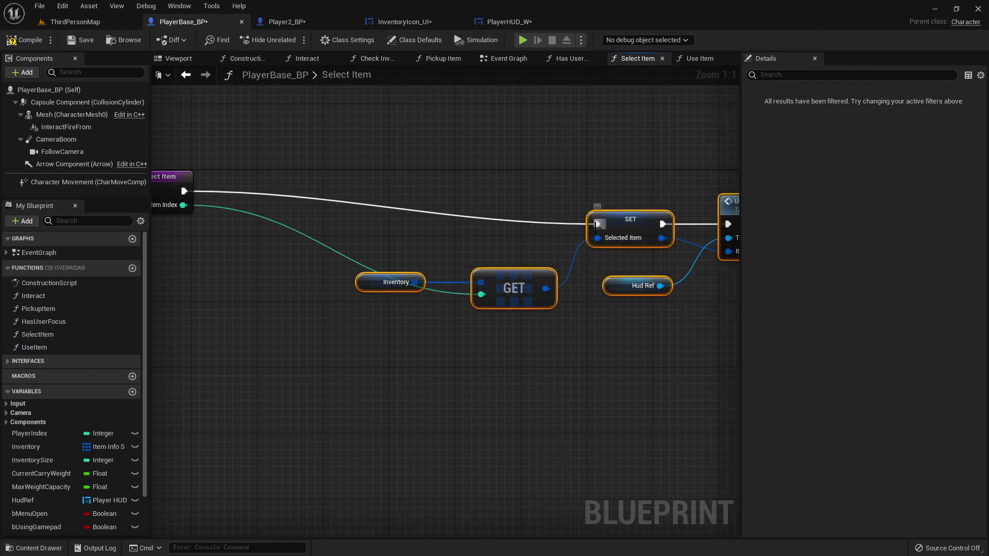
# Break SelectedItem and check whether its Item ID equals Empty to drive the Branch
pyautogui.click(458, 202)
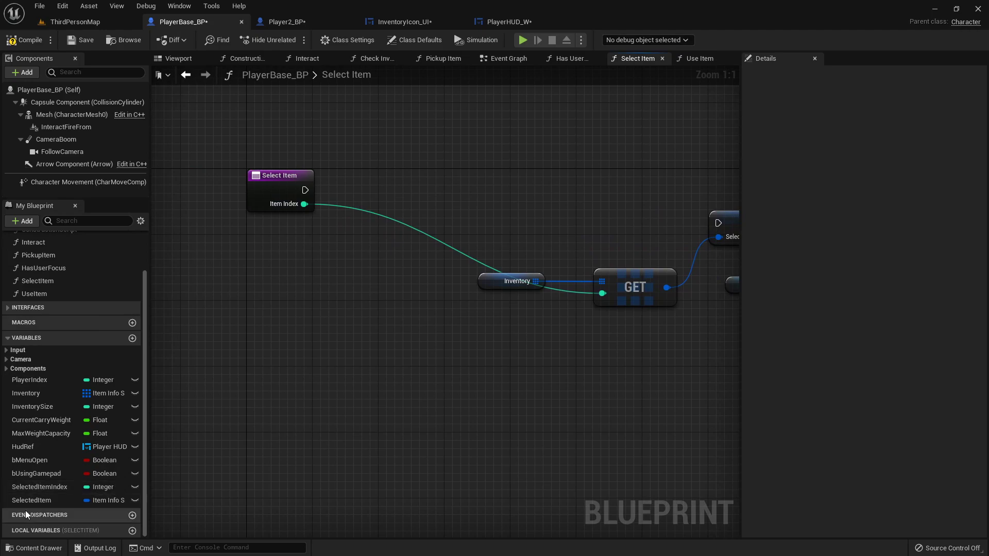
pyautogui.click(31, 500)
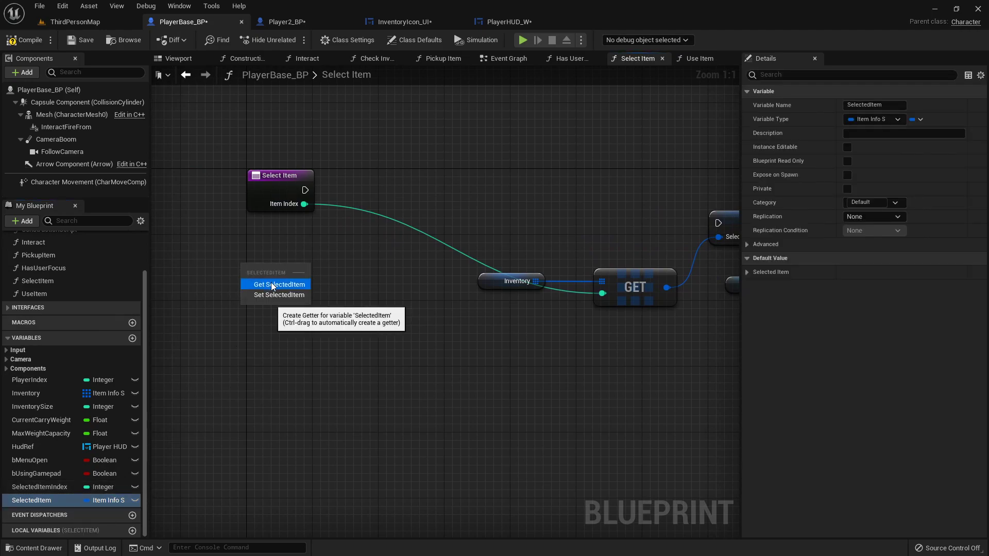
pyautogui.click(279, 285)
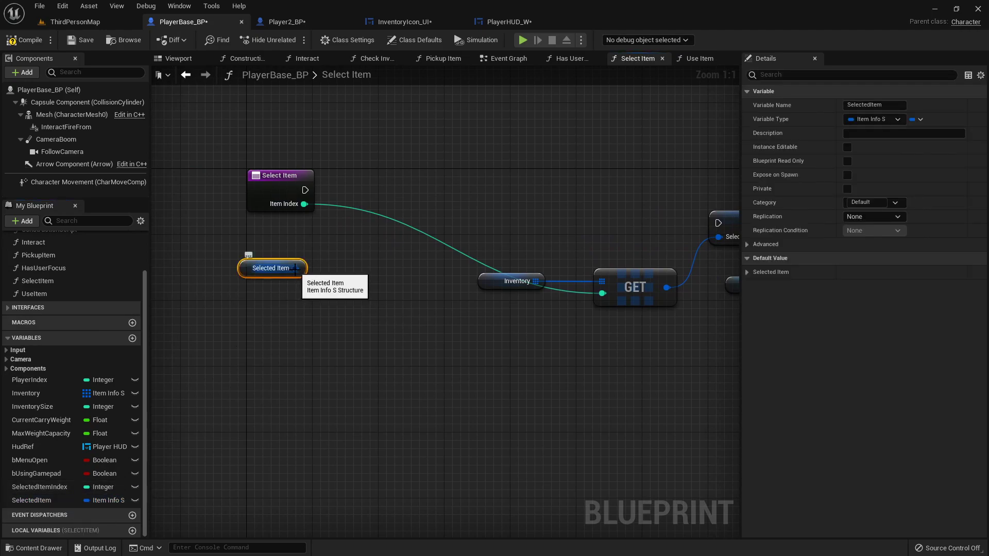
pyautogui.moveTo(295, 268); pyautogui.dragTo(325, 242)
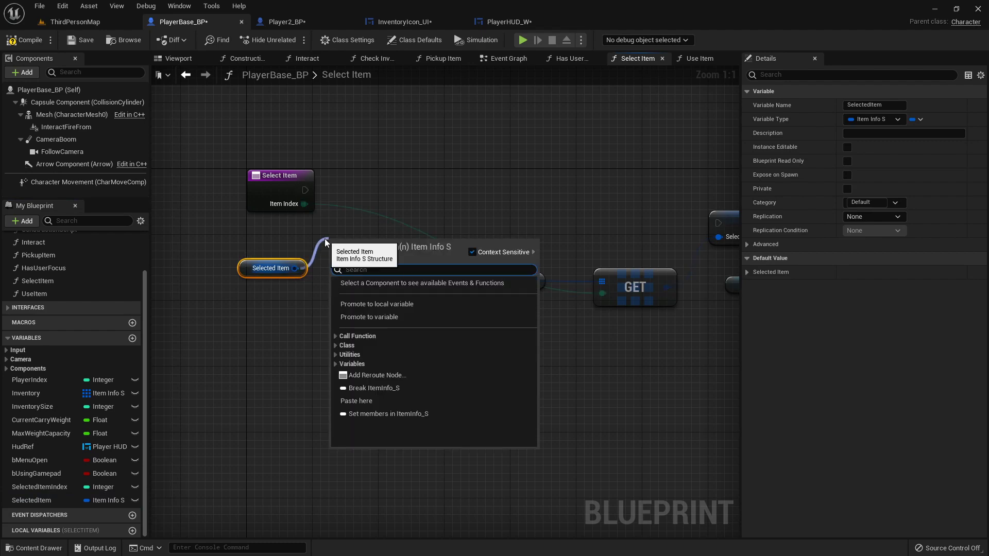
pyautogui.click(374, 388)
pyautogui.write('=')
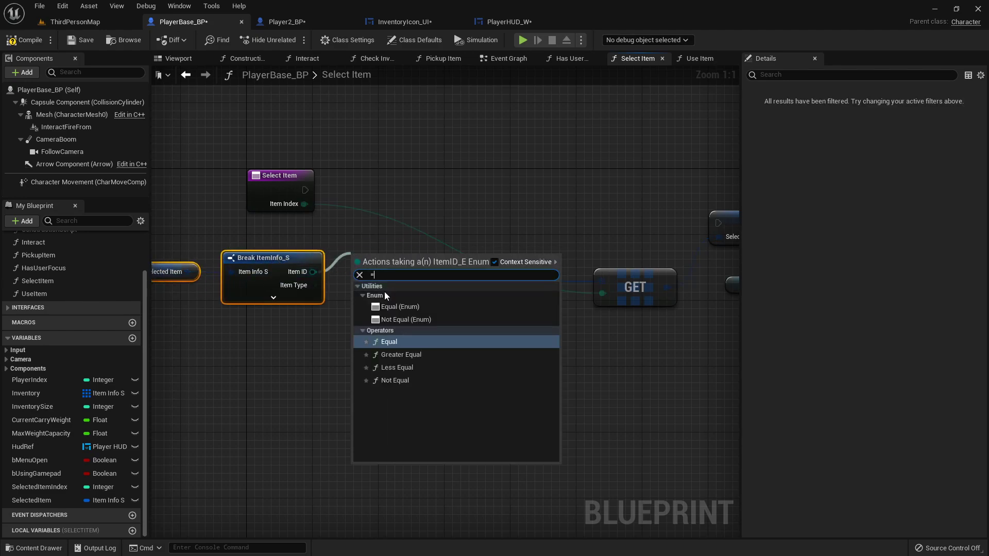
pyautogui.click(389, 341)
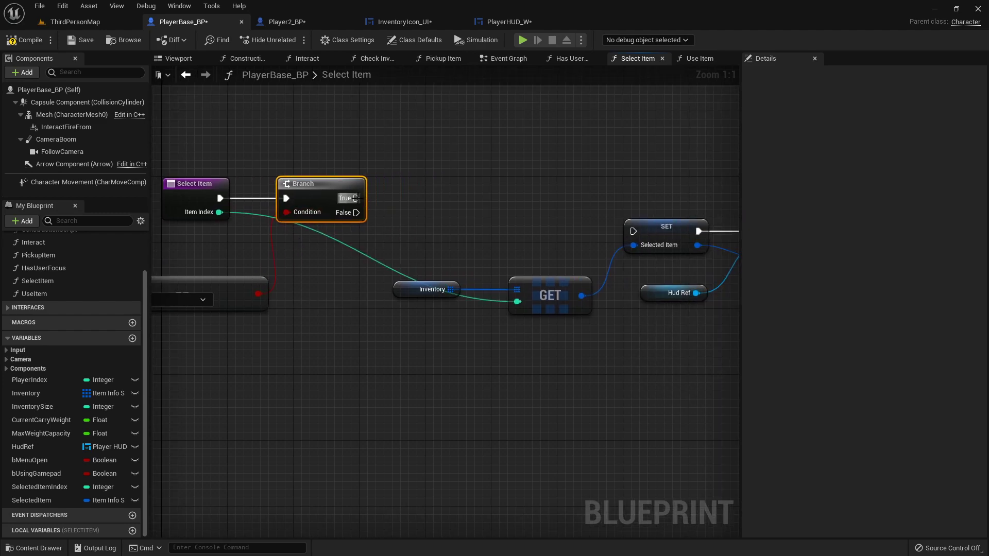
pyautogui.scroll(-3)
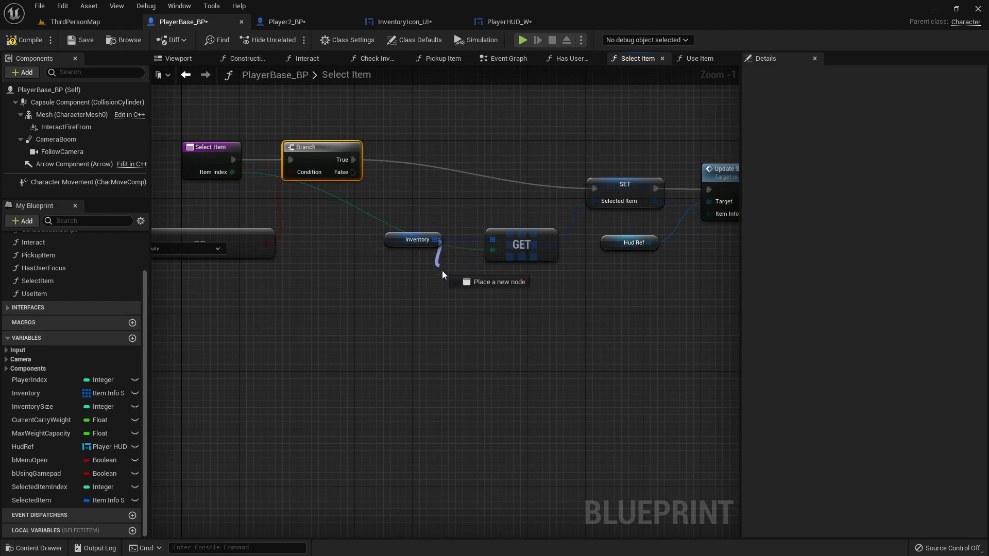
# Add a Find node on Inventory and a second SelectedItem getter
pyautogui.write('find')
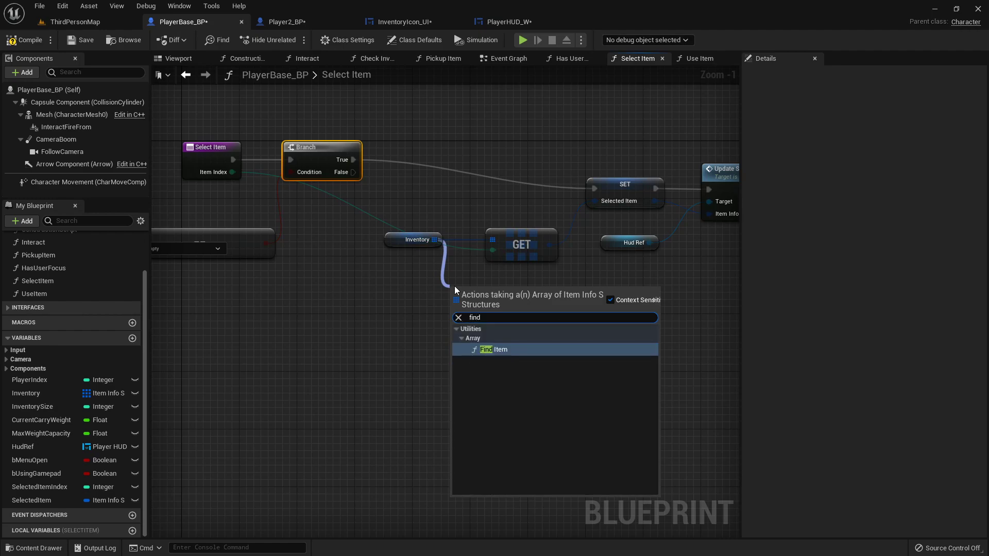
pyautogui.click(493, 350)
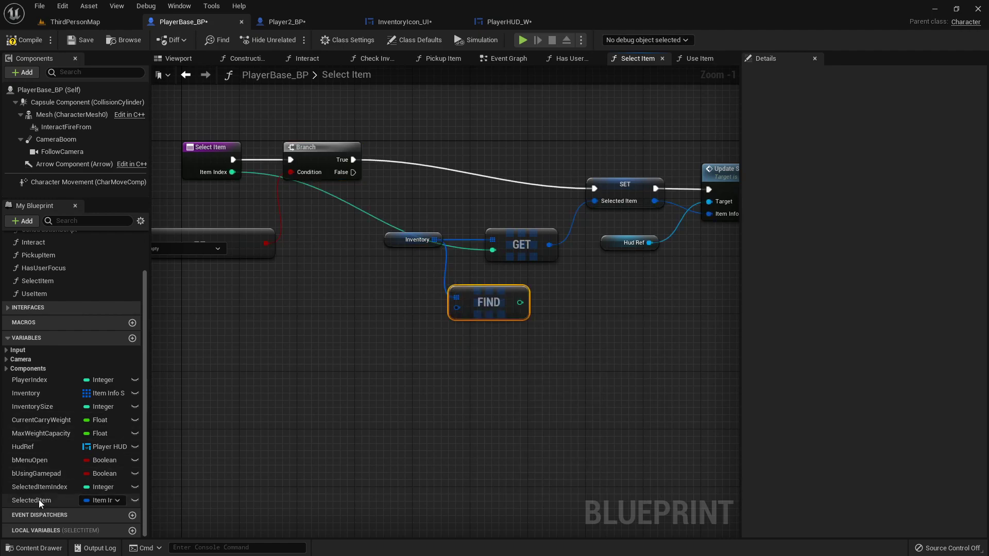
pyautogui.click(29, 500)
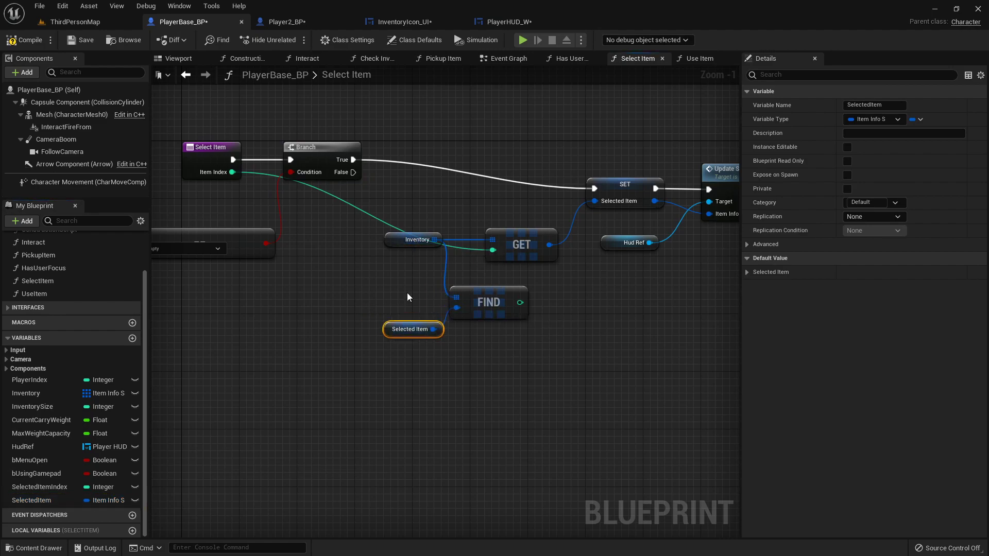
pyautogui.moveTo(495, 292)
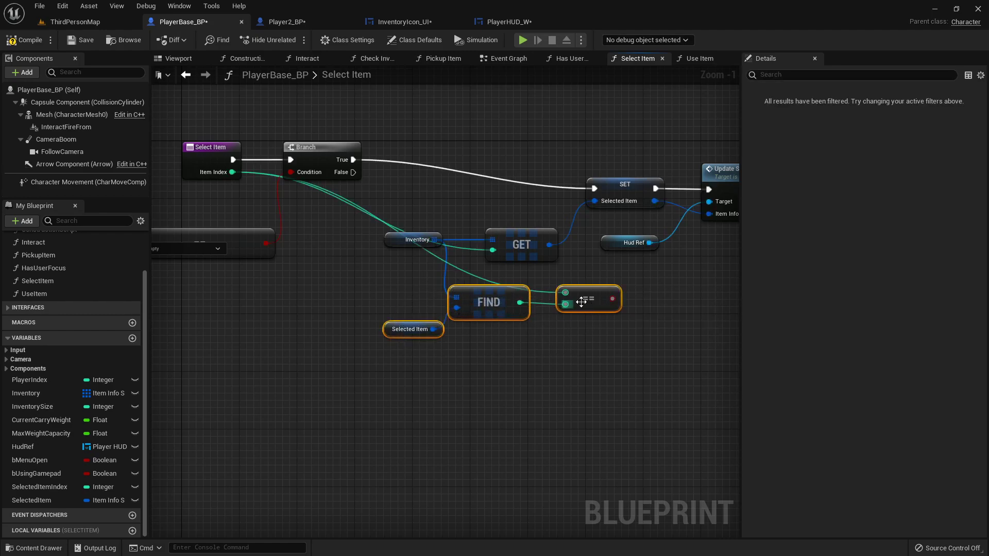
# Branch on the Item Index comparison, call Use Item with SelectedItem, then reset SelectedItem
pyautogui.moveTo(580, 301); pyautogui.dragTo(514, 374)
pyautogui.write('use')
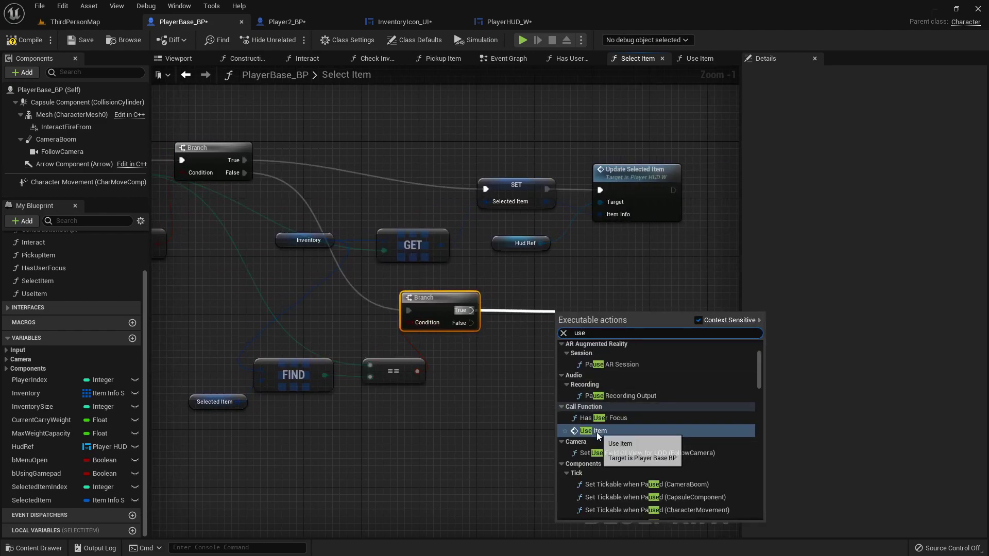
pyautogui.click(592, 431)
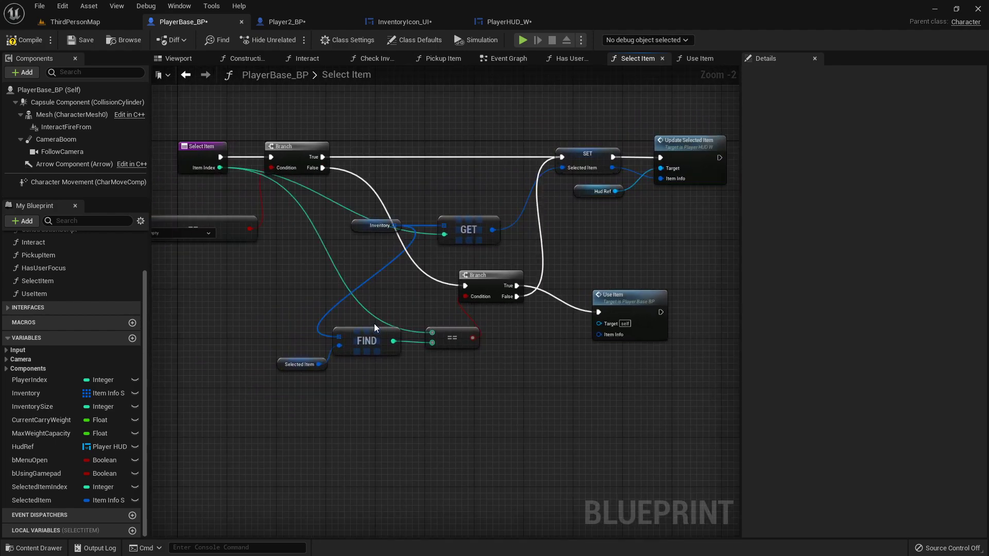
pyautogui.click(32, 500)
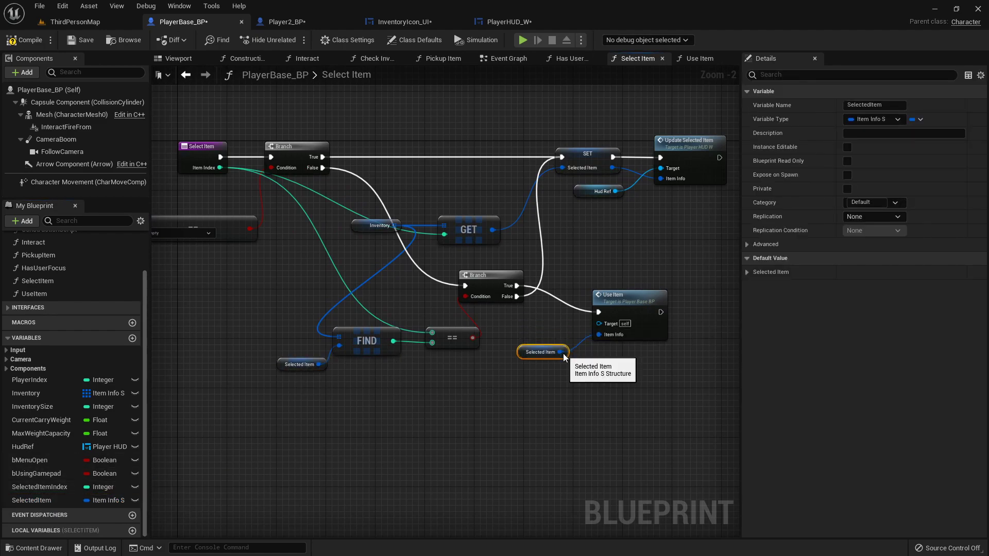
pyautogui.scroll(-3)
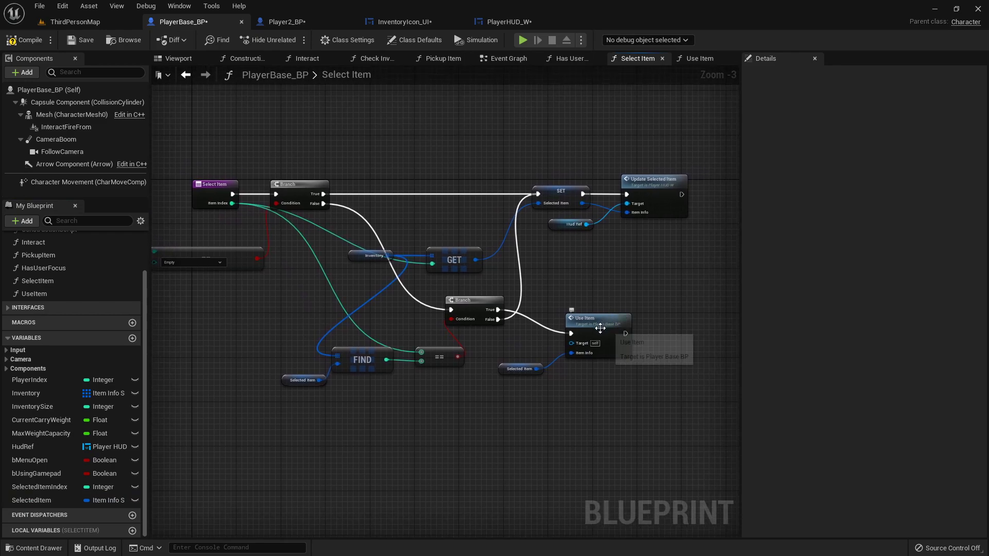
pyautogui.click(31, 500)
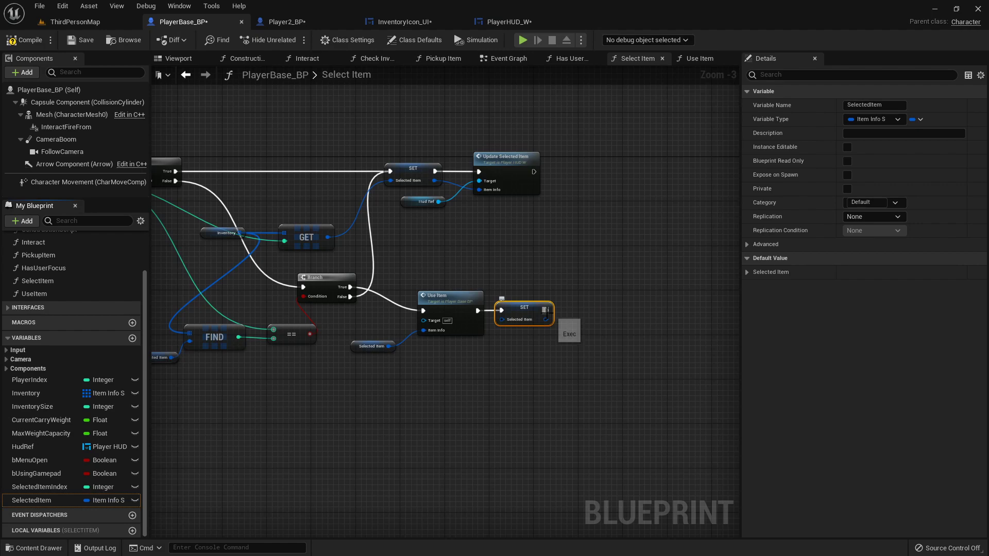
pyautogui.moveTo(523, 157)
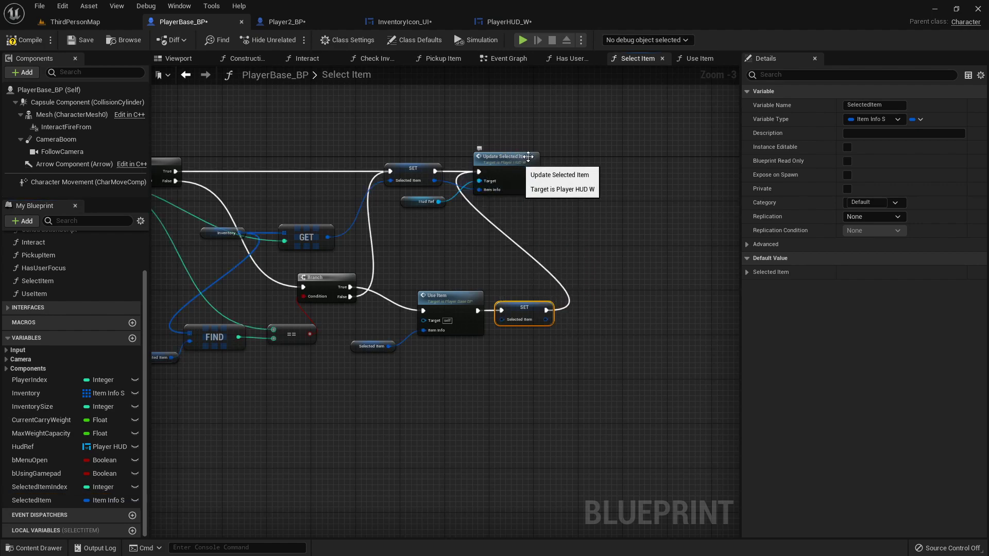
pyautogui.moveTo(578, 60)
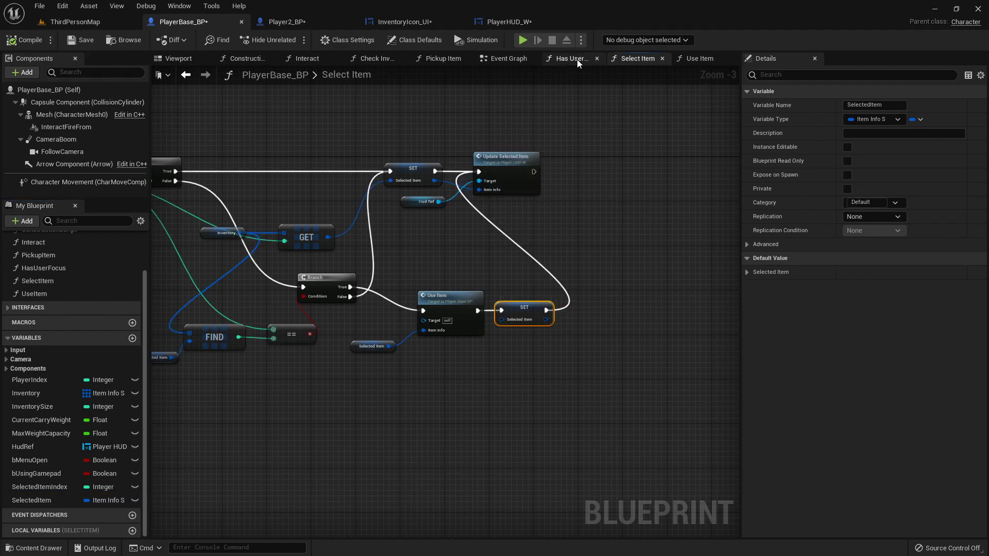
# In the Use Item graph, break the incoming ItemInfo into its fields
pyautogui.click(700, 59)
pyautogui.write('brea')
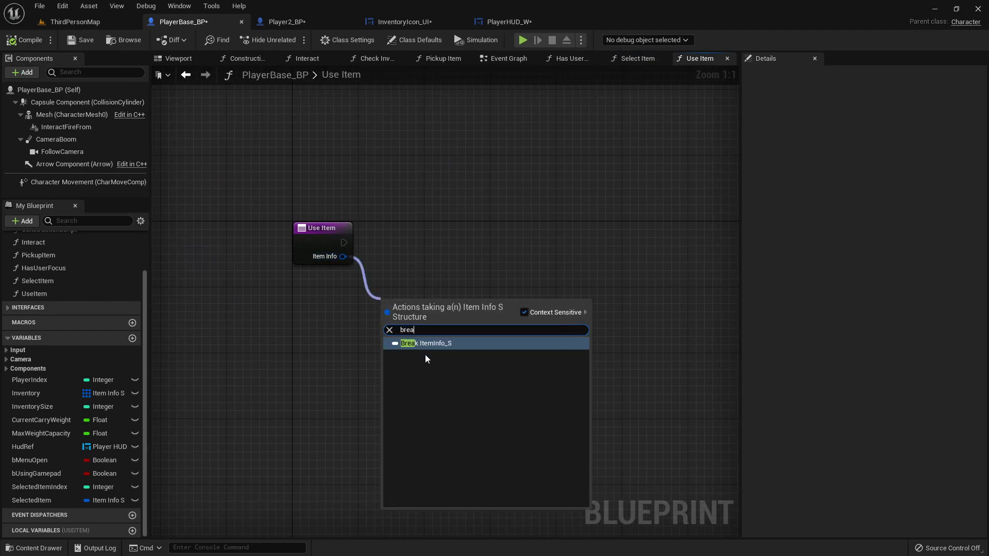
pyautogui.click(426, 343)
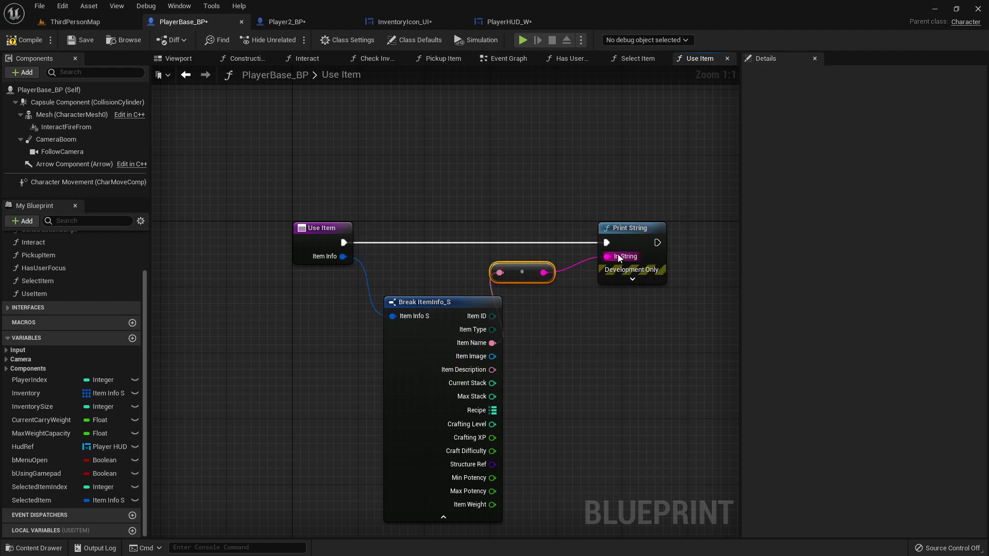
pyautogui.moveTo(75, 21)
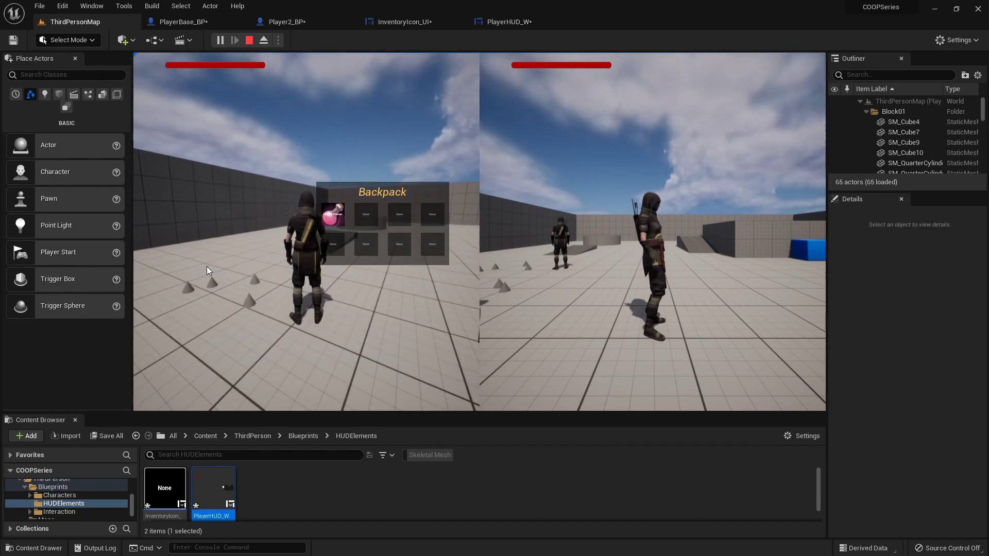
# Stop the play session and open Player_BPI from the Characters/Player folder
pyautogui.click(249, 39)
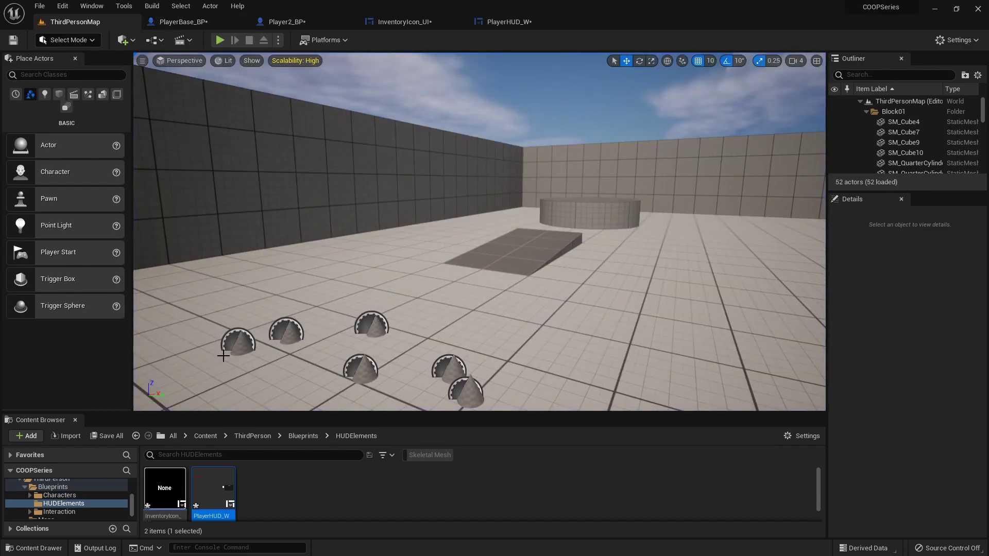
pyautogui.click(51, 487)
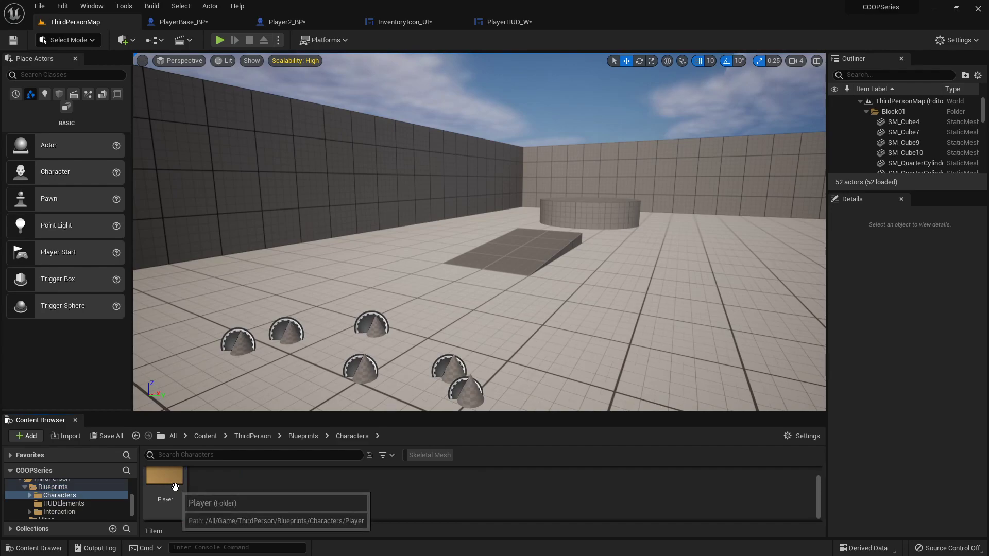
pyautogui.doubleClick(165, 475)
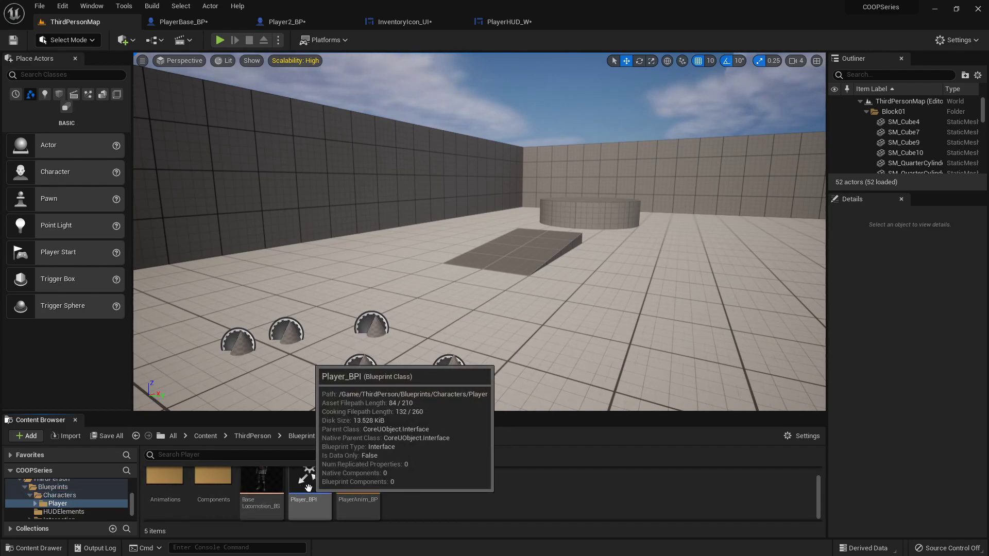
pyautogui.doubleClick(309, 483)
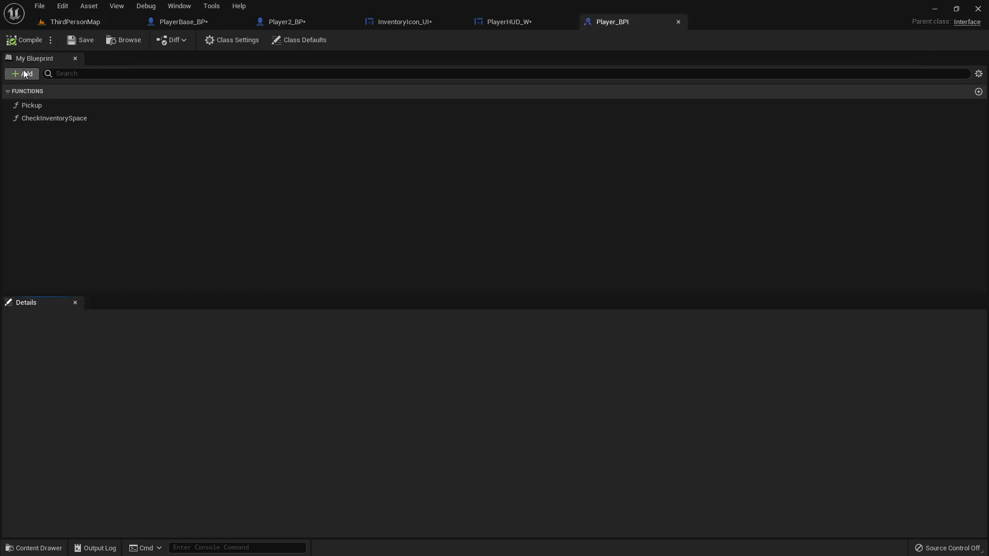
# Add an UpdateSelectItem interface function with an Integer input named ItemIndex
pyautogui.click(22, 73)
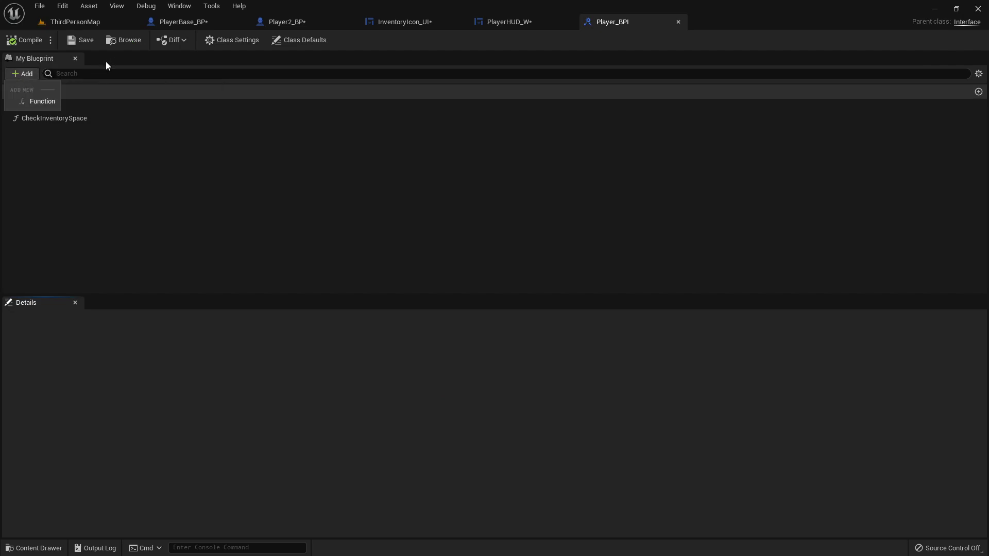
pyautogui.click(42, 101)
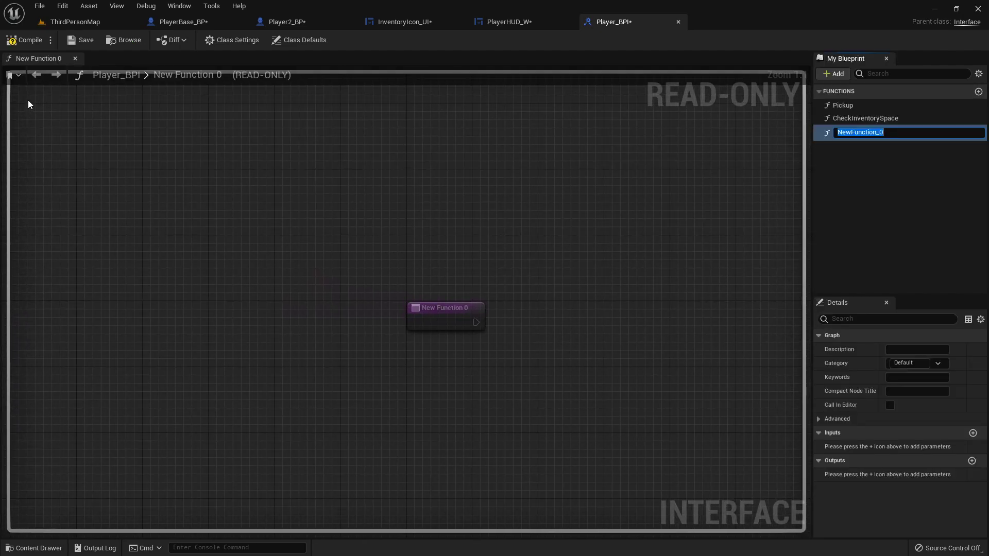
pyautogui.write('UpdateSelect')
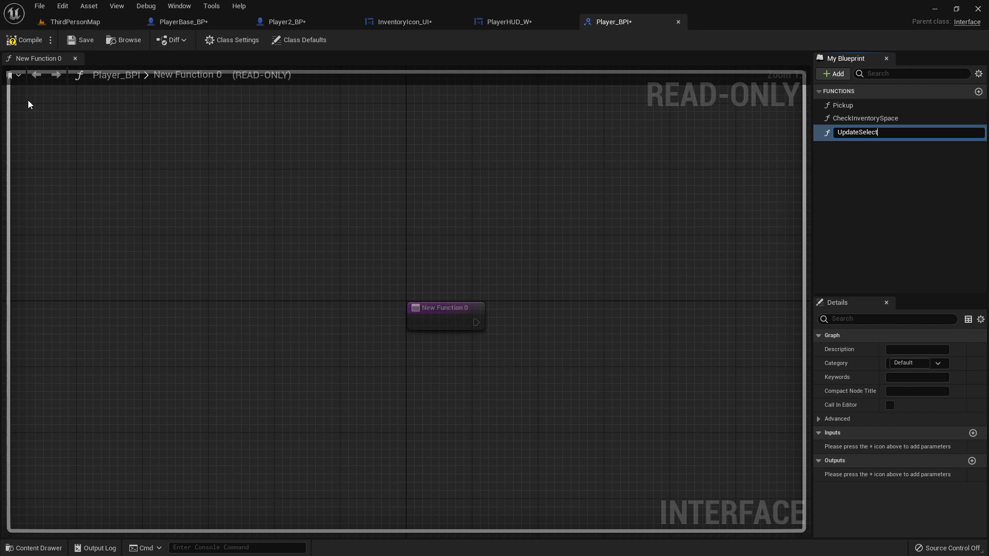
pyautogui.write('UpdateSelectItem')
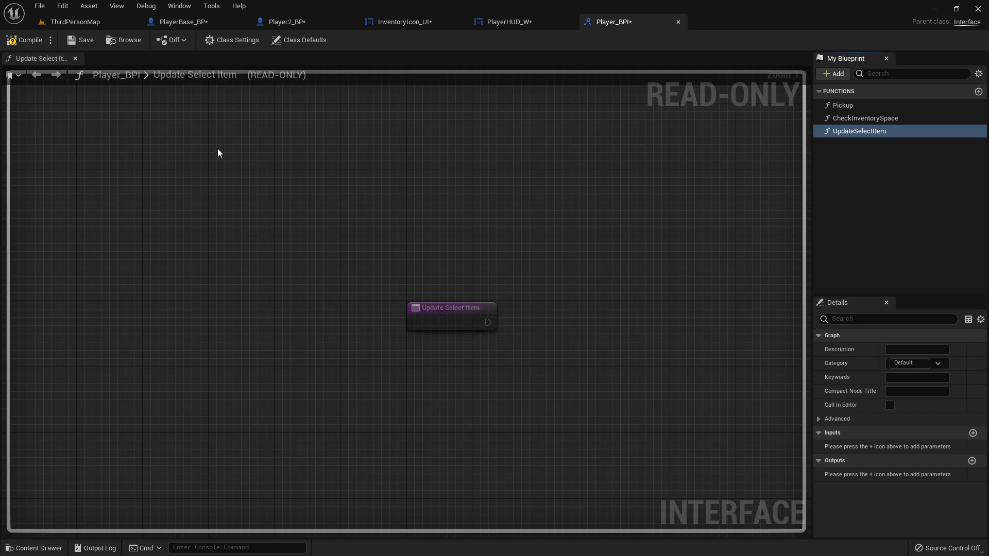
pyautogui.click(973, 433)
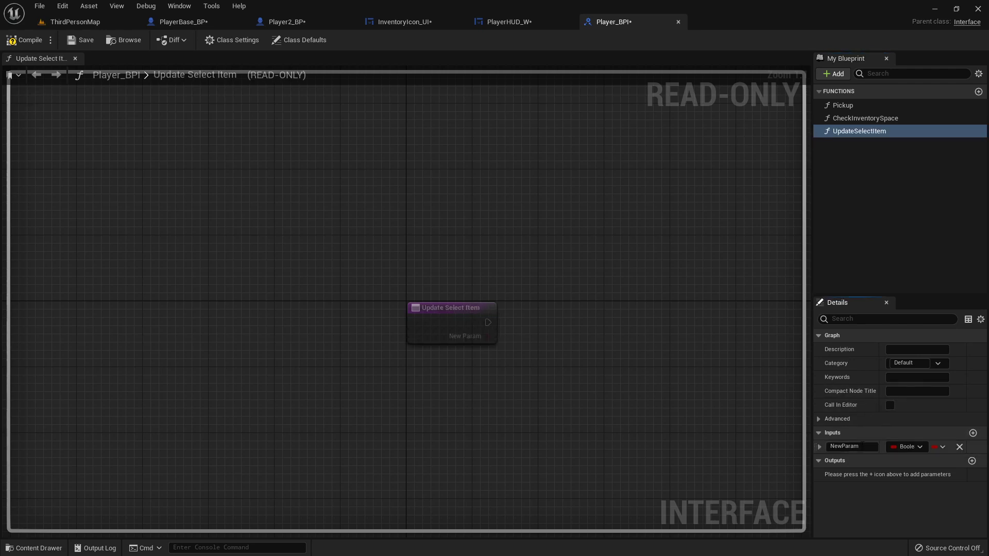
pyautogui.doubleClick(852, 446)
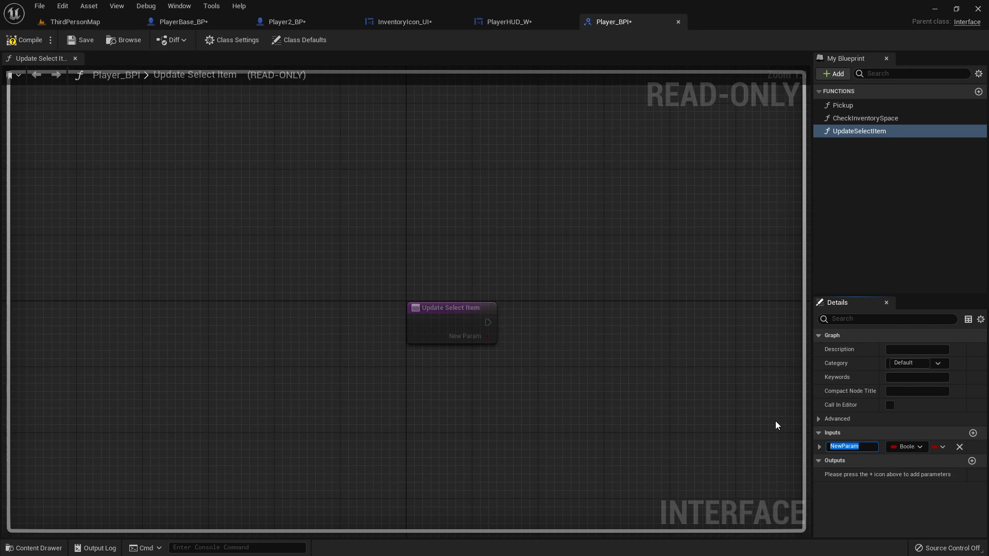
pyautogui.write('ItemIndex')
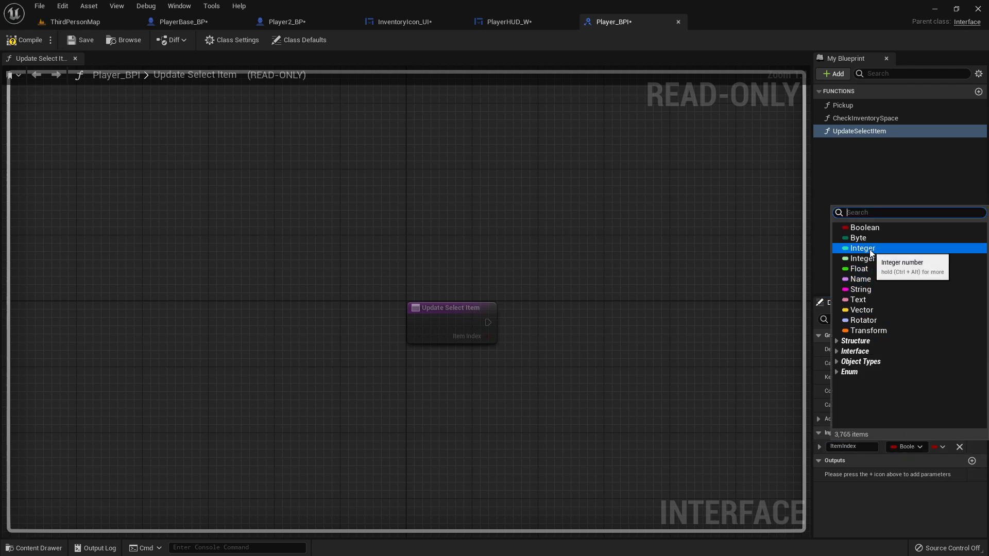
pyautogui.click(862, 248)
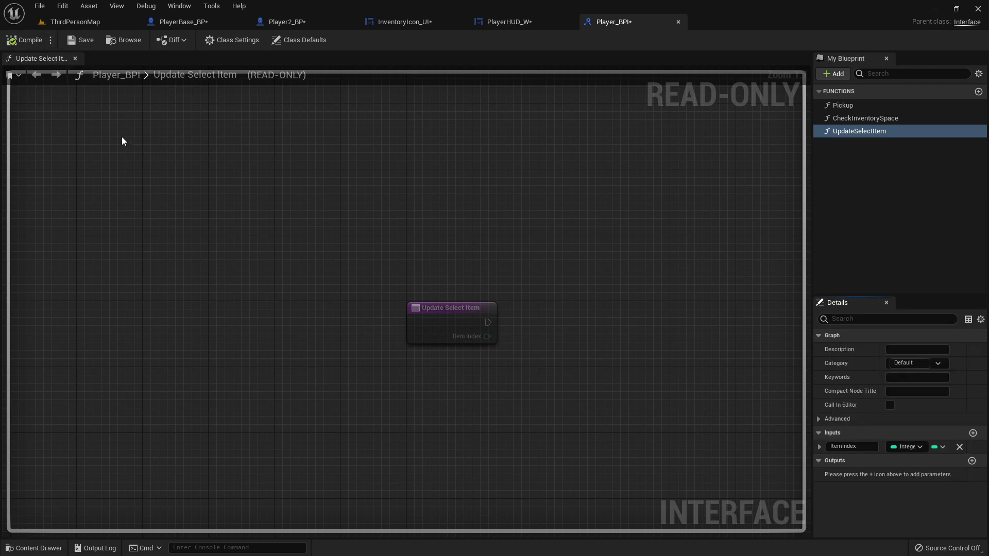
pyautogui.moveTo(421, 20)
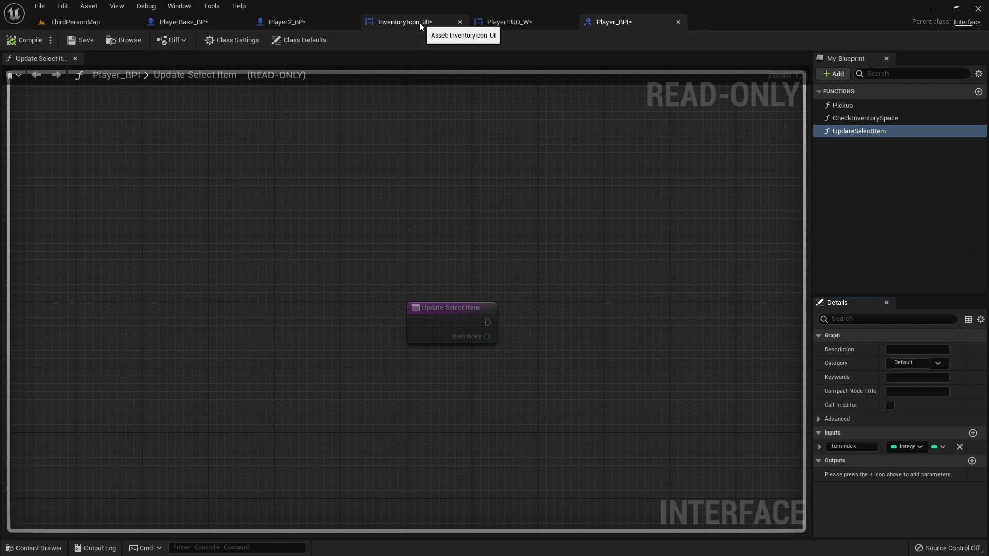
# In InventoryIcon_UI, add the ItemButton On Clicked event and a Get Player Character node
pyautogui.click(411, 21)
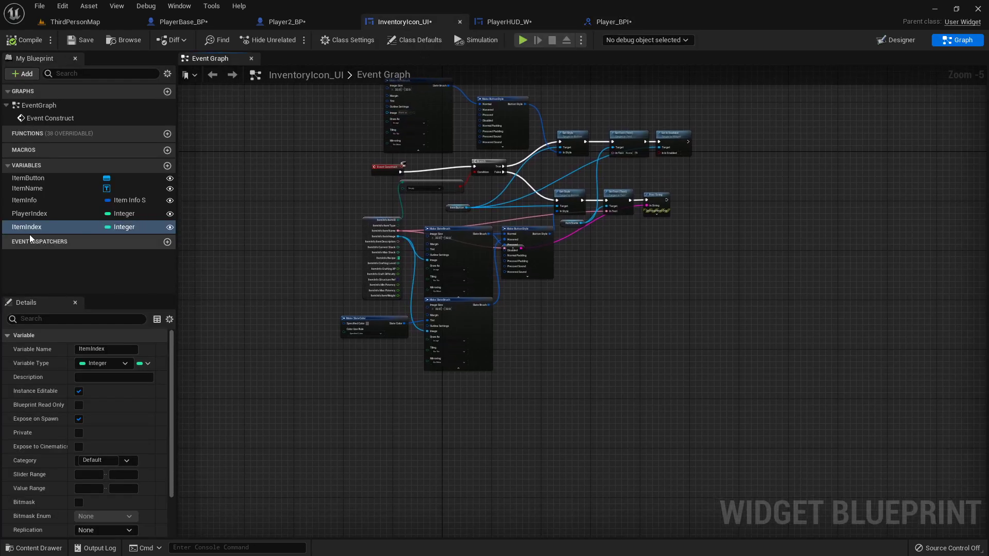
pyautogui.click(27, 178)
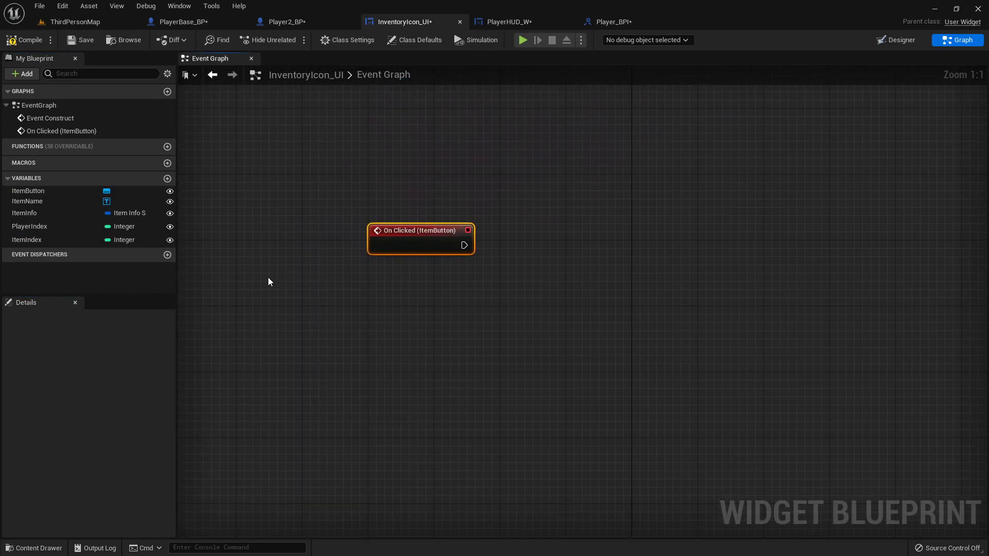
pyautogui.moveTo(32, 232)
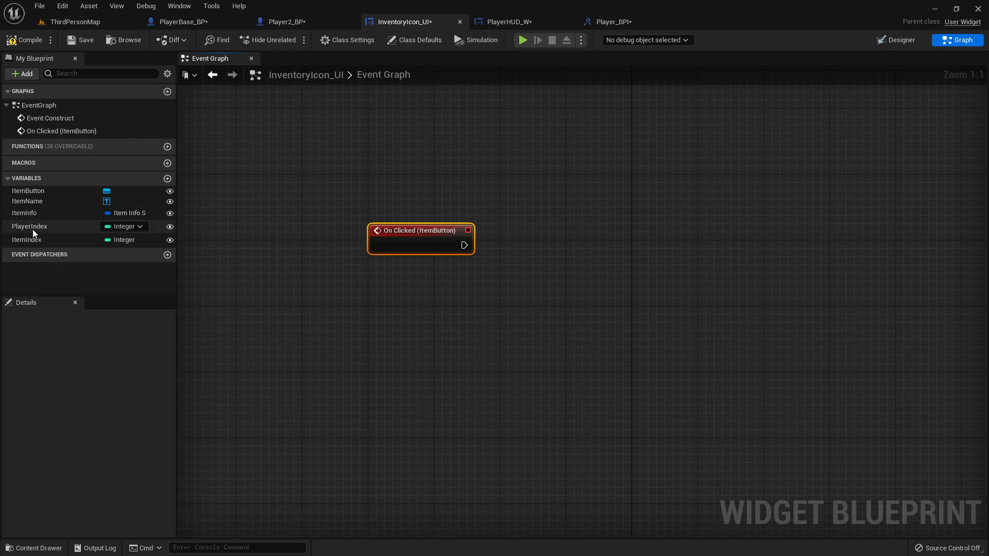
pyautogui.moveTo(29, 226); pyautogui.dragTo(377, 323)
pyautogui.write('get')
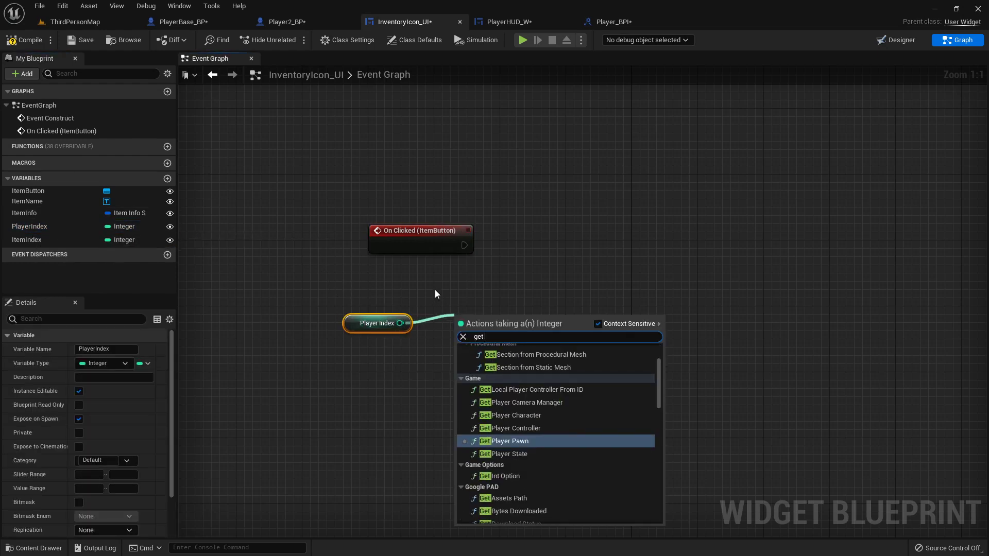
pyautogui.click(514, 416)
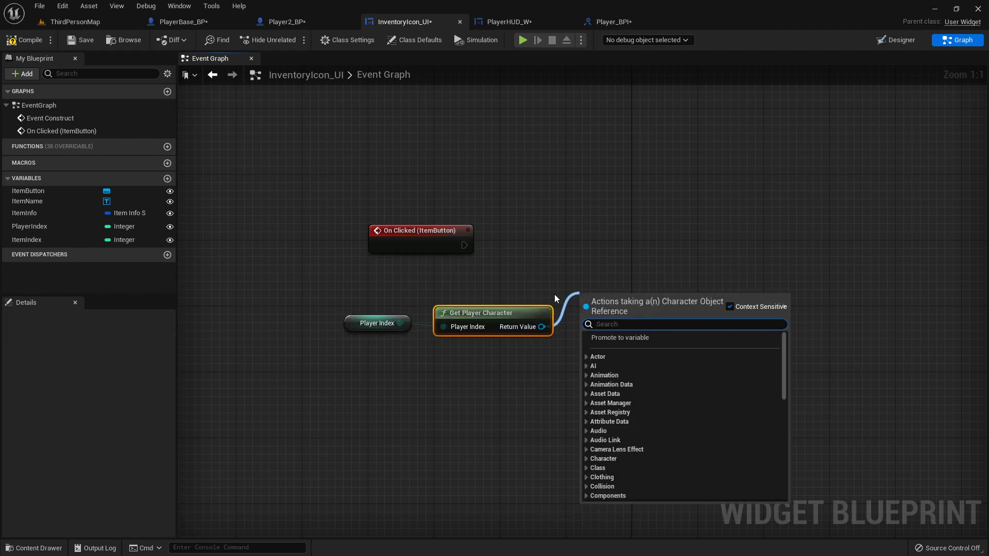
# Add the Update Select Item message call and wire the click event into it
pyautogui.write('sl')
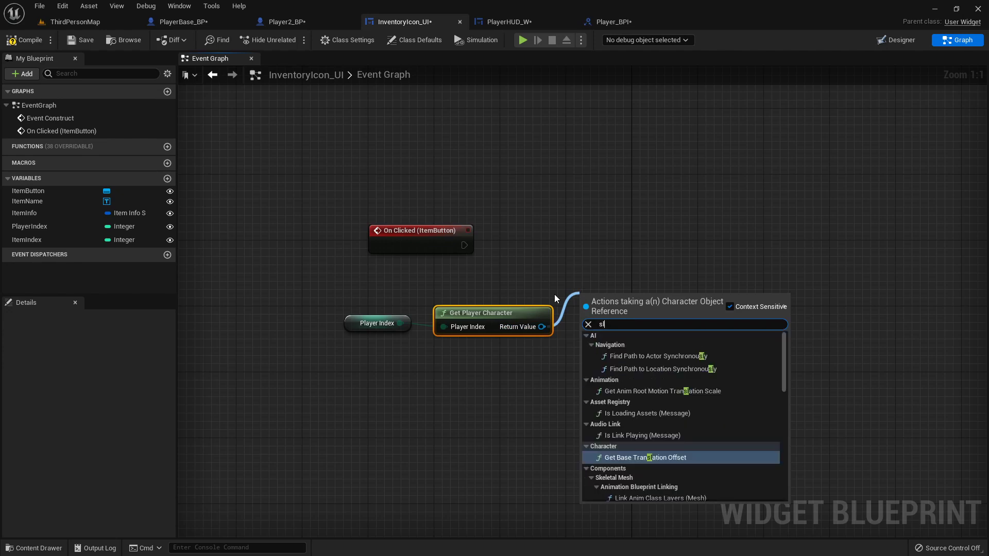
pyautogui.write('elect item')
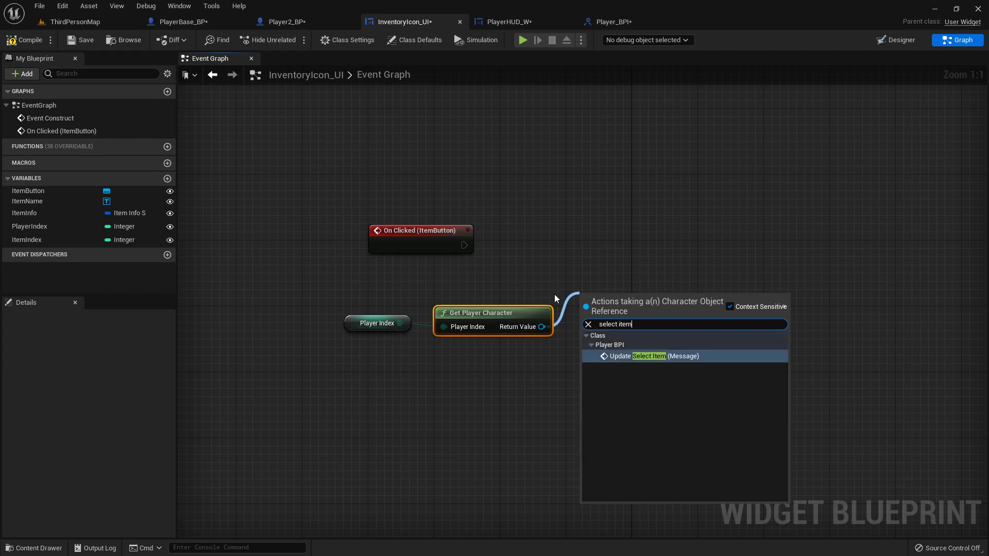
pyautogui.click(648, 356)
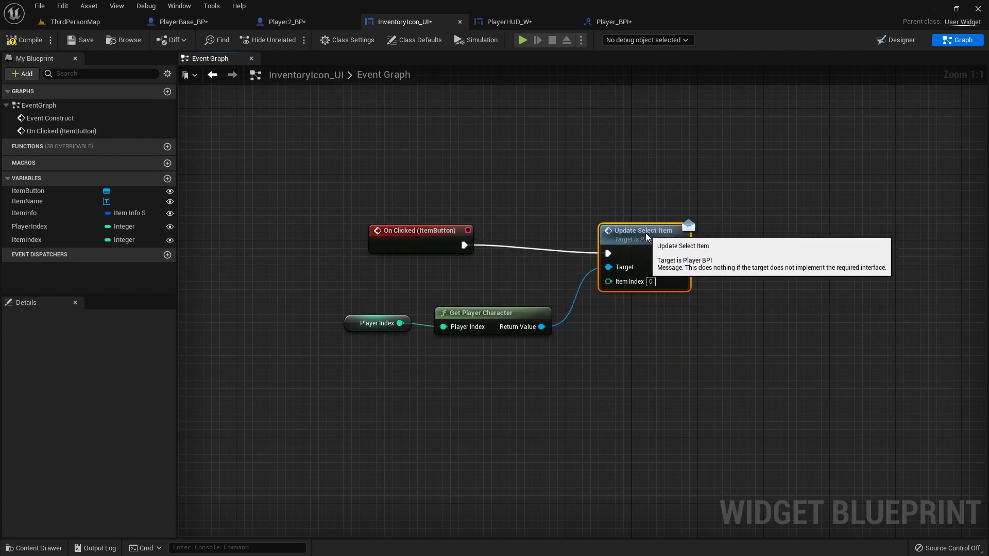
pyautogui.click(26, 239)
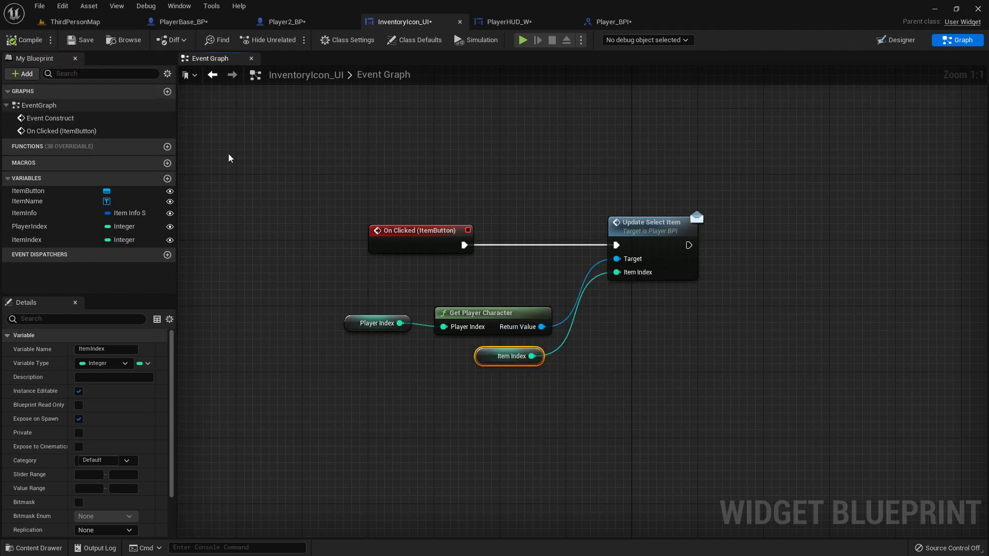
pyautogui.click(175, 22)
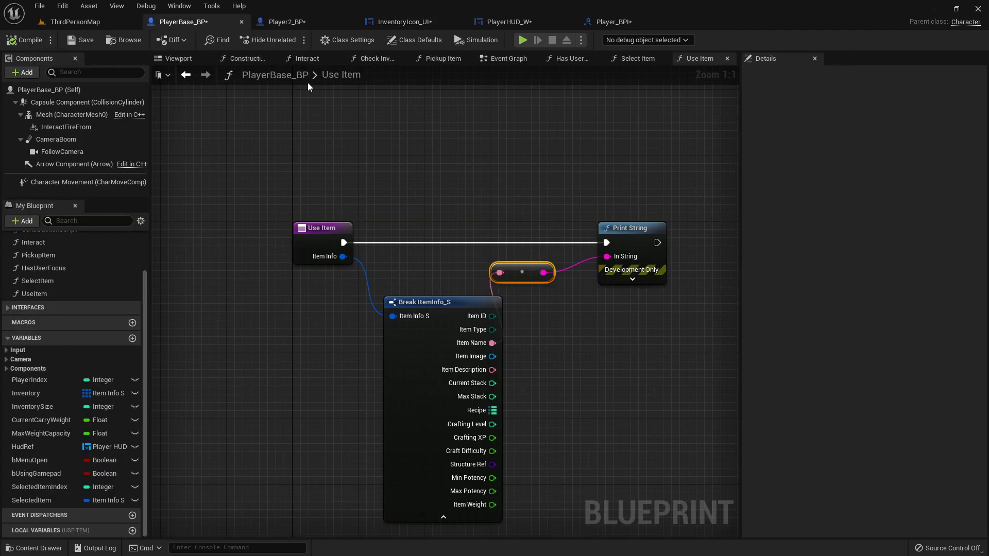
# Add Event Update Select Item and wire its exec and Item Index into Select Item
pyautogui.click(508, 58)
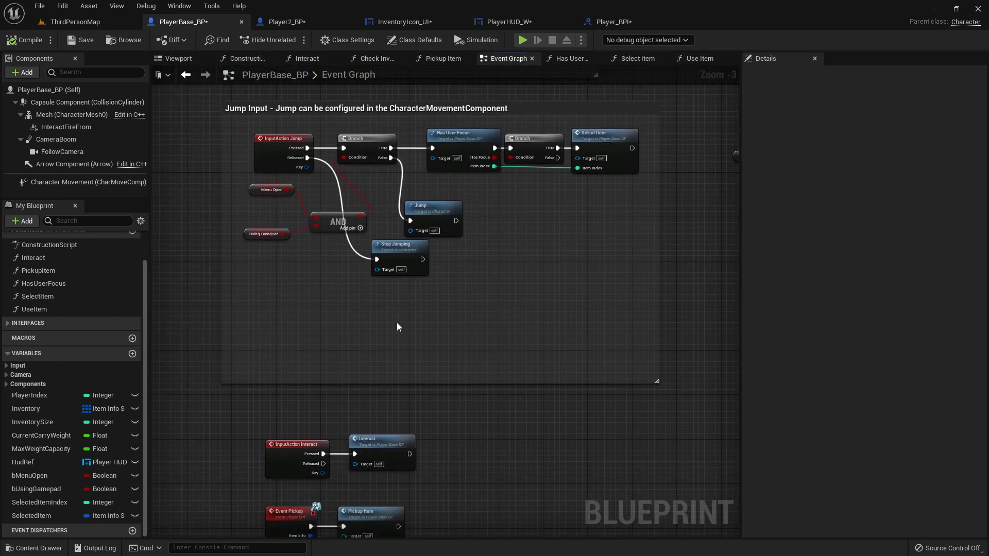
pyautogui.write('event selec')
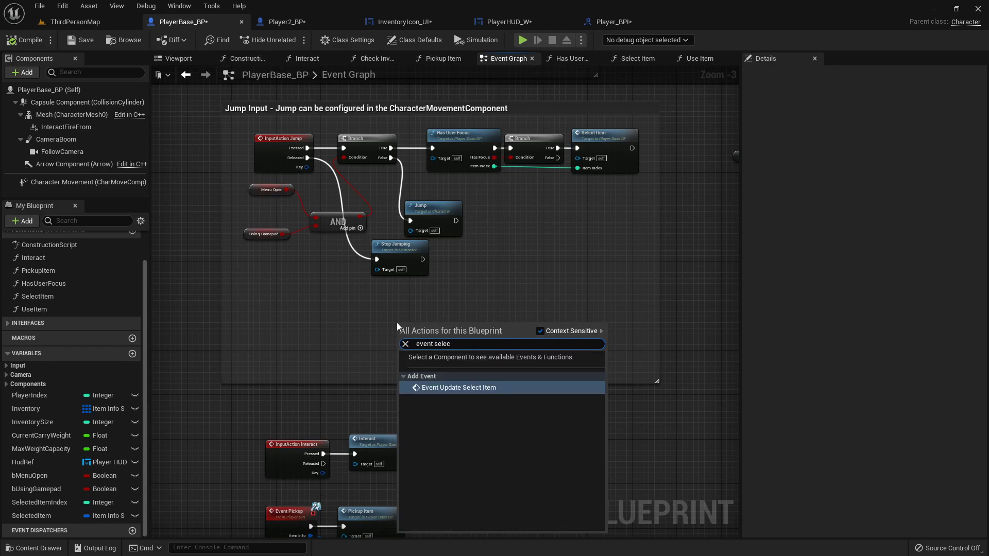
pyautogui.click(458, 388)
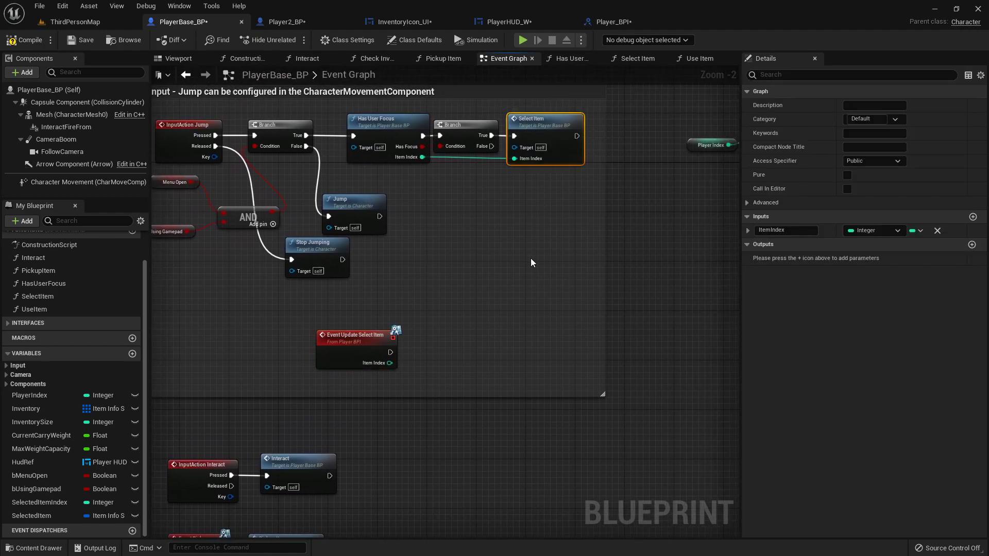
pyautogui.moveTo(394, 352); pyautogui.dragTo(470, 352)
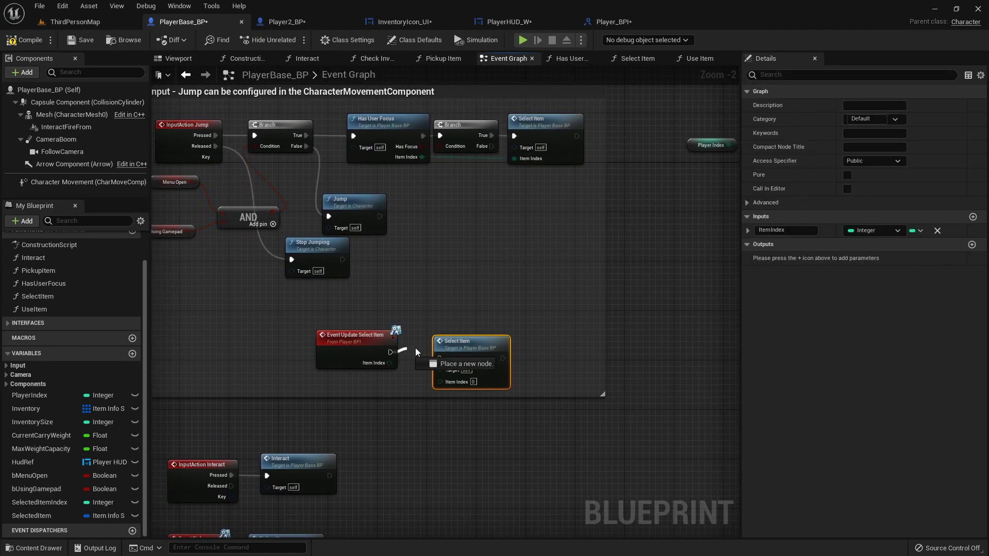
pyautogui.moveTo(391, 349); pyautogui.dragTo(436, 346)
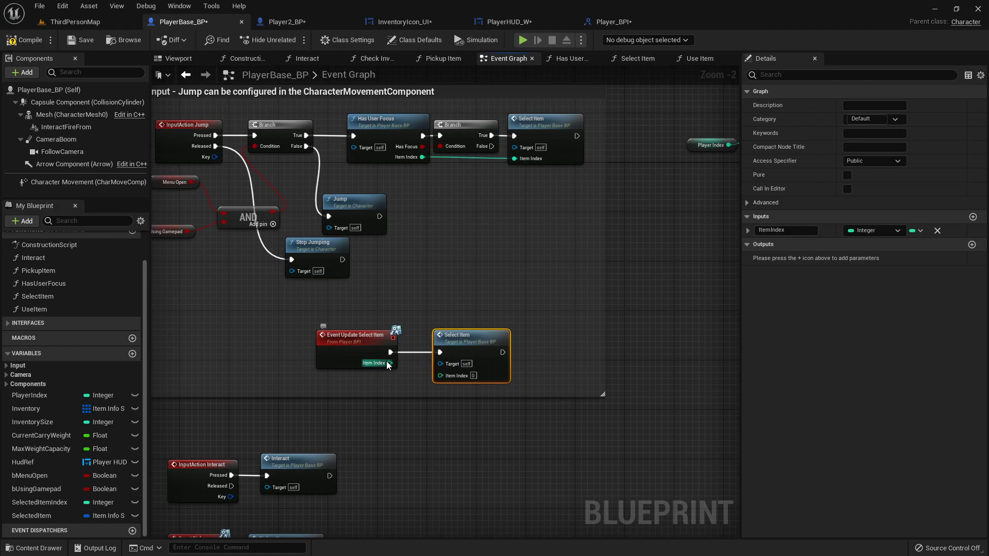
pyautogui.moveTo(389, 363); pyautogui.dragTo(439, 374)
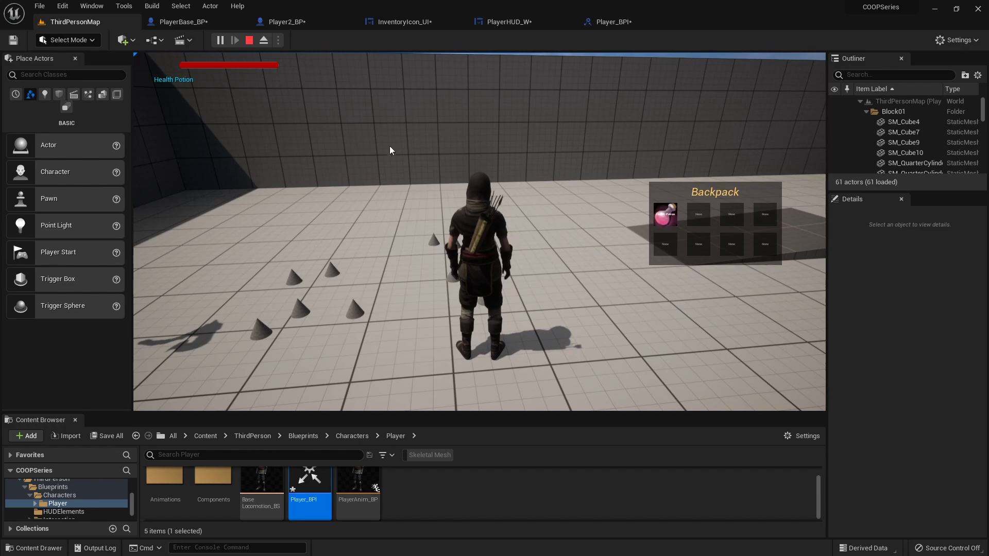
# Stop the Play In Editor session to return to ThirdPersonMap
pyautogui.click(249, 40)
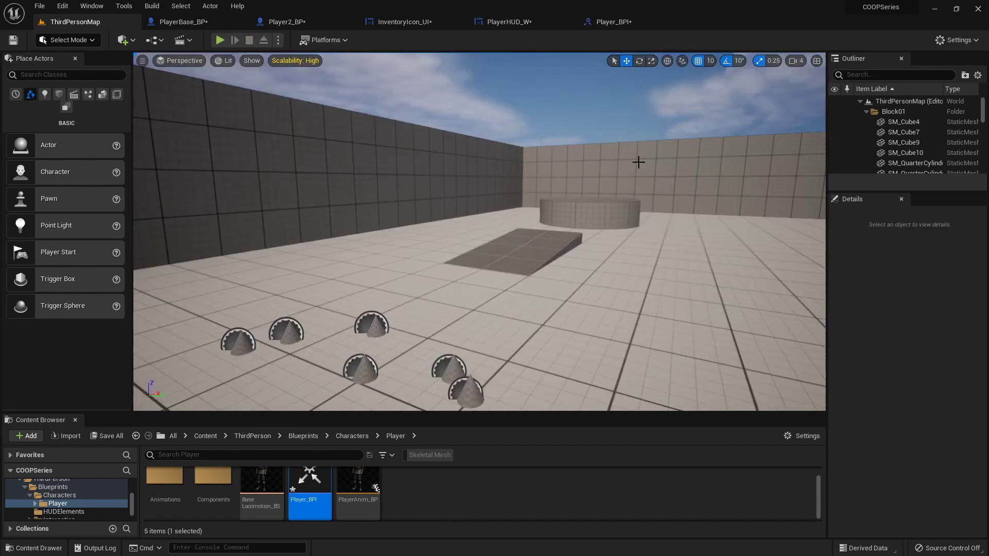